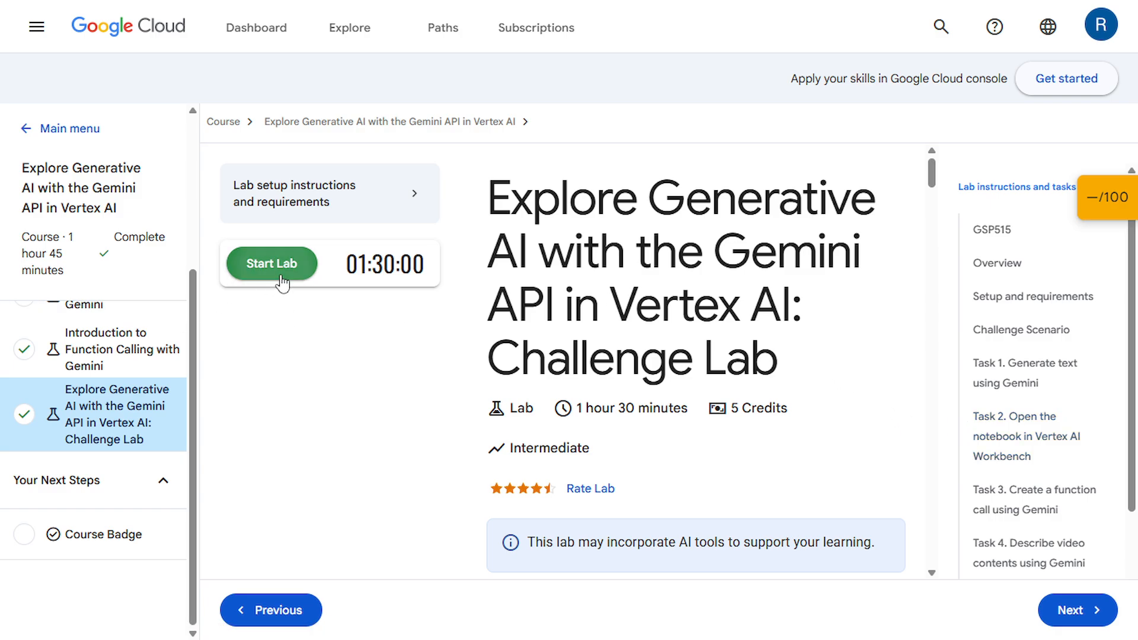
# - Start the Gemini API challenge lab and launch it with 5 credits
pyautogui.click(272, 264)
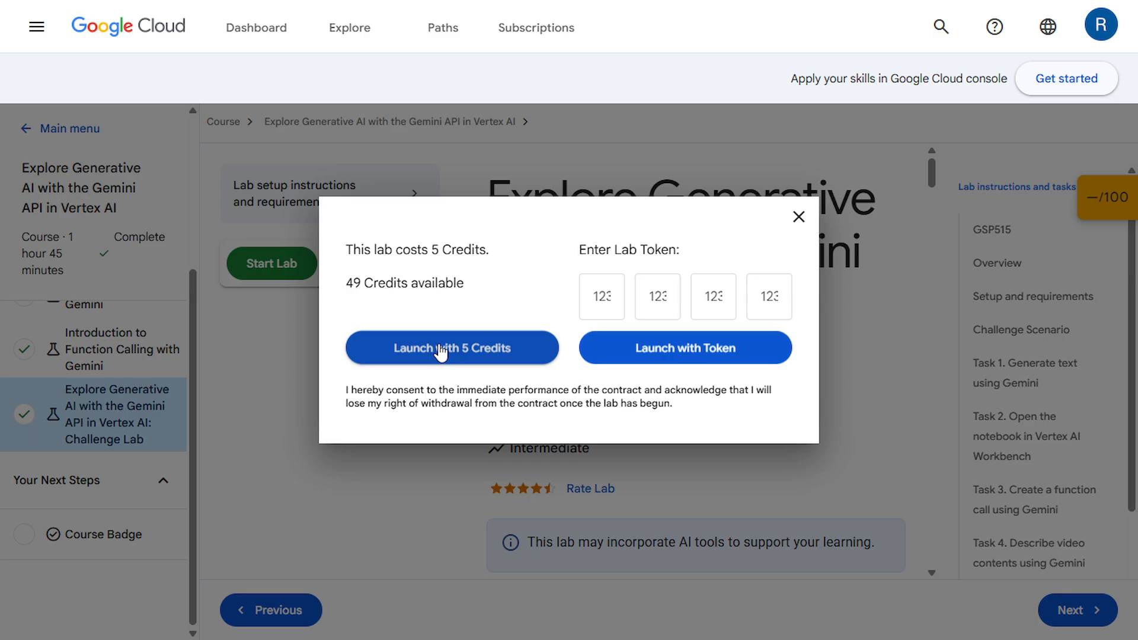
pyautogui.moveTo(432, 344)
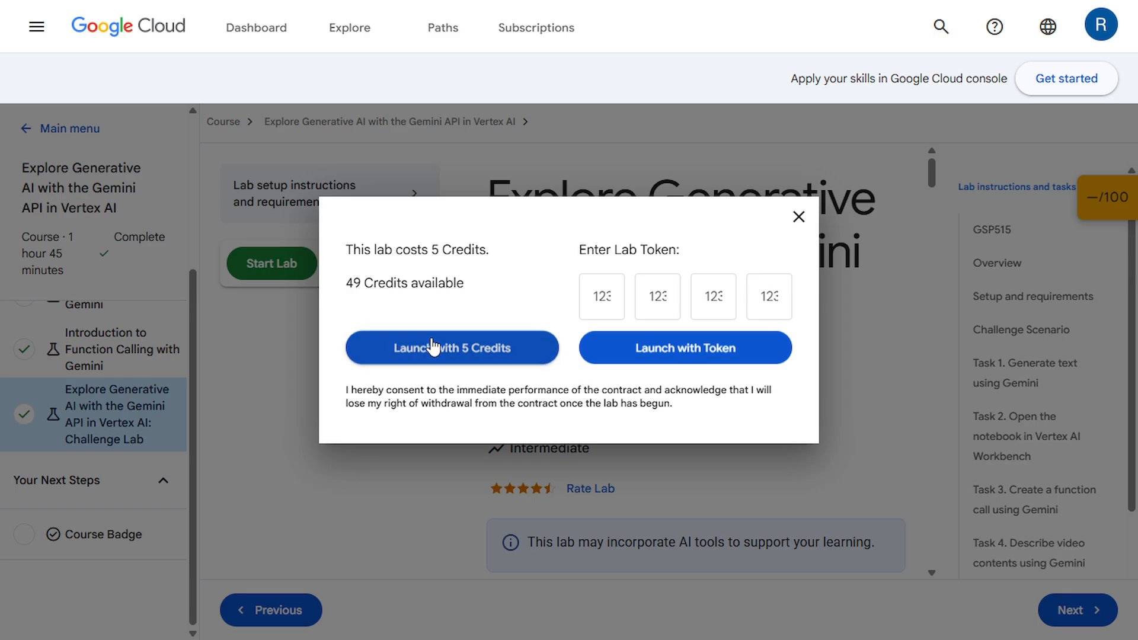
pyautogui.click(452, 347)
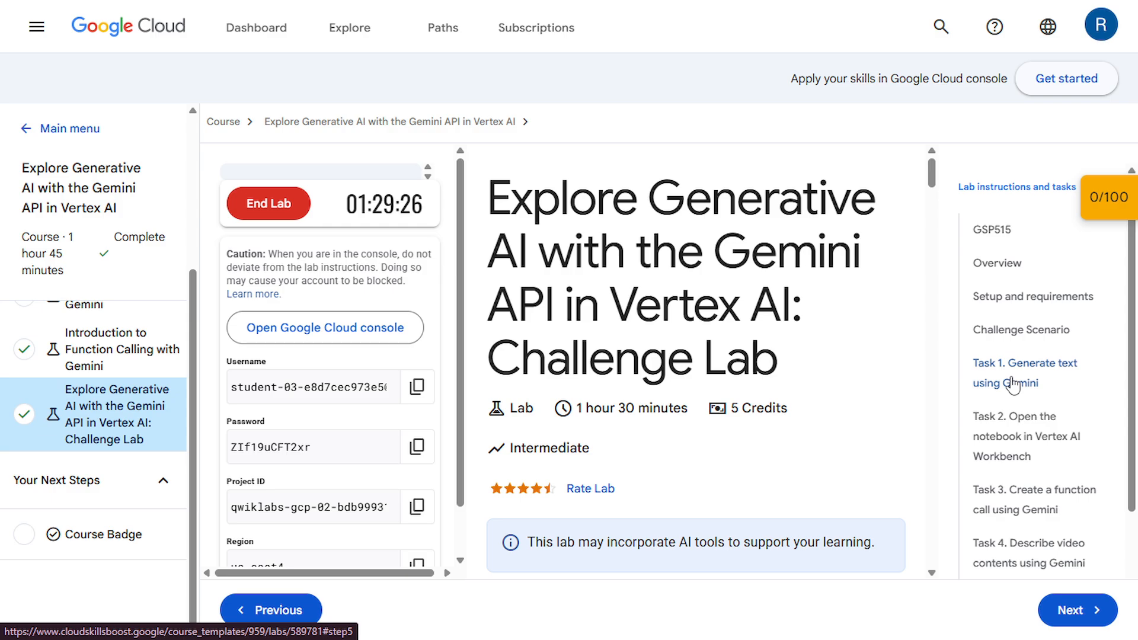
# - Jump to Task 1, Generate text using Gemini, and scroll to its environment-variable commands
pyautogui.click(1025, 373)
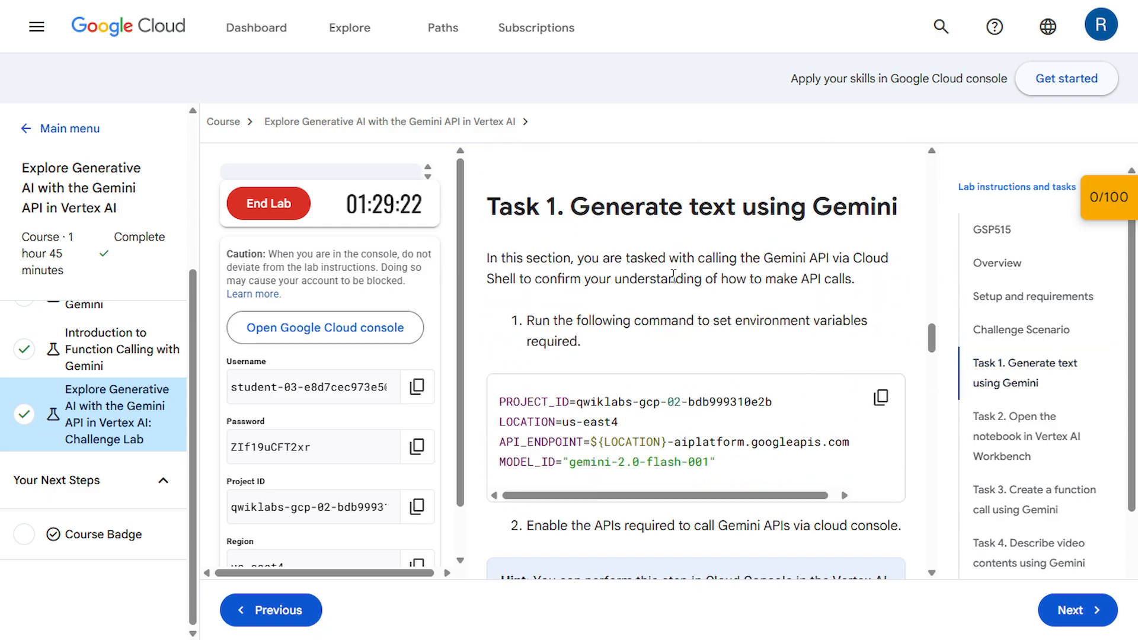
pyautogui.scroll(-3)
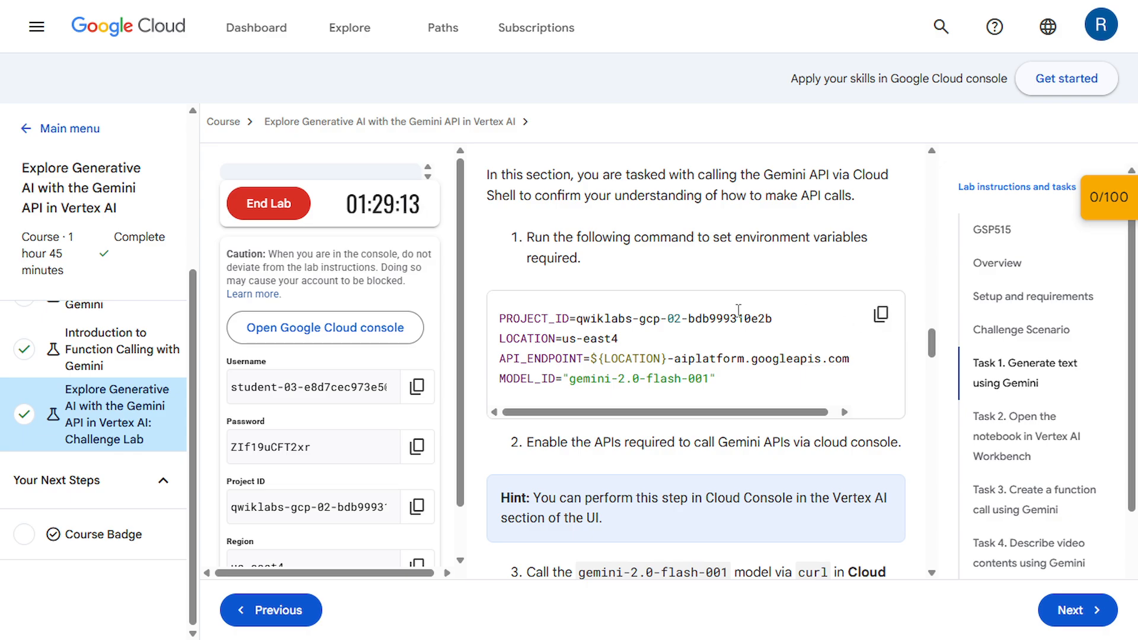
pyautogui.moveTo(880, 316)
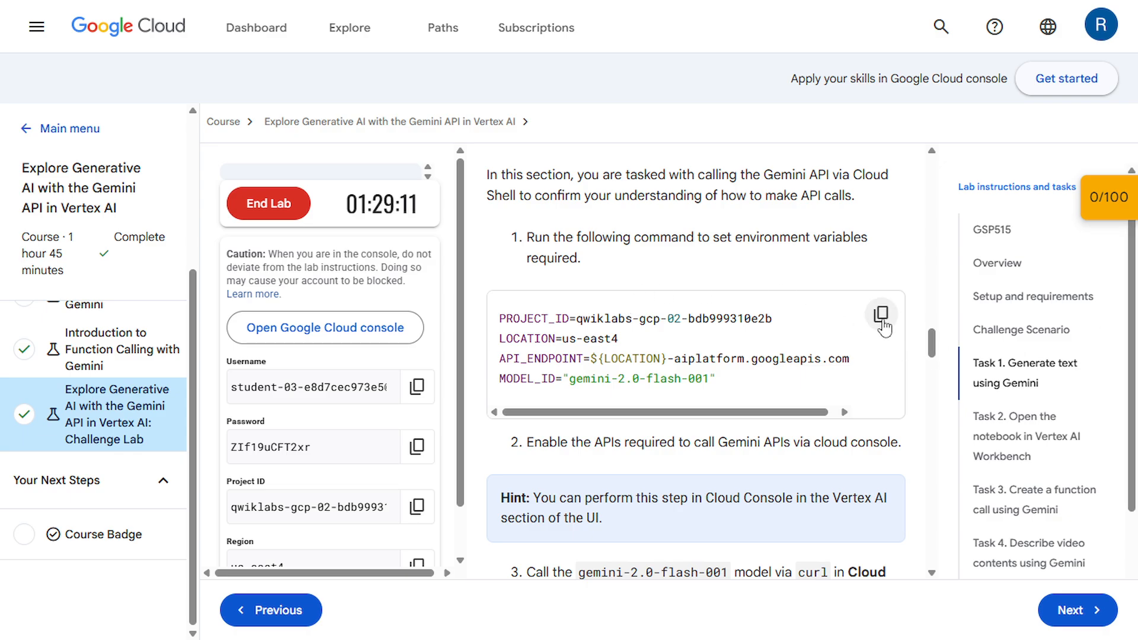
# - Copy the environment-variable commands, activate Cloud Shell, then minimise the terminal
pyautogui.click(324, 328)
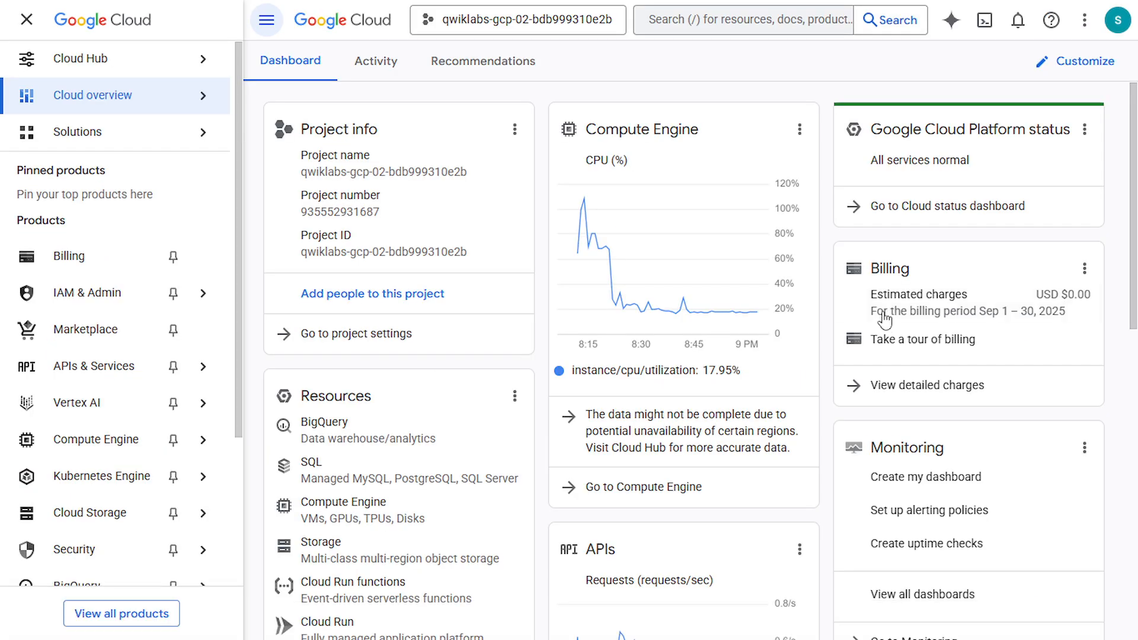
pyautogui.moveTo(985, 21)
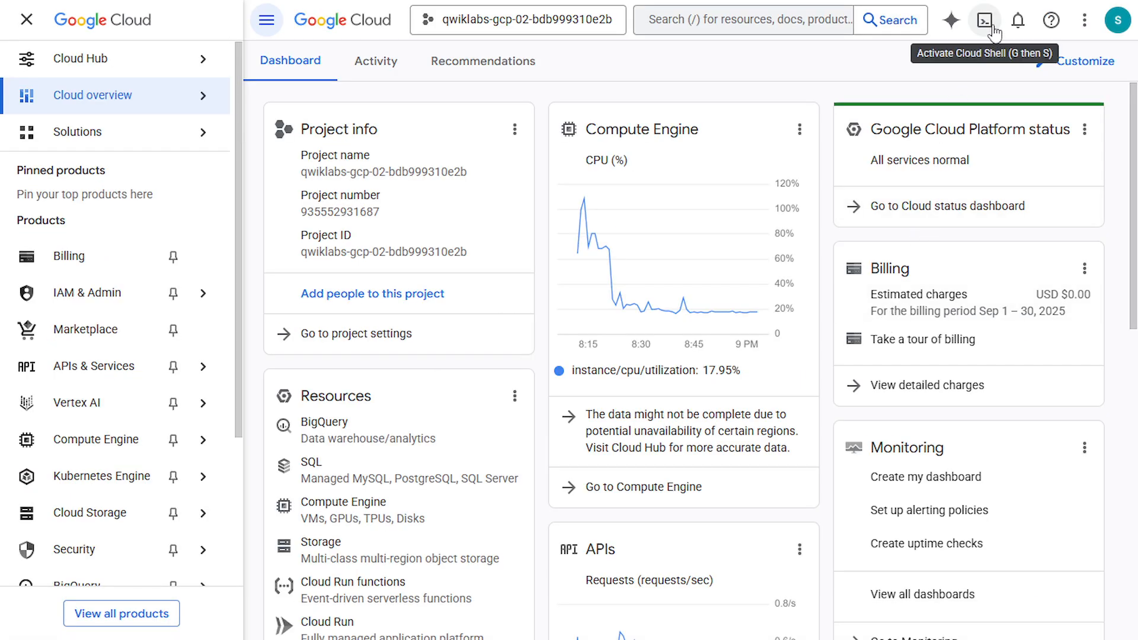
pyautogui.click(985, 20)
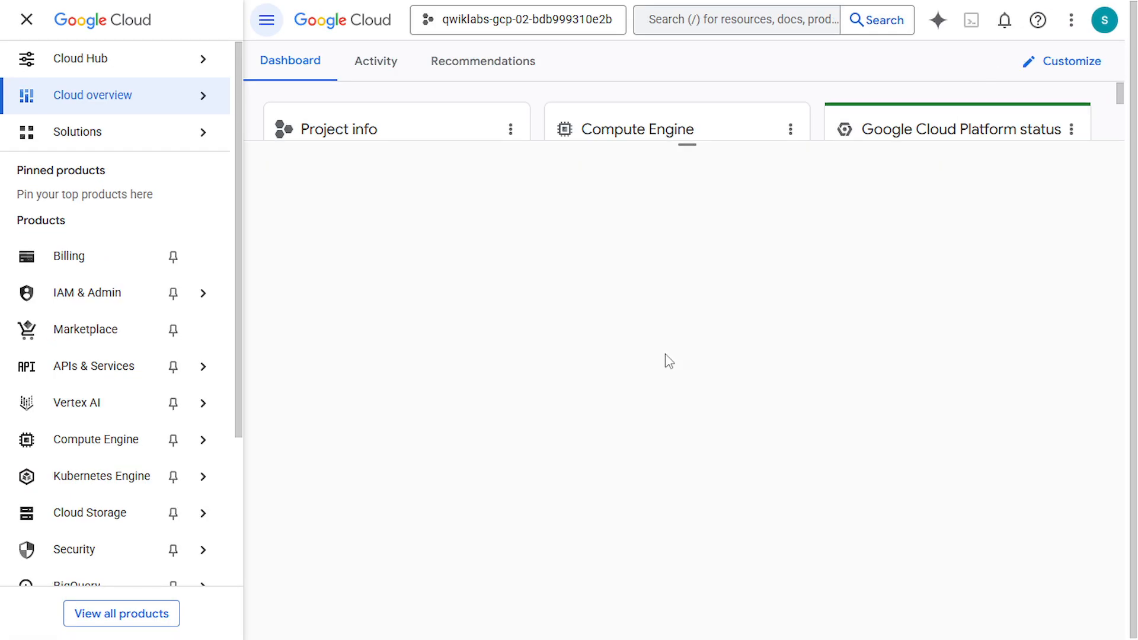
pyautogui.click(971, 19)
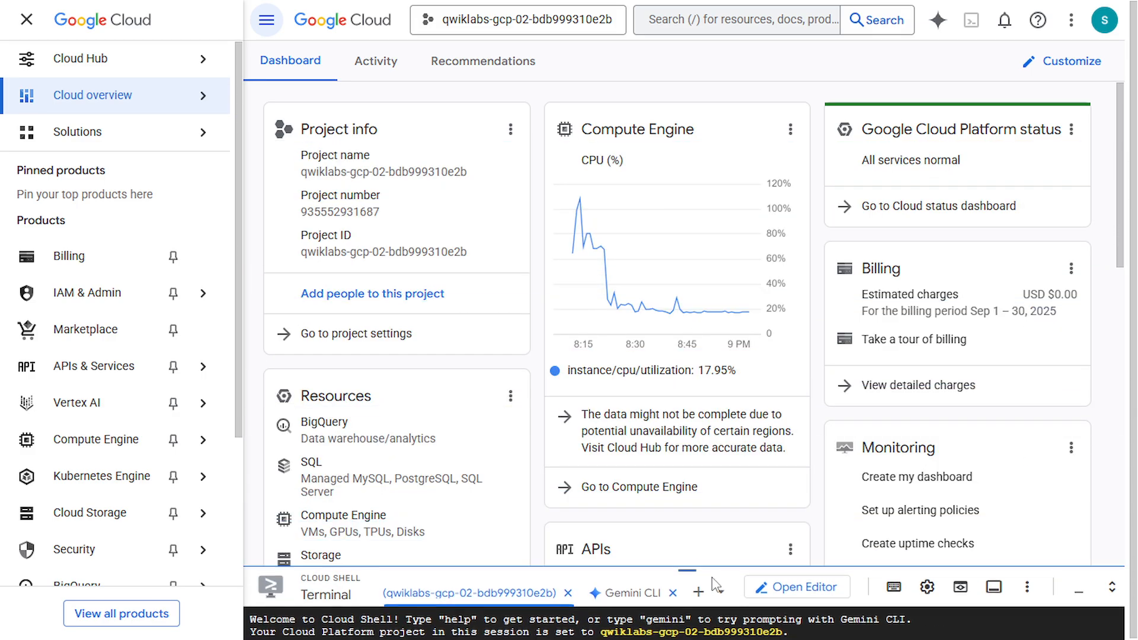
pyautogui.click(76, 403)
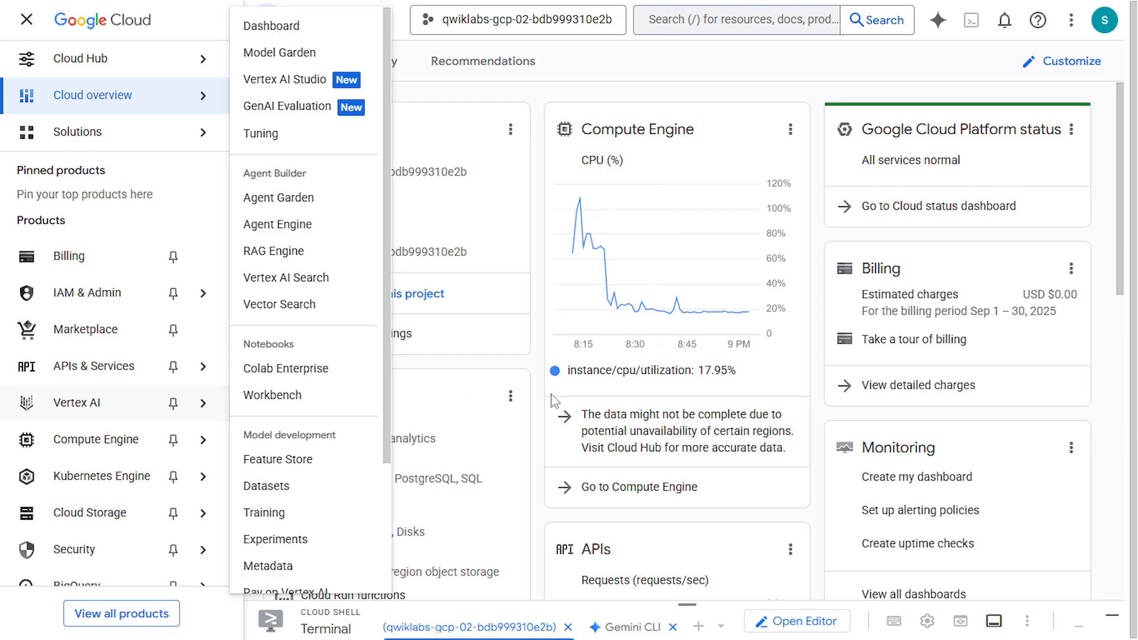
pyautogui.moveTo(492, 374)
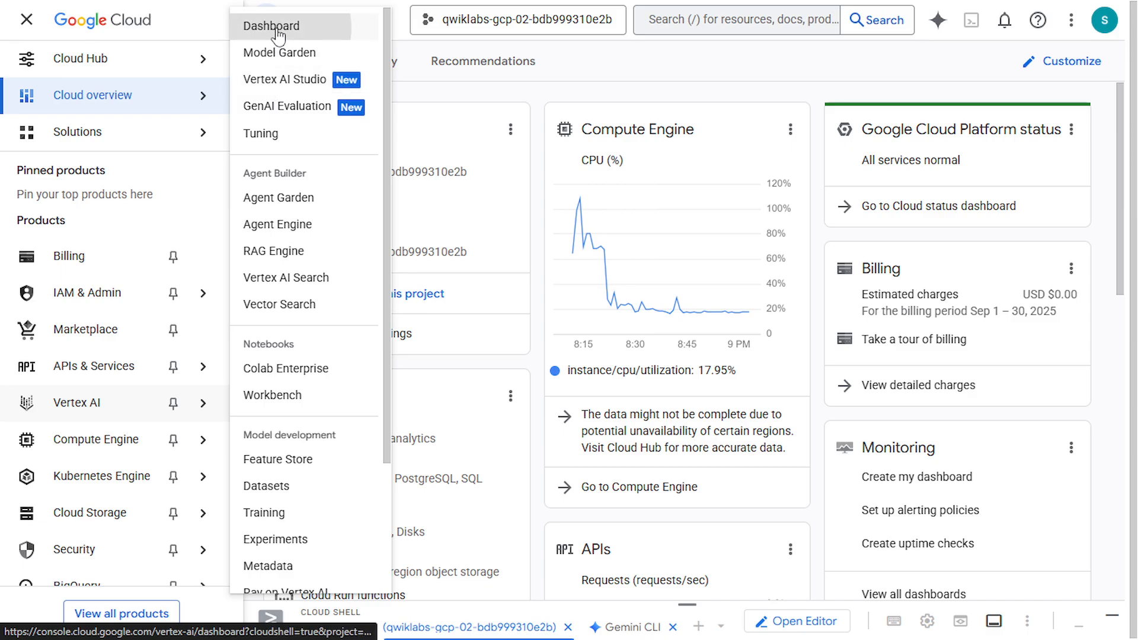
# - Open the Vertex AI dashboard and enable all recommended Vertex AI APIs
pyautogui.click(270, 25)
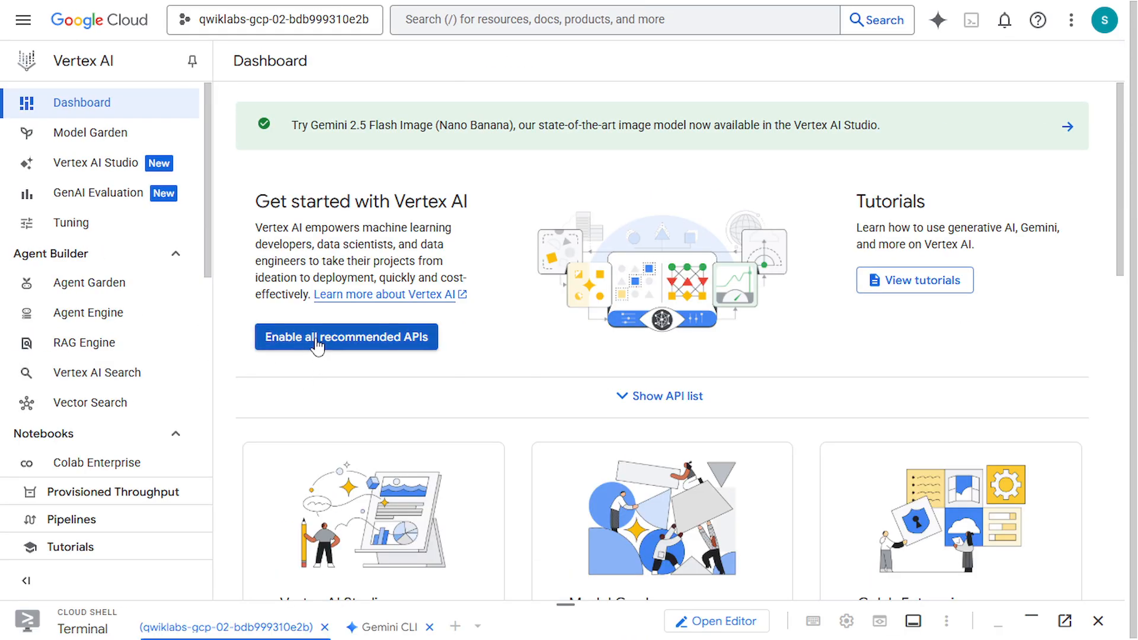
pyautogui.click(347, 337)
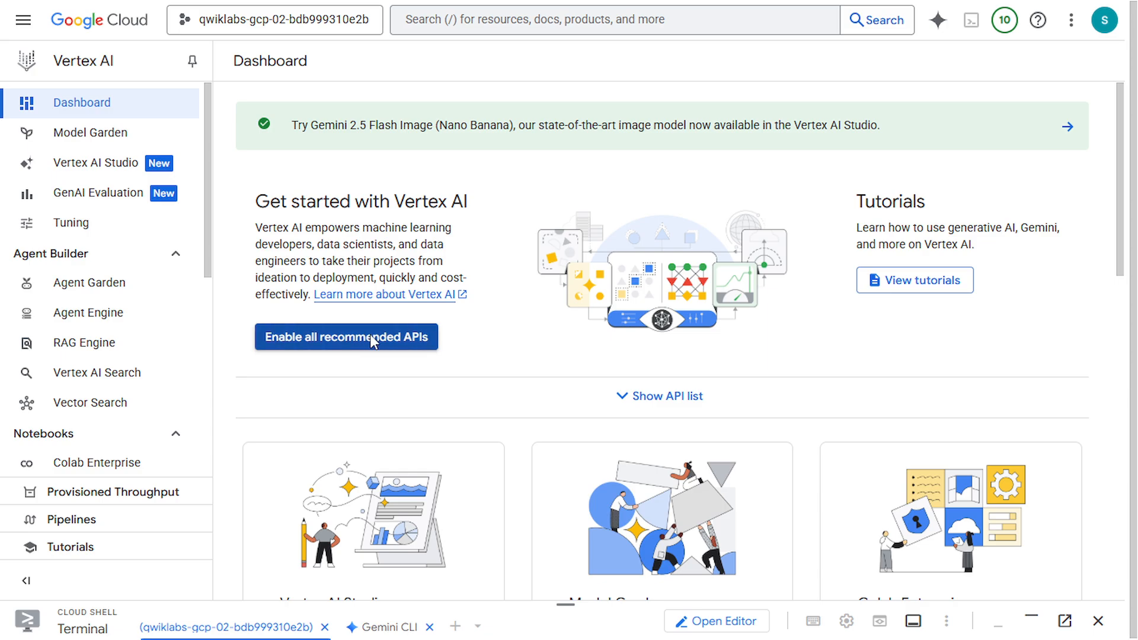
pyautogui.click(346, 336)
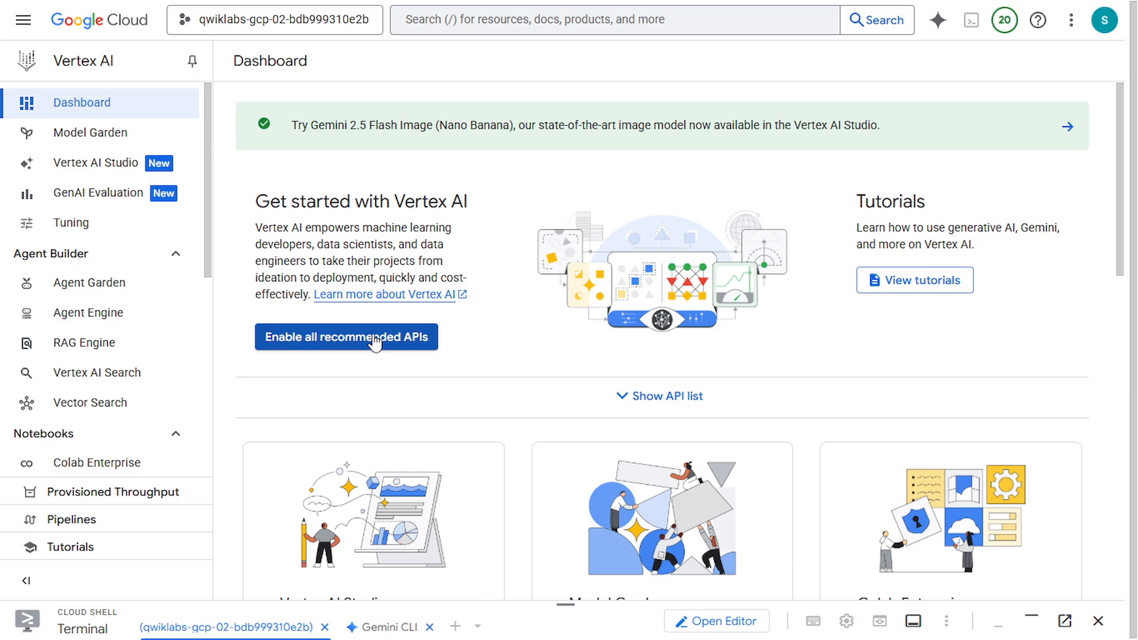
pyautogui.moveTo(339, 365)
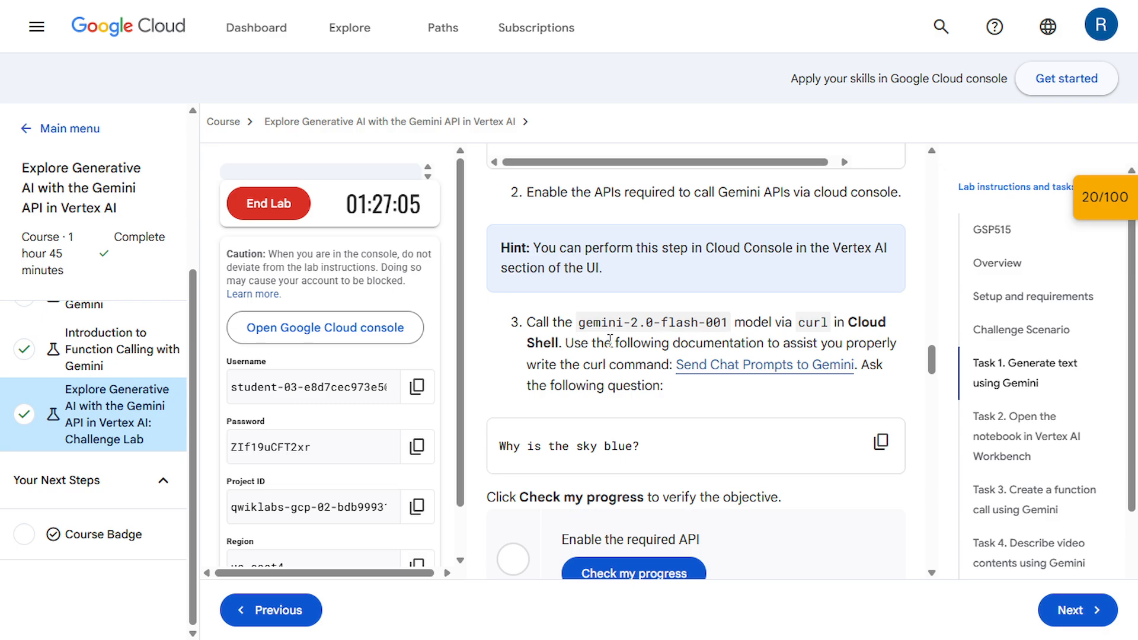
# - Verify the API-enabling checkpoint and copy the 'Why is the sky blue?' question
pyautogui.scroll(-3)
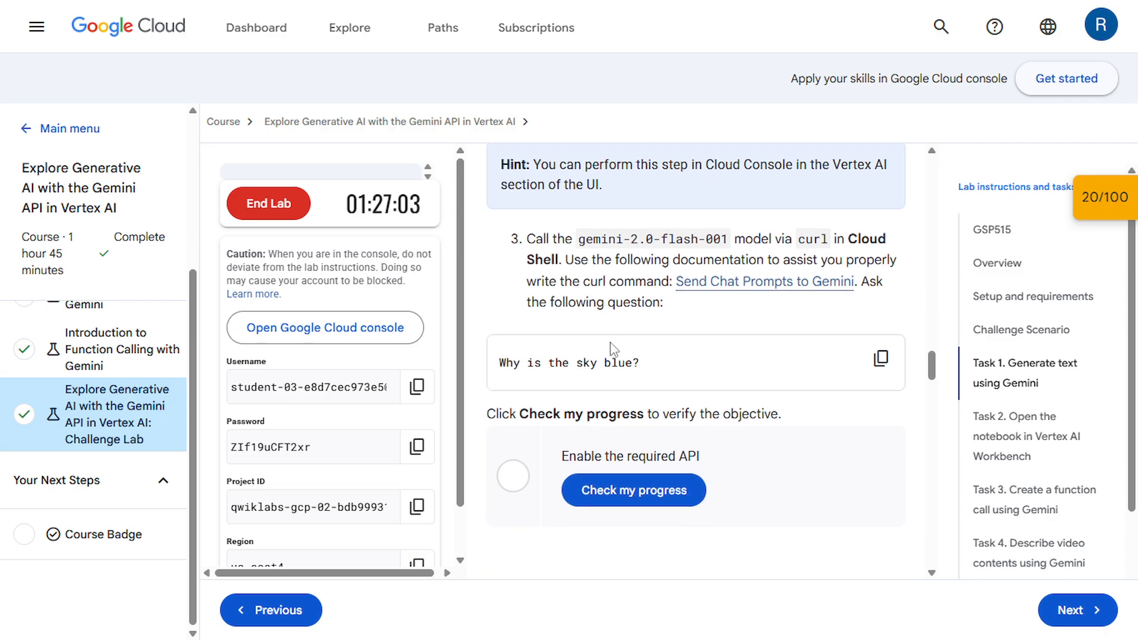
pyautogui.scroll(-3)
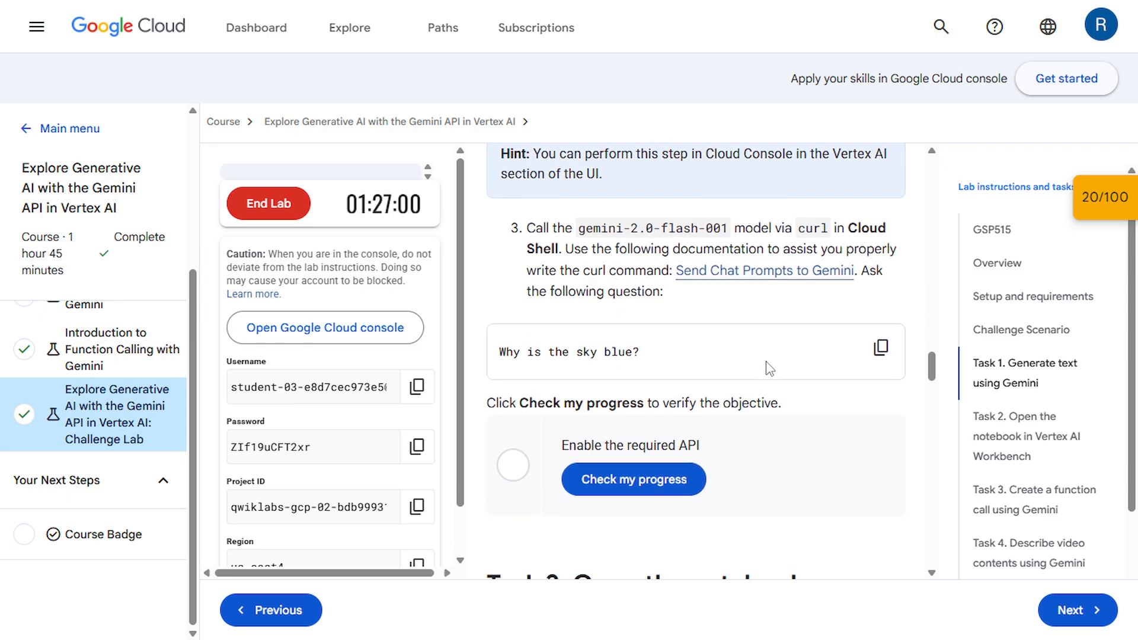
pyautogui.click(880, 358)
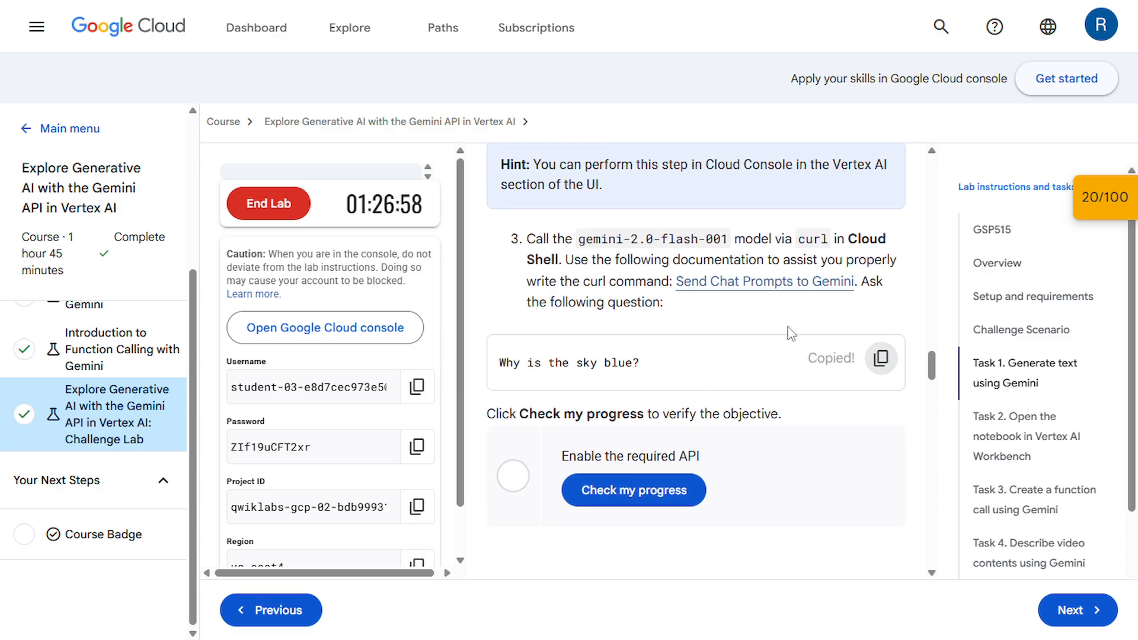
pyautogui.moveTo(658, 397)
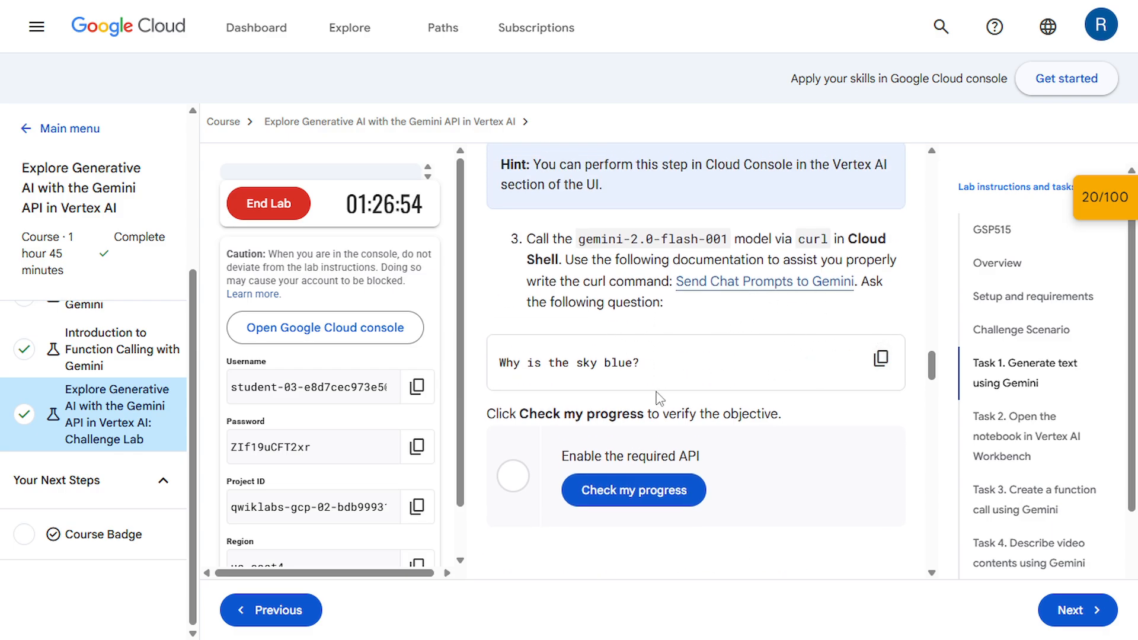
pyautogui.click(634, 490)
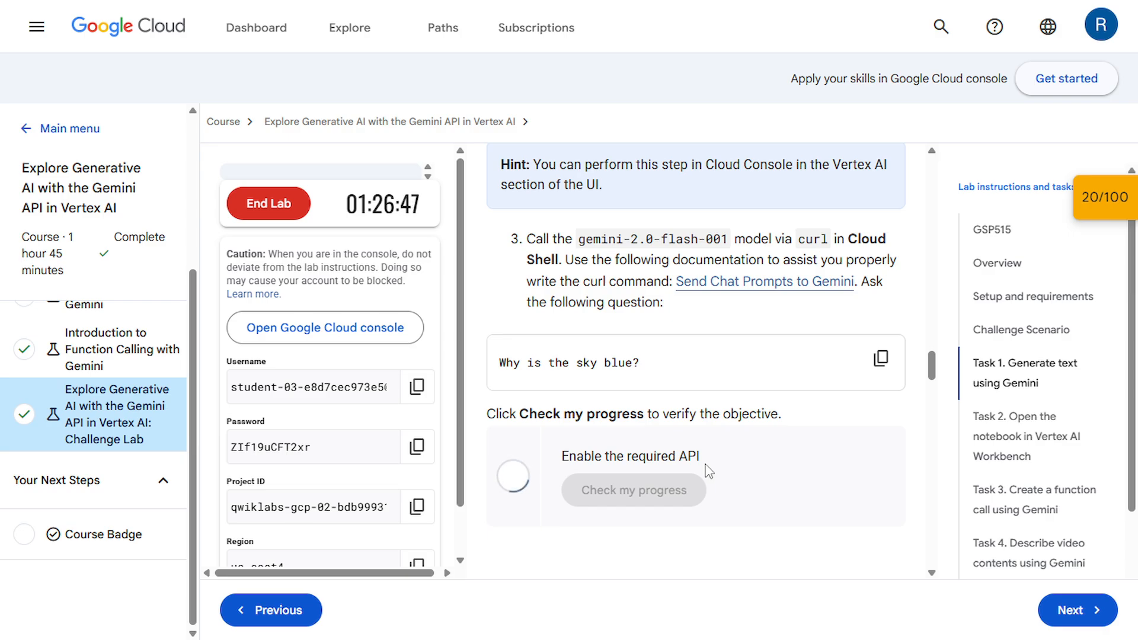
pyautogui.click(634, 490)
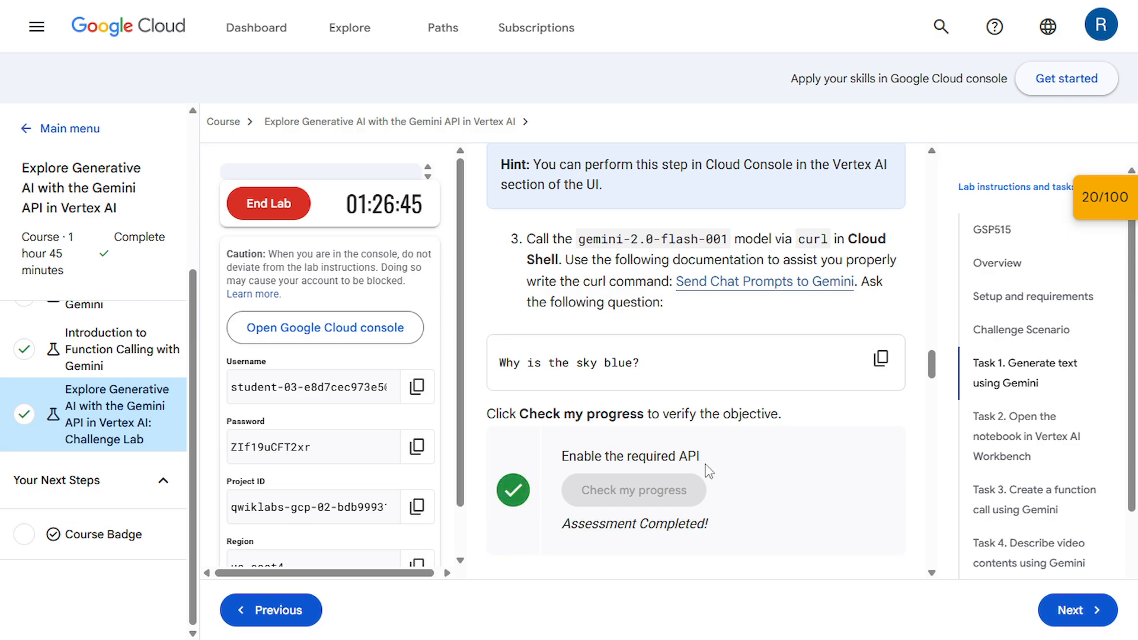
pyautogui.moveTo(862, 386)
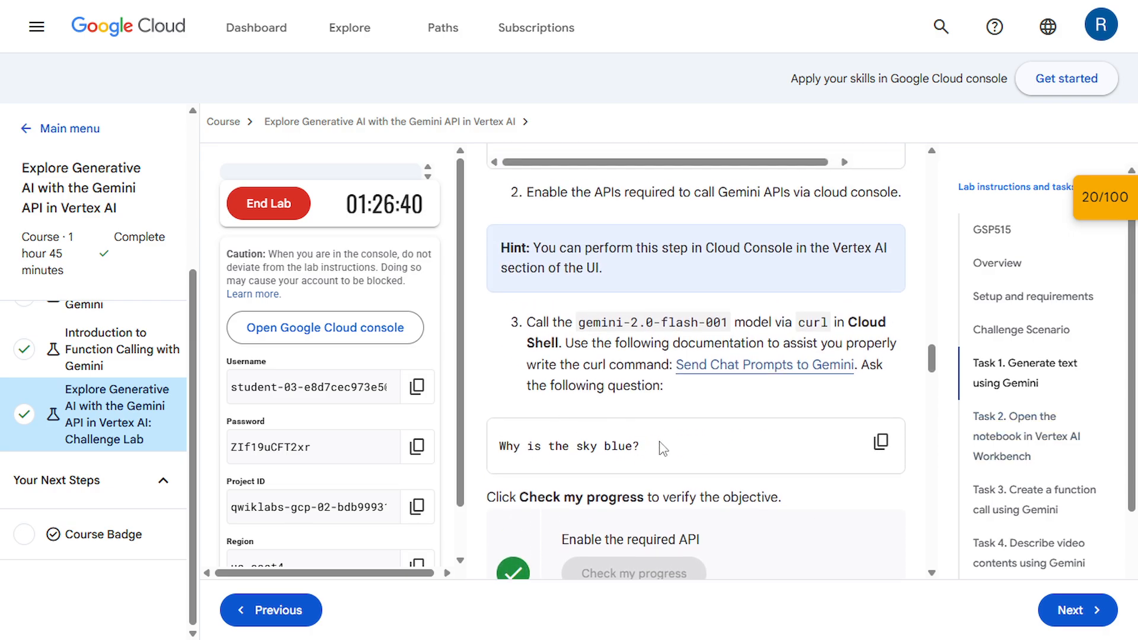
pyautogui.click(880, 442)
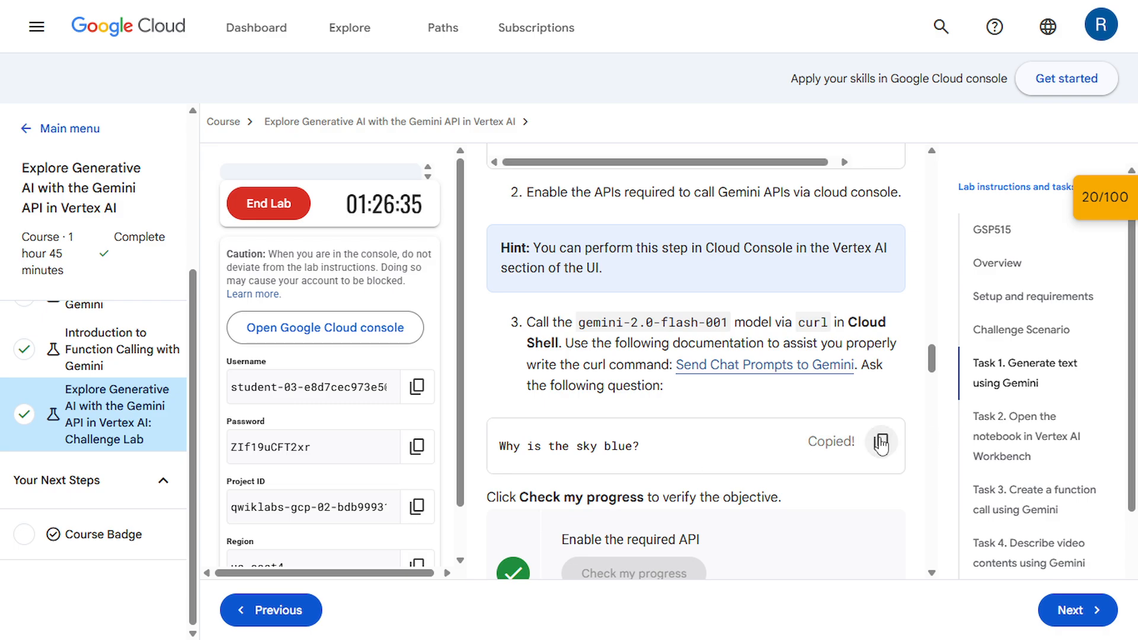
# - In Vertex AI Studio, ask Gemini 'Why is the sky blue?'
pyautogui.click(325, 327)
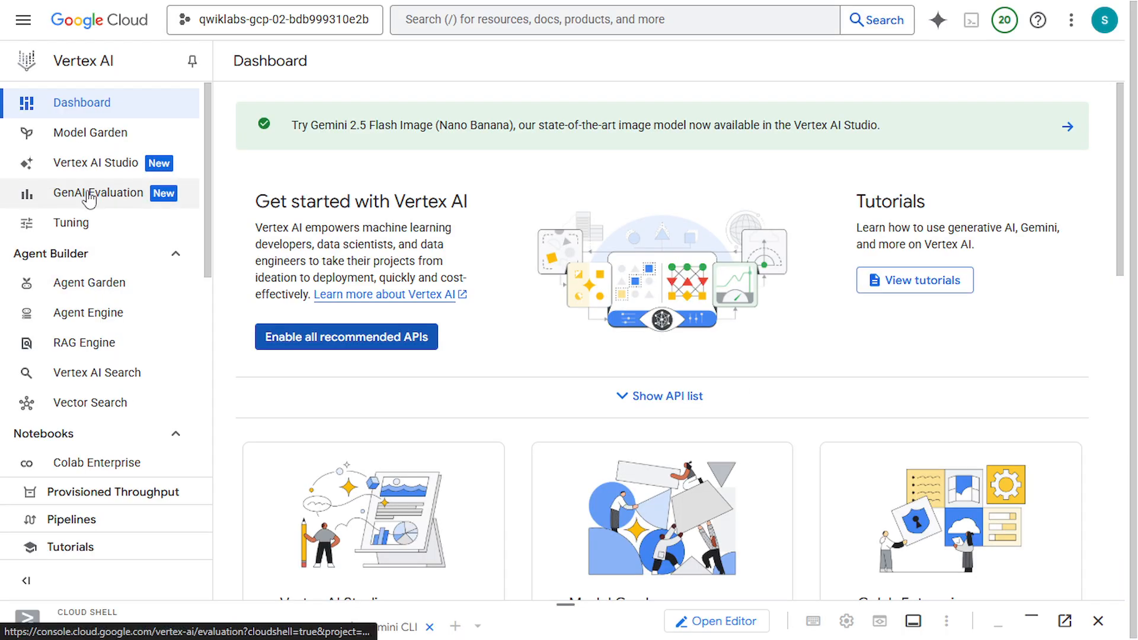
pyautogui.click(94, 163)
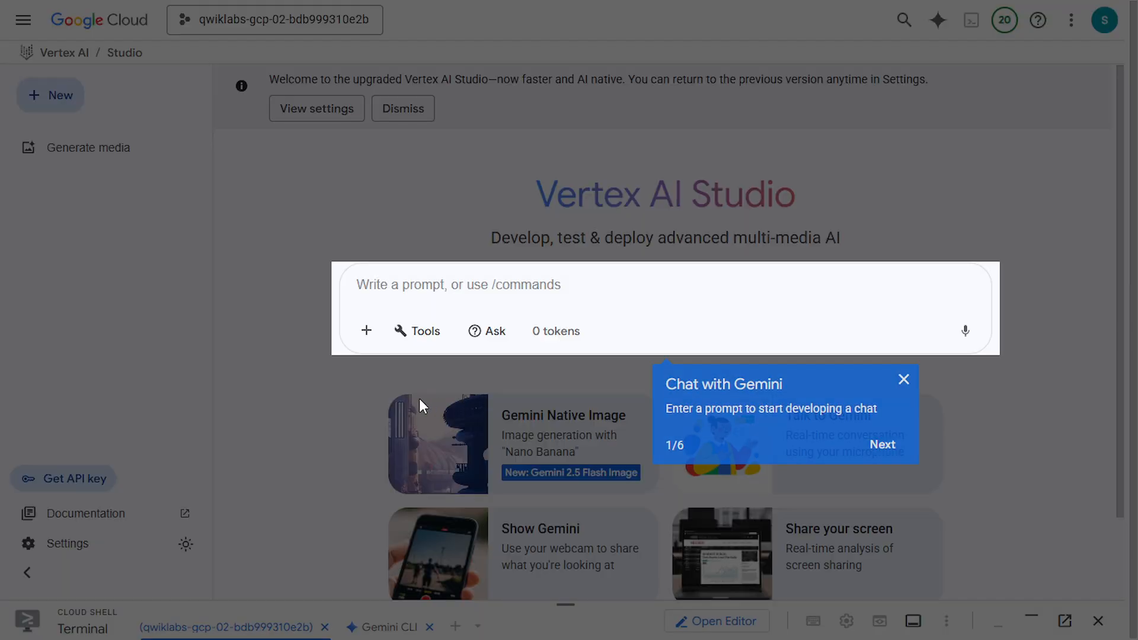
pyautogui.click(903, 379)
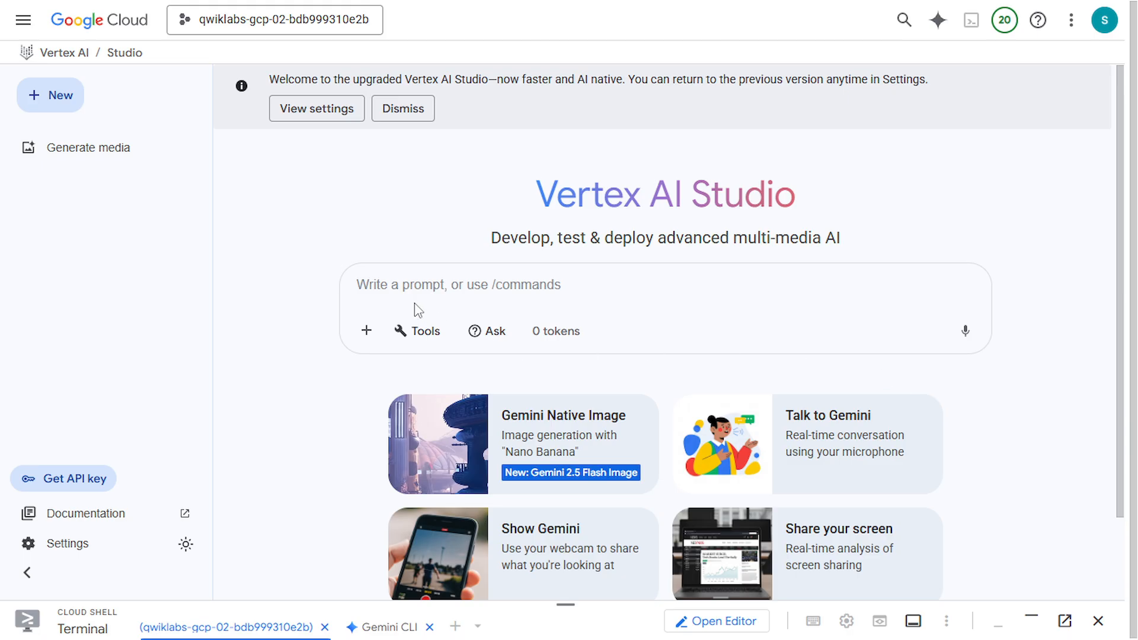
pyautogui.write('Why is the sky blue?')
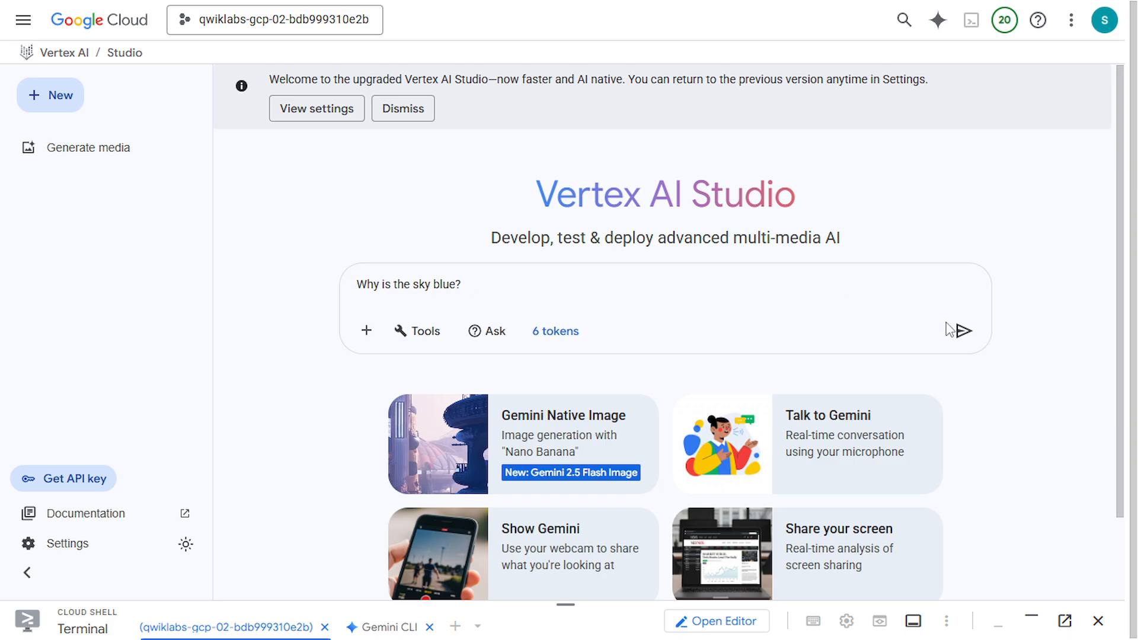
pyautogui.click(959, 331)
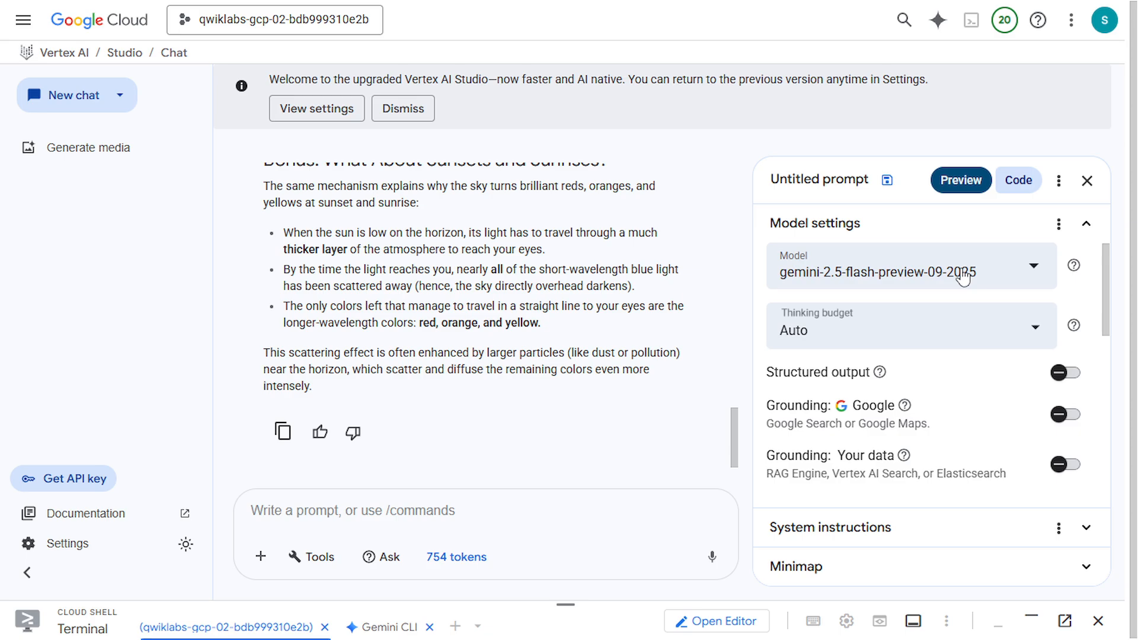
pyautogui.moveTo(918, 272)
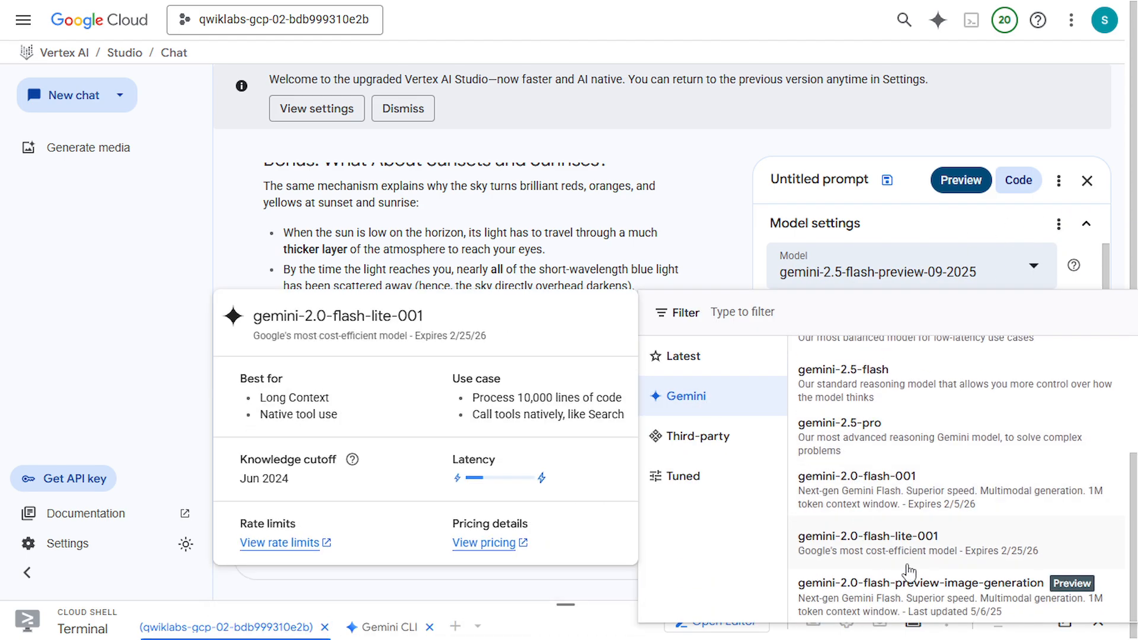
pyautogui.moveTo(871, 495)
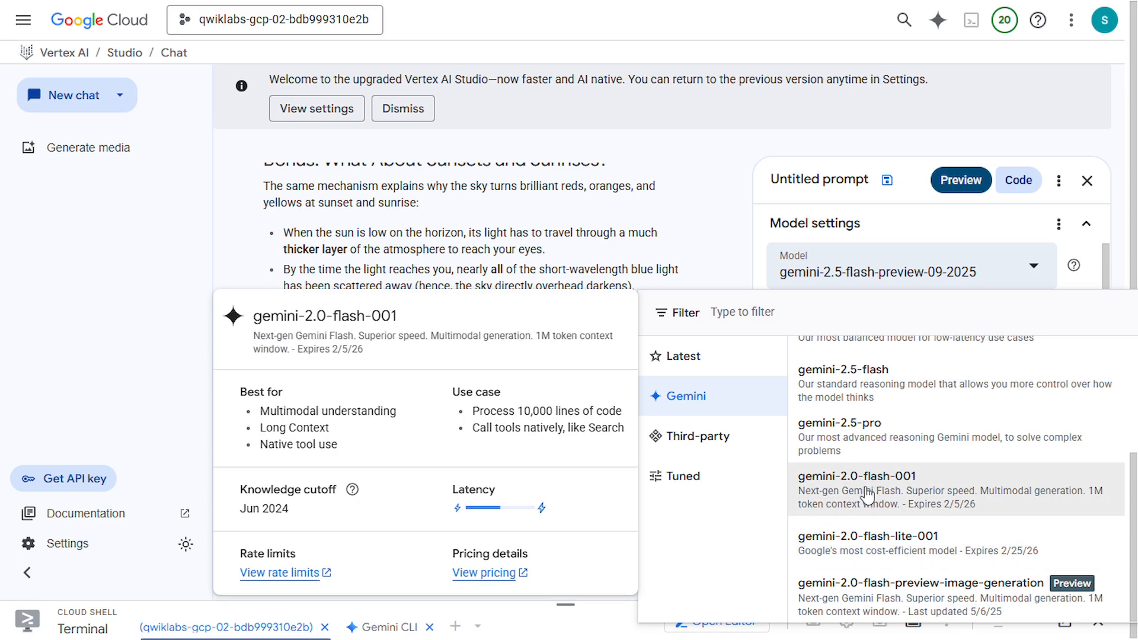
pyautogui.click(857, 477)
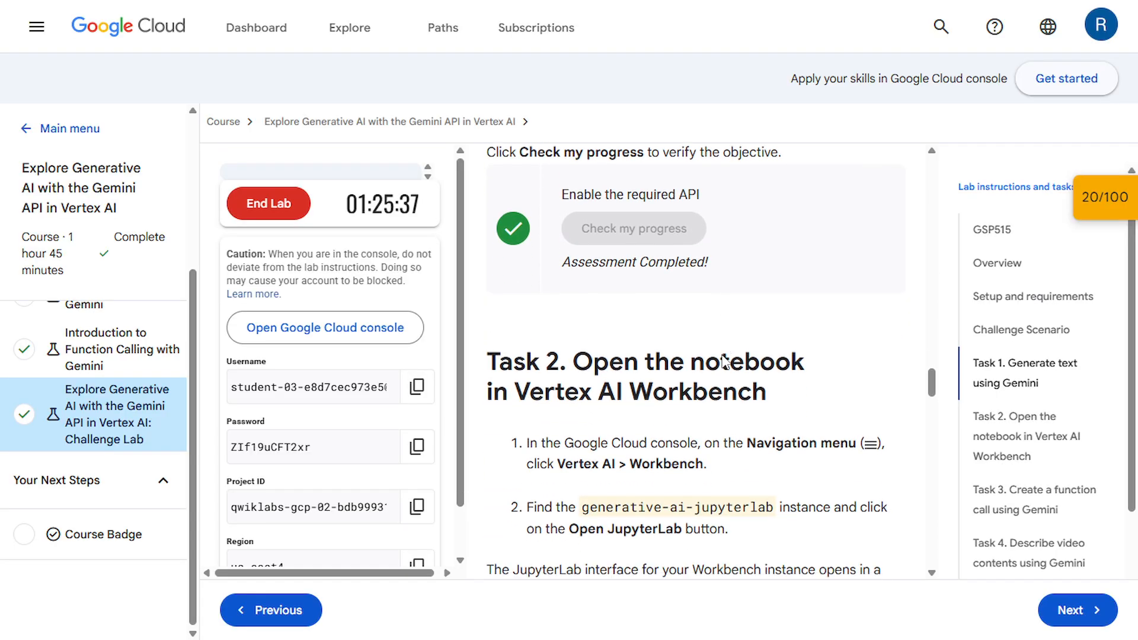
# - Open the Workbench instances page, close the tutorials panel, and launch JupyterLab for generative-ai-jupyterlab
pyautogui.scroll(-3)
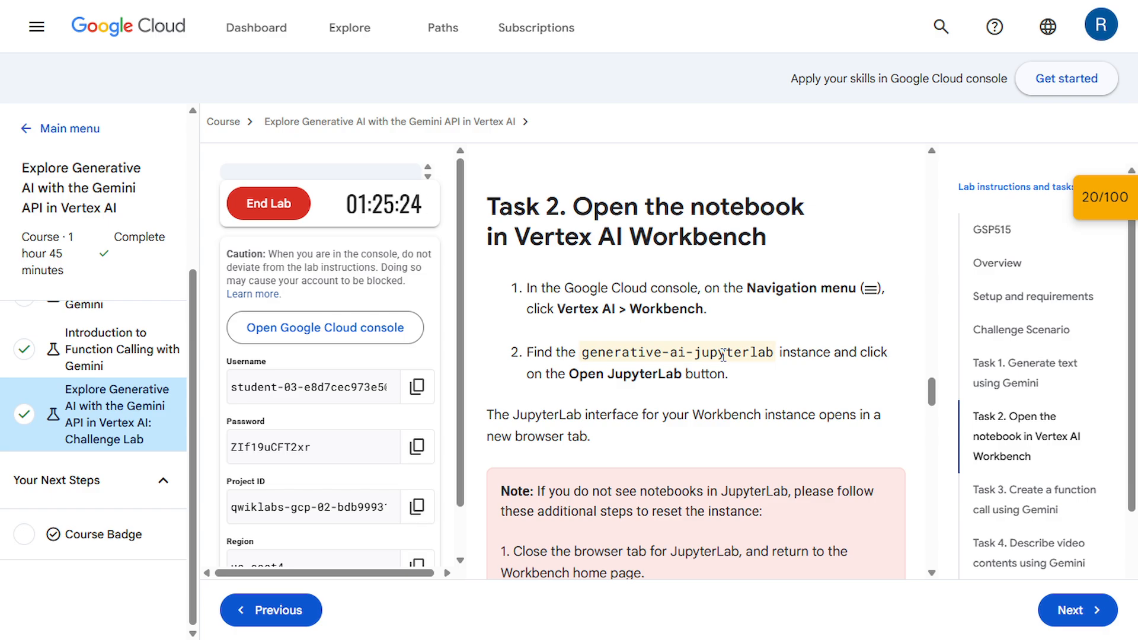
pyautogui.click(325, 327)
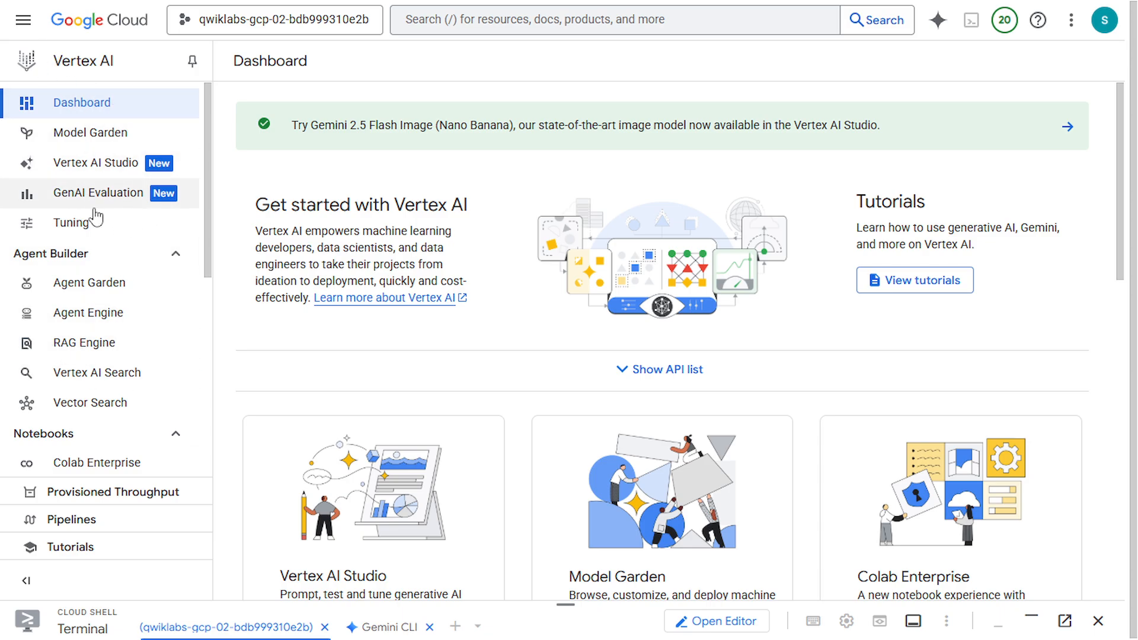
pyautogui.scroll(-3)
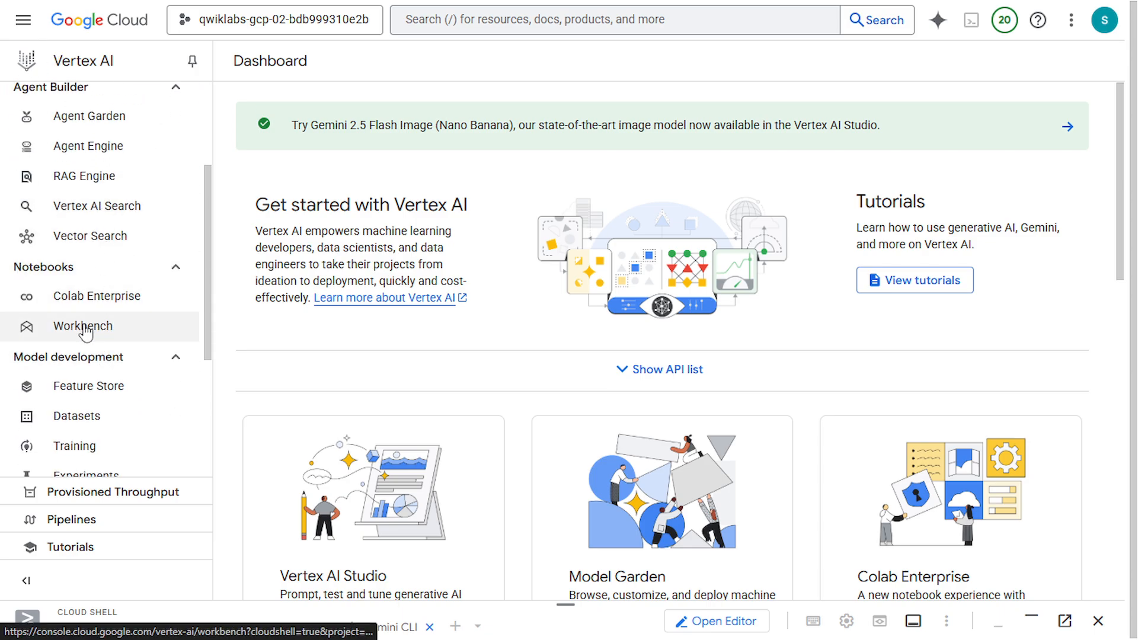
pyautogui.click(82, 326)
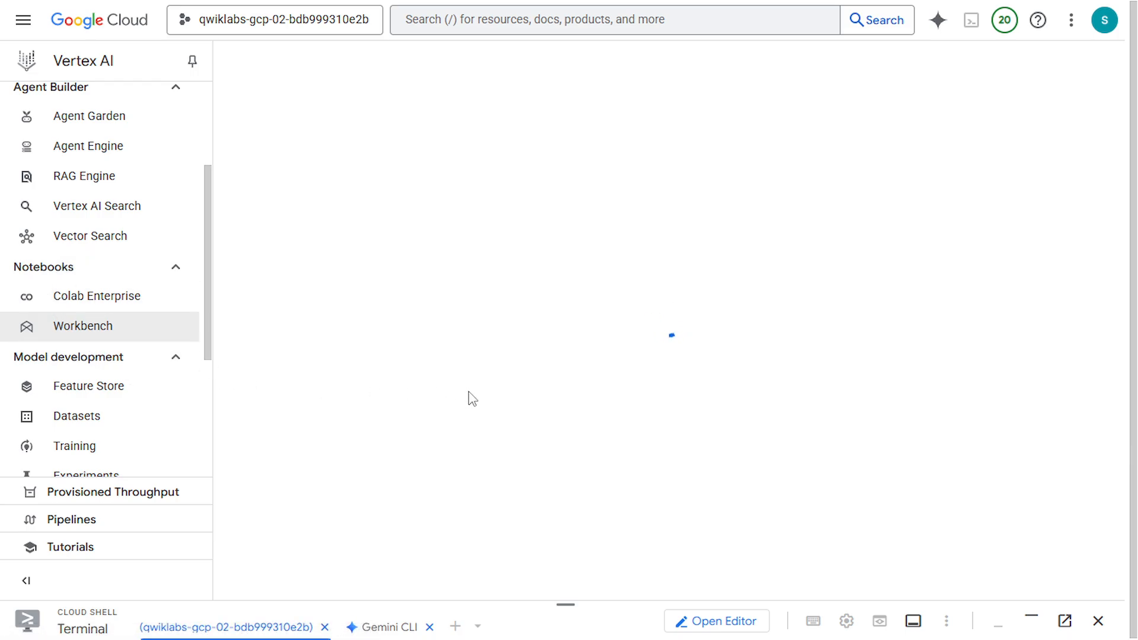
pyautogui.click(82, 326)
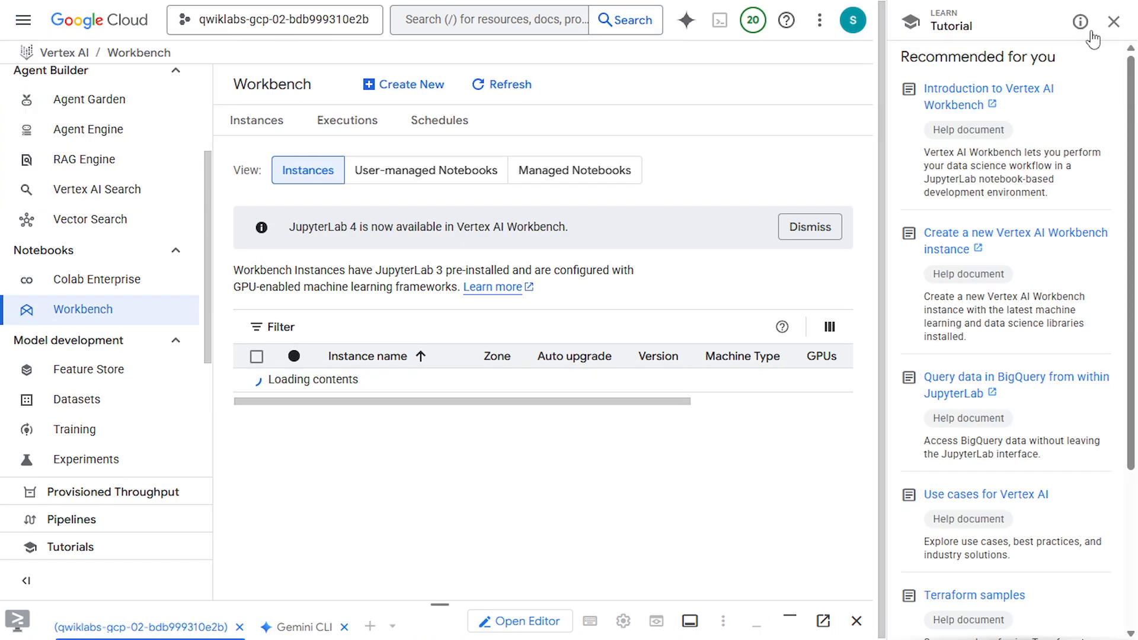
pyautogui.click(1108, 20)
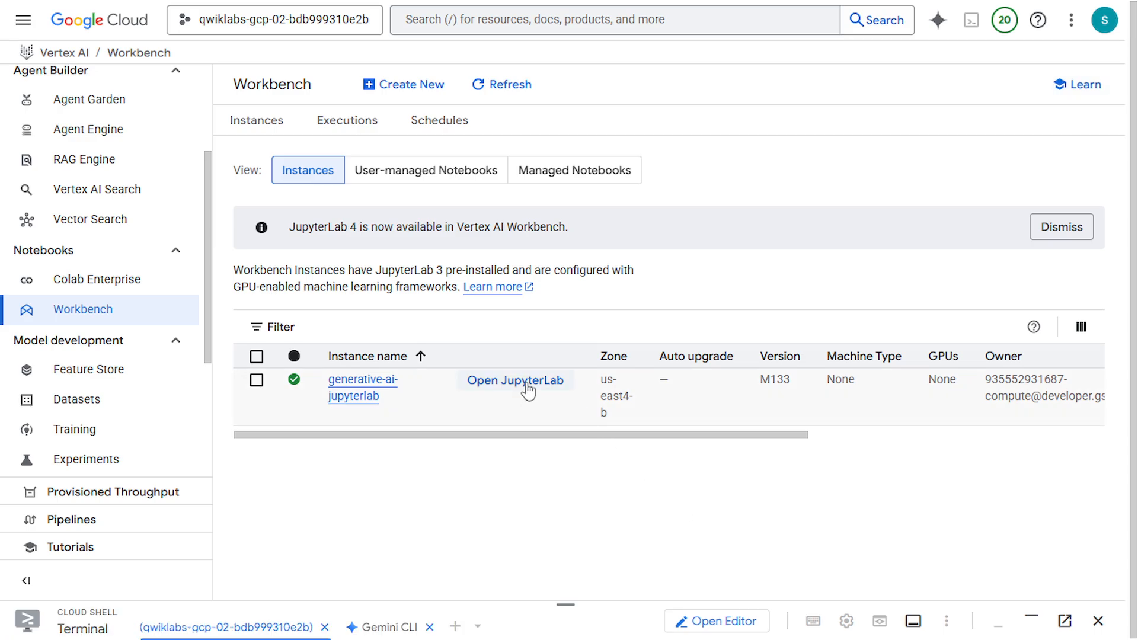
pyautogui.click(514, 380)
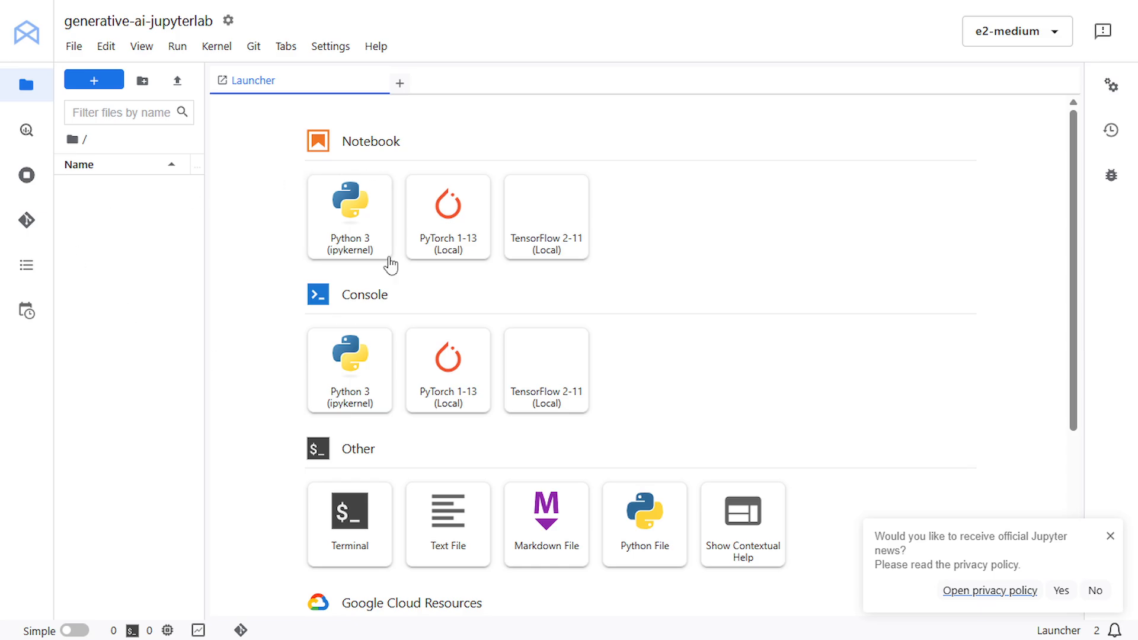
pyautogui.moveTo(166, 207)
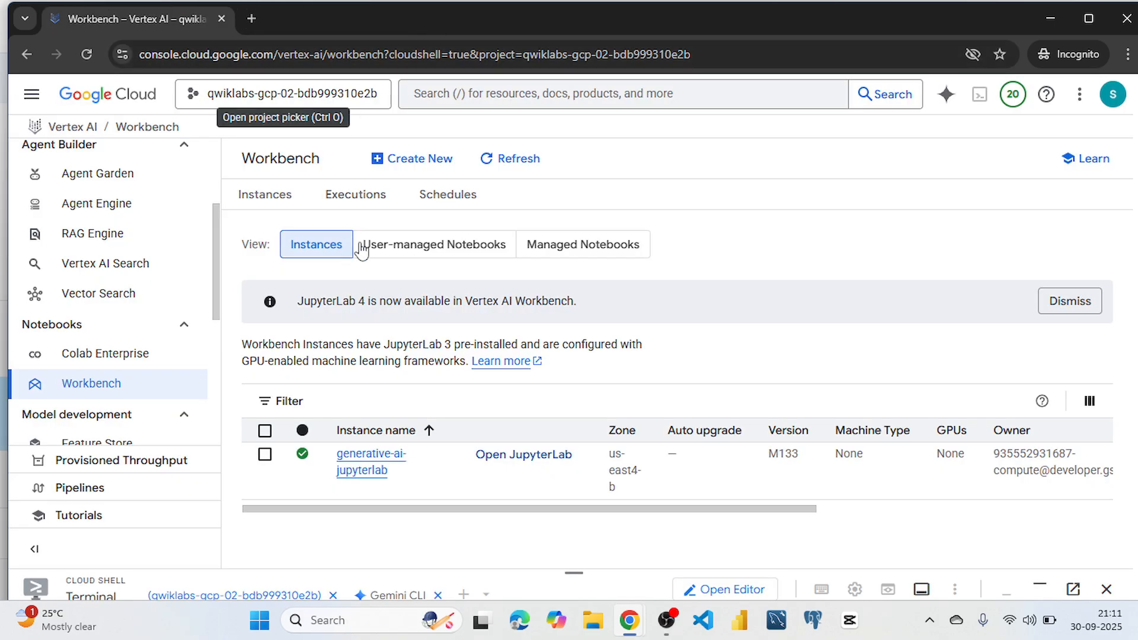
pyautogui.moveTo(264, 435)
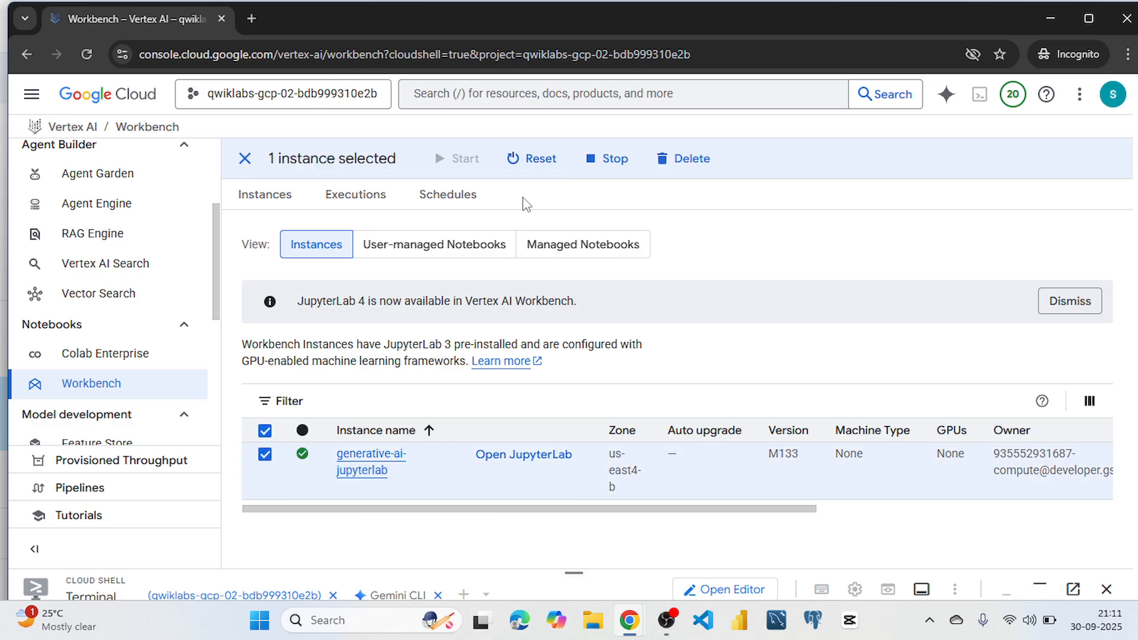
# - Select the generative-ai-jupyterlab instance and reset it
pyautogui.click(535, 158)
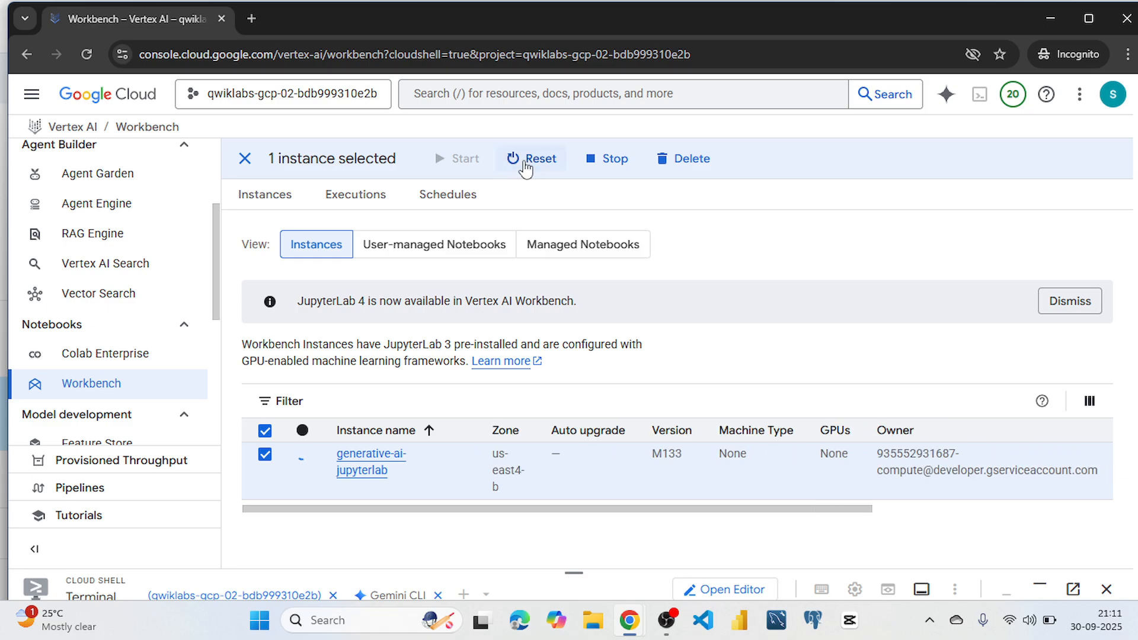
pyautogui.click(531, 159)
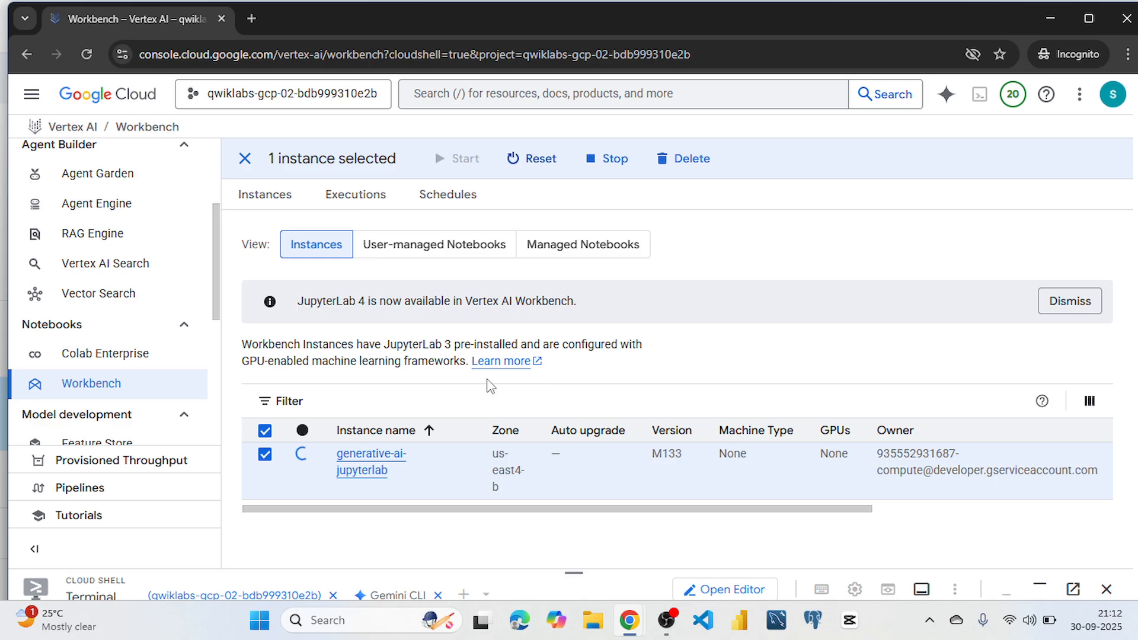
pyautogui.moveTo(407, 382)
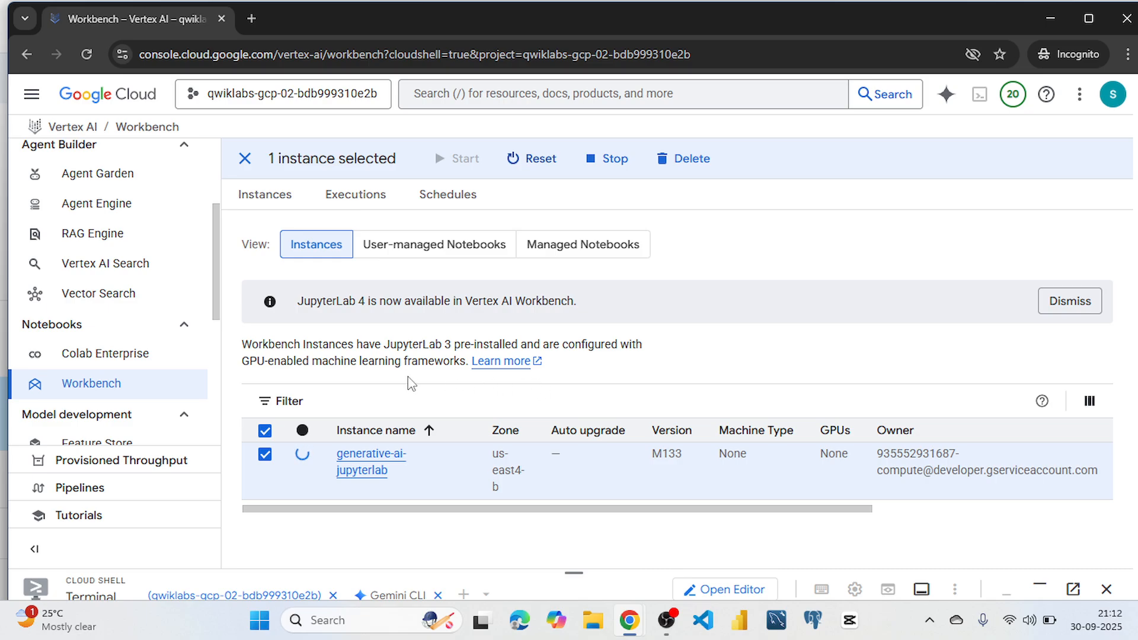
pyautogui.click(361, 462)
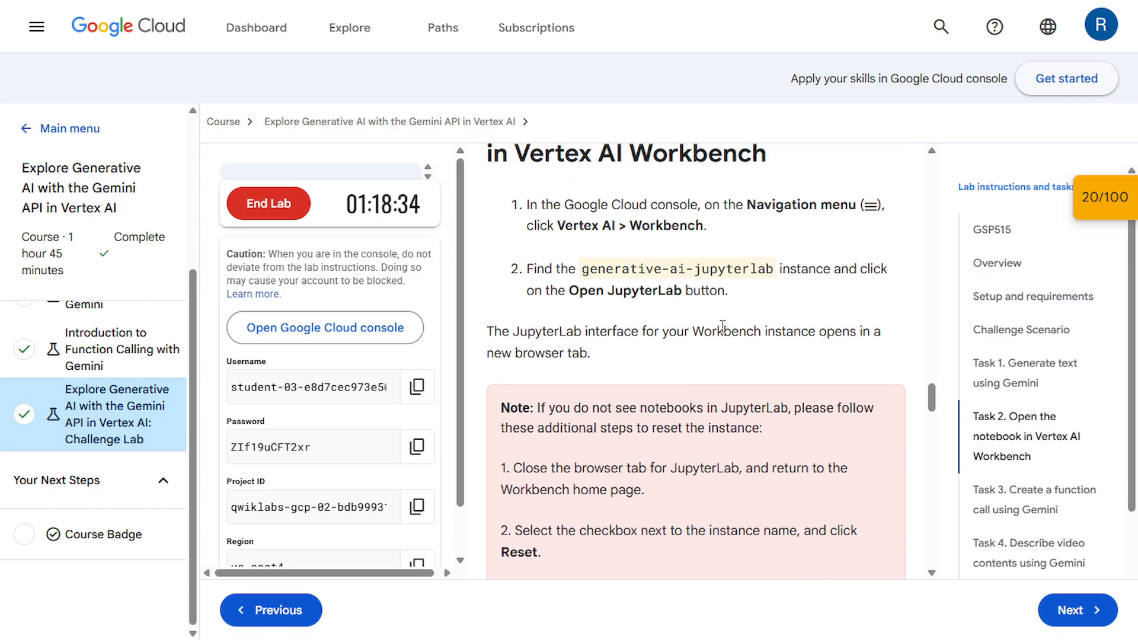
pyautogui.scroll(-3)
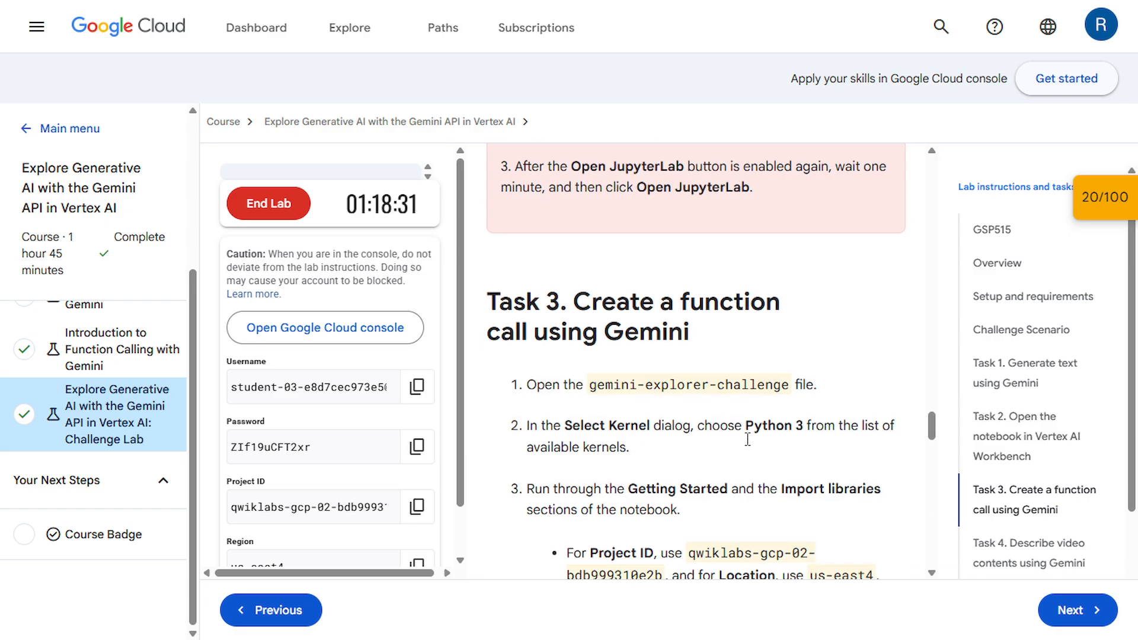
pyautogui.scroll(-3)
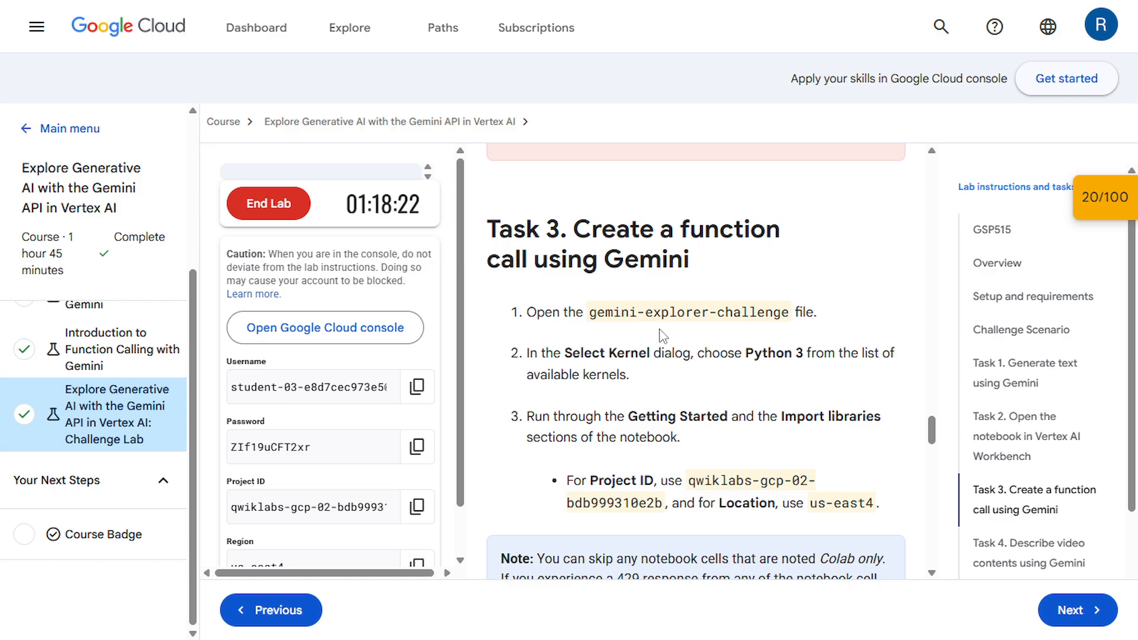
pyautogui.scroll(-3)
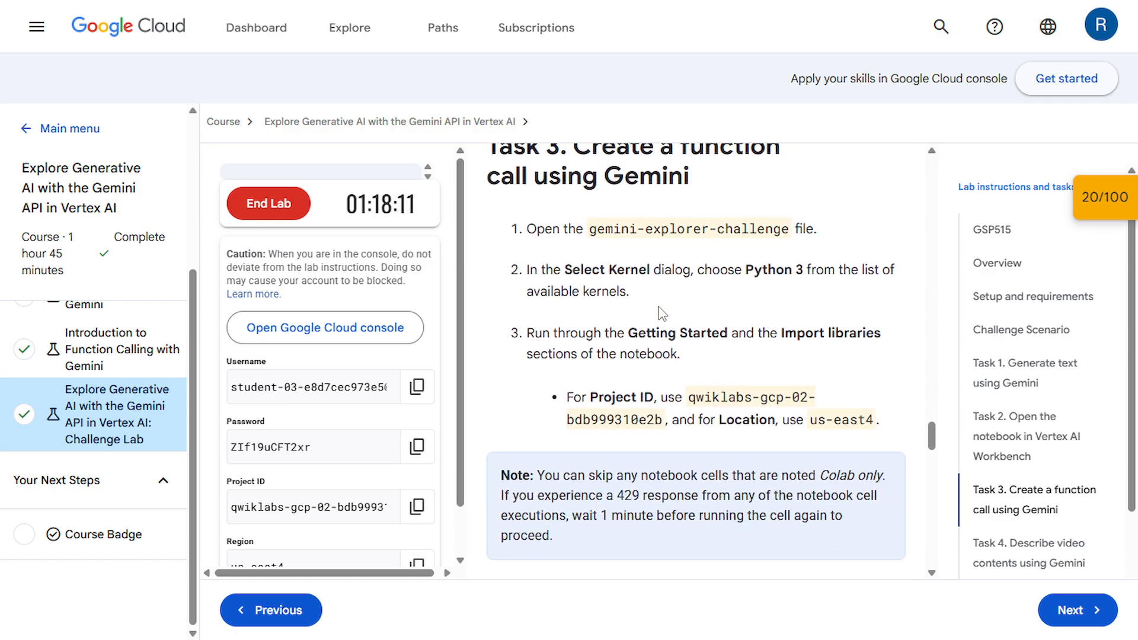
pyautogui.moveTo(606, 246)
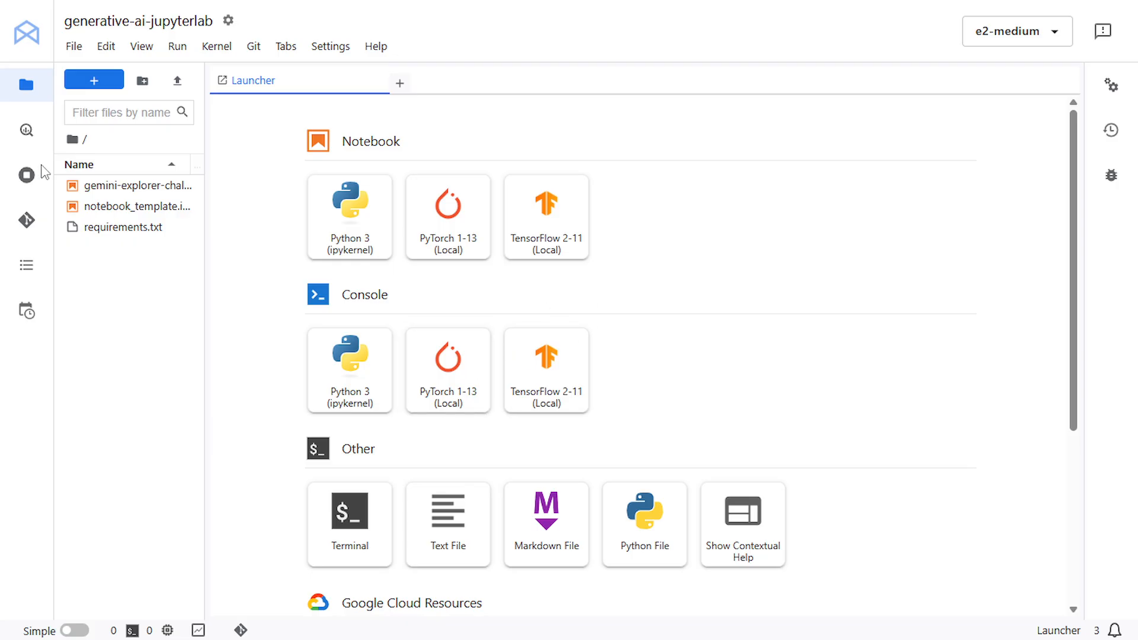
# - Open gemini-explorer-challenge and set PROJECT_ID to qwiklabs-gcp-02-bdb959310e2b and LOCATION to us-east4
pyautogui.doubleClick(136, 186)
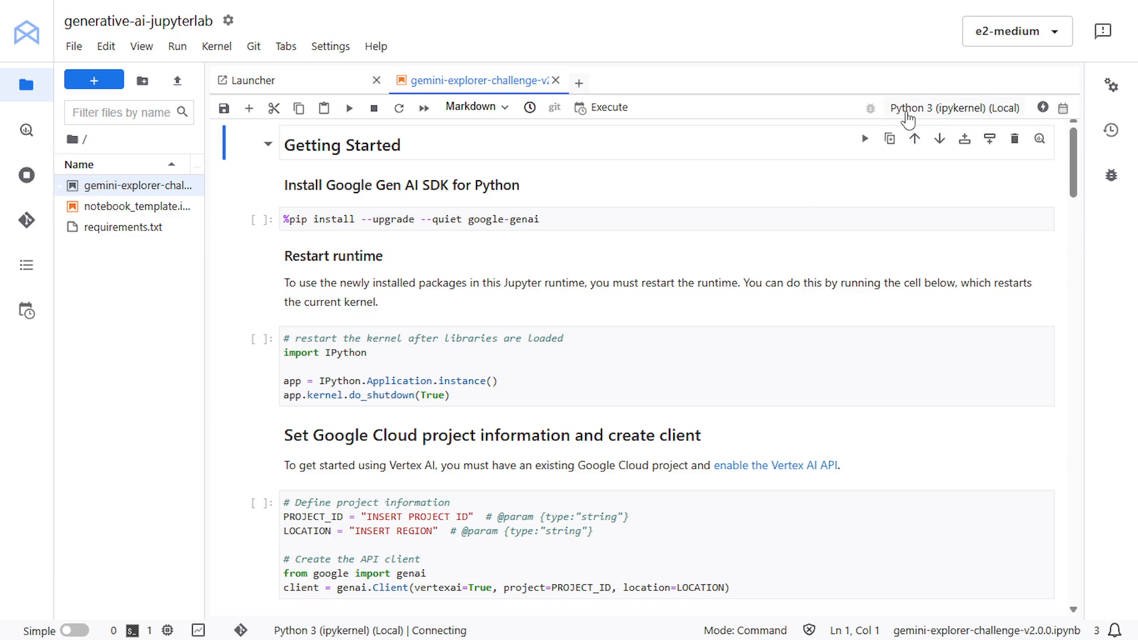
pyautogui.scroll(-3)
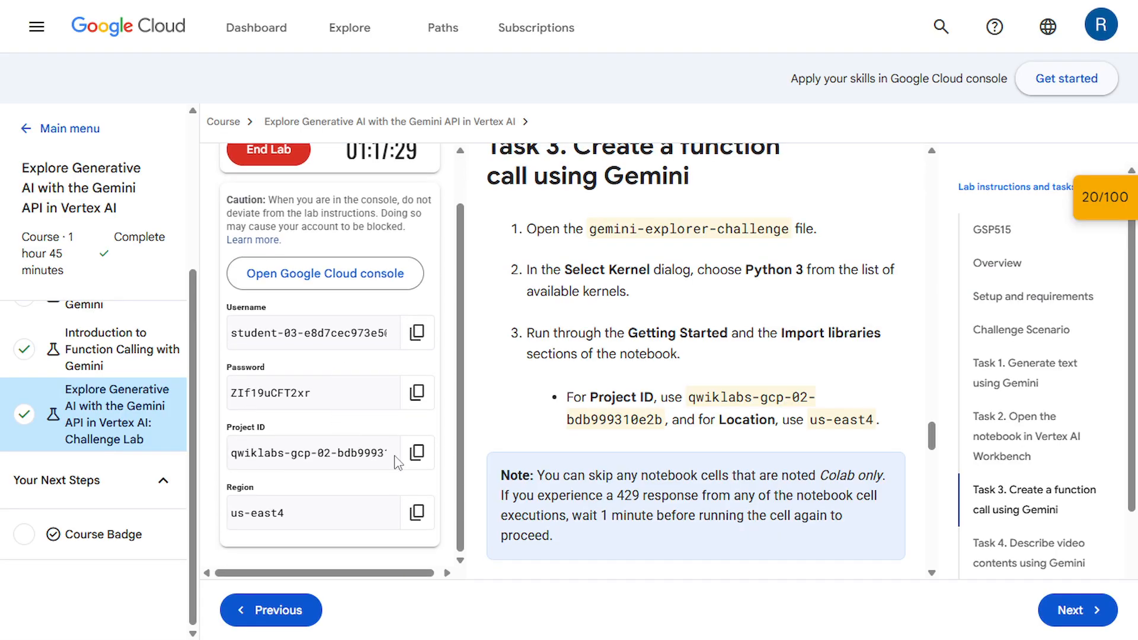
pyautogui.click(417, 453)
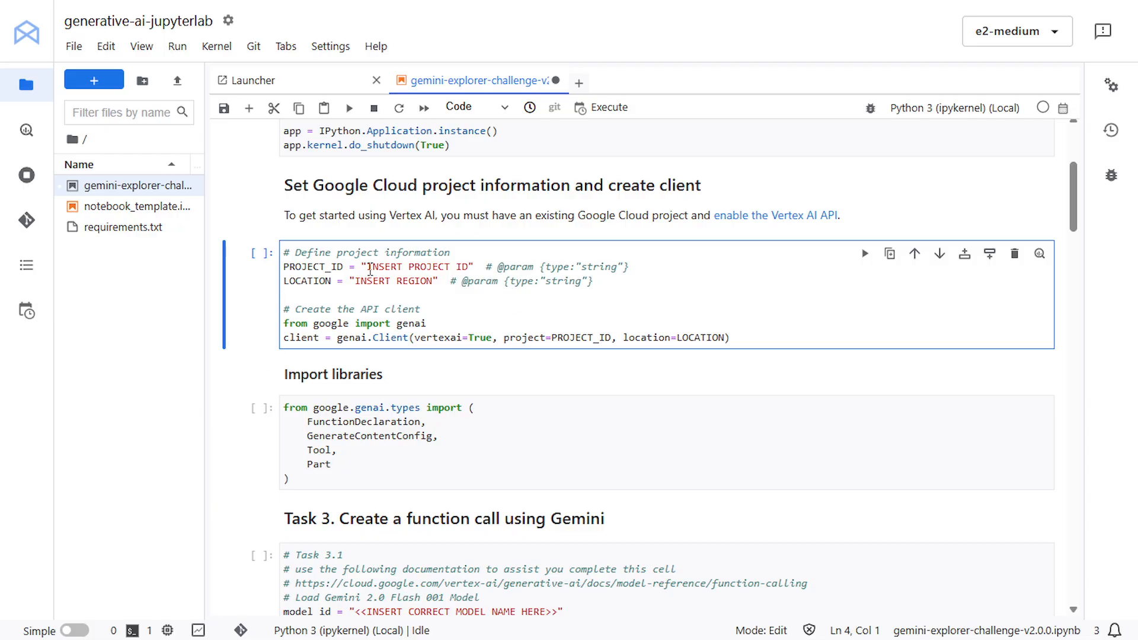
pyautogui.doubleClick(414, 267)
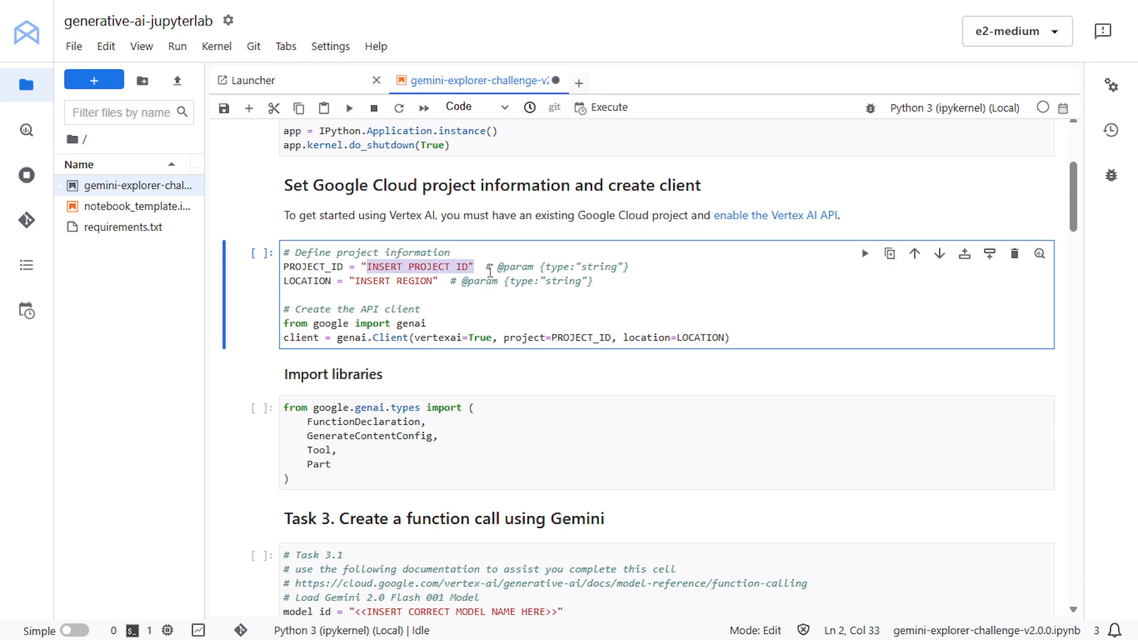
pyautogui.write('qwiklabs-gcp-02-bdb959310e2b')
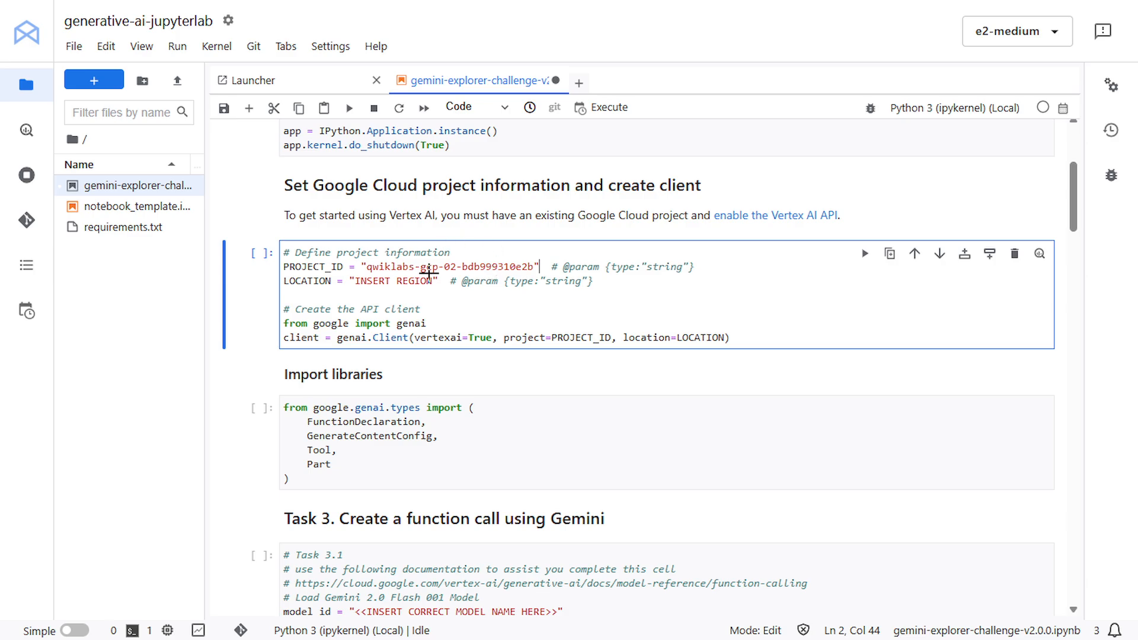
pyautogui.doubleClick(416, 280)
pyautogui.write('us-east4')
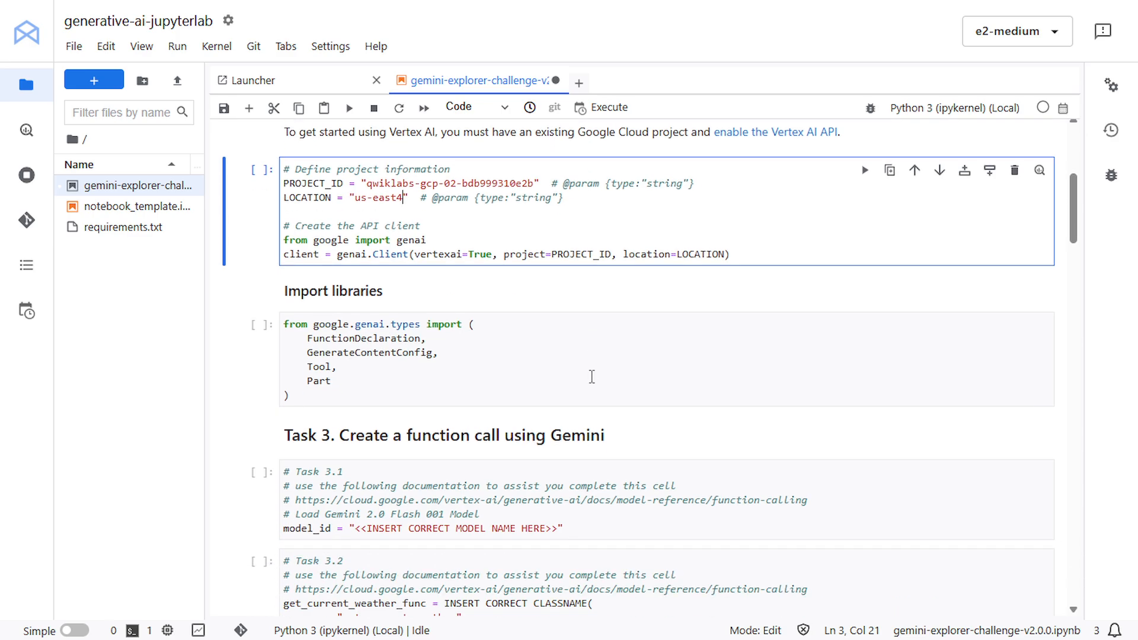
pyautogui.scroll(-3)
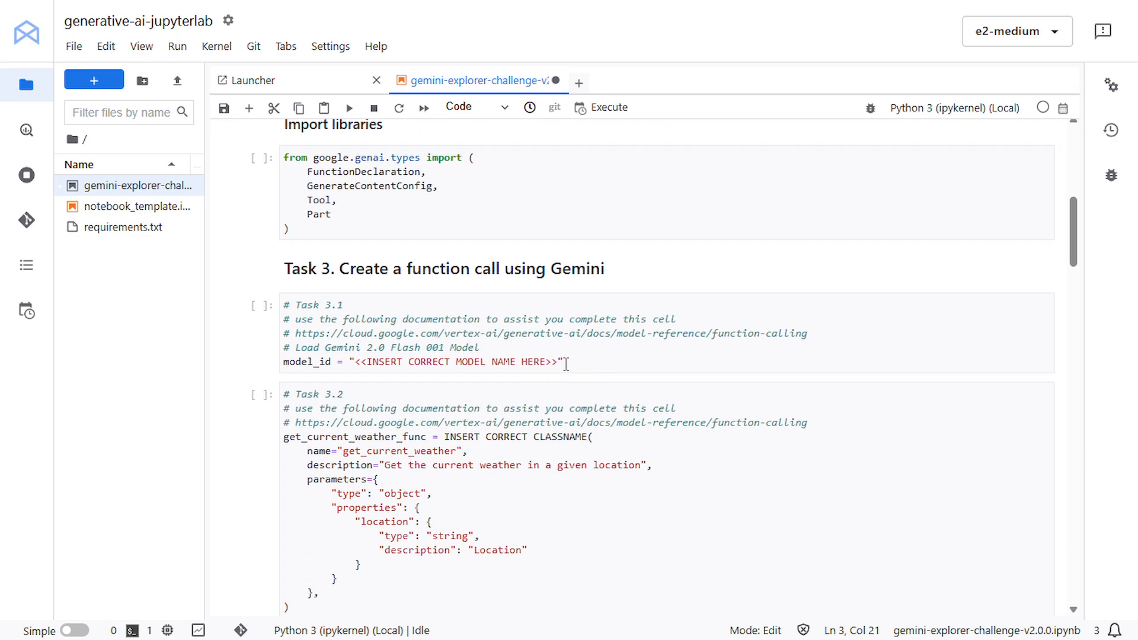
pyautogui.click(561, 361)
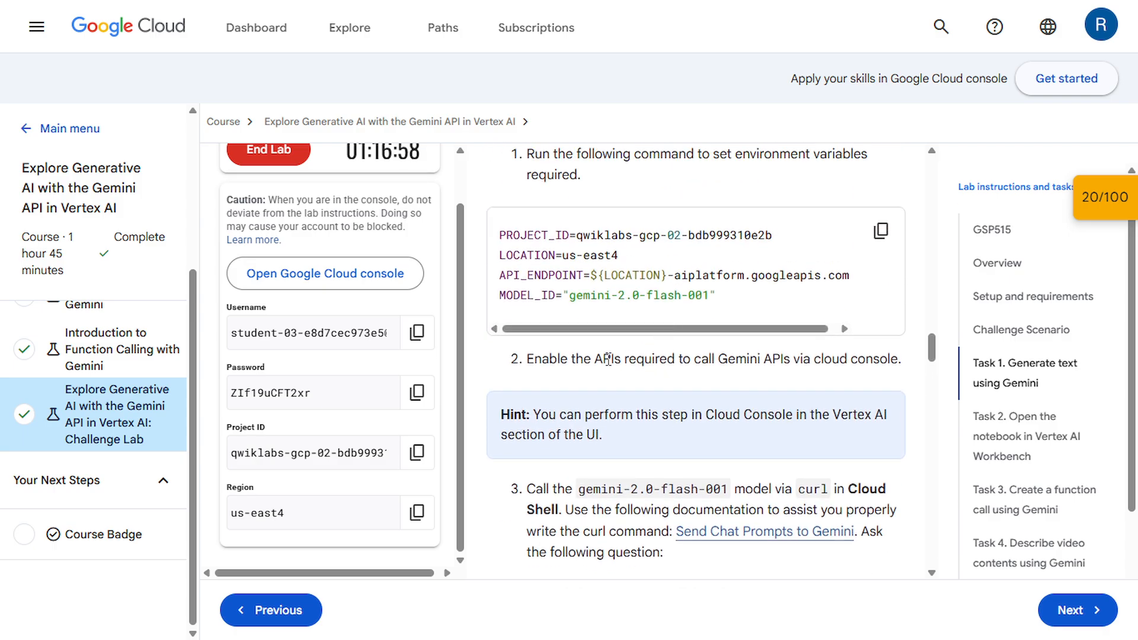
# - Look up MODEL_ID and set model_id to gemini-2.0-flash-001 in Task 3.1
pyautogui.scroll(-3)
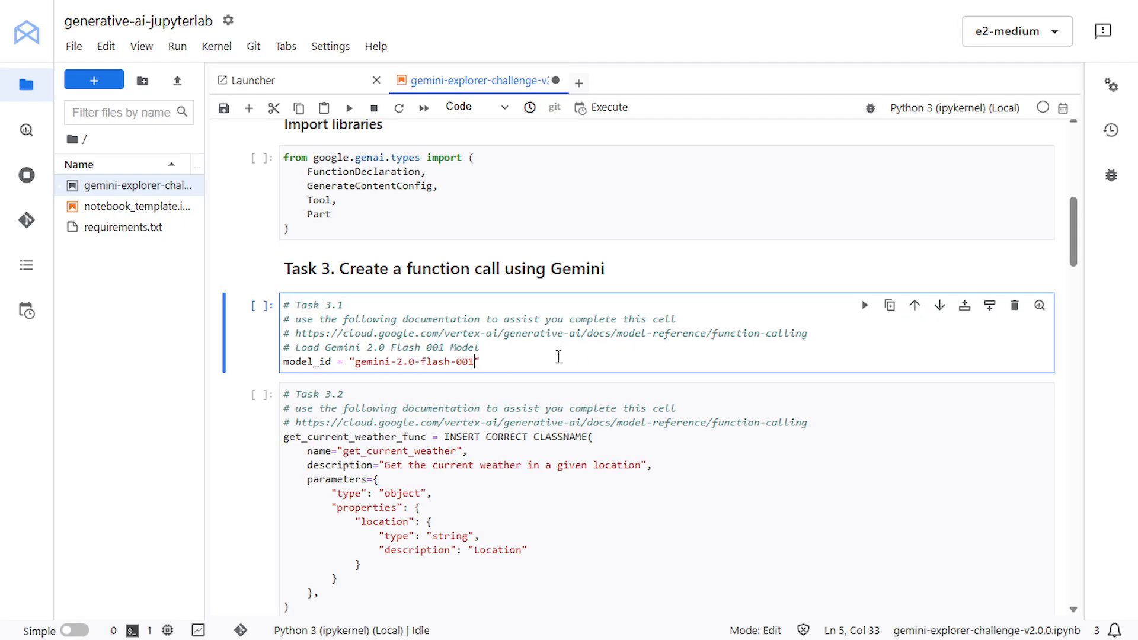
pyautogui.scroll(-3)
pyautogui.write('Functi')
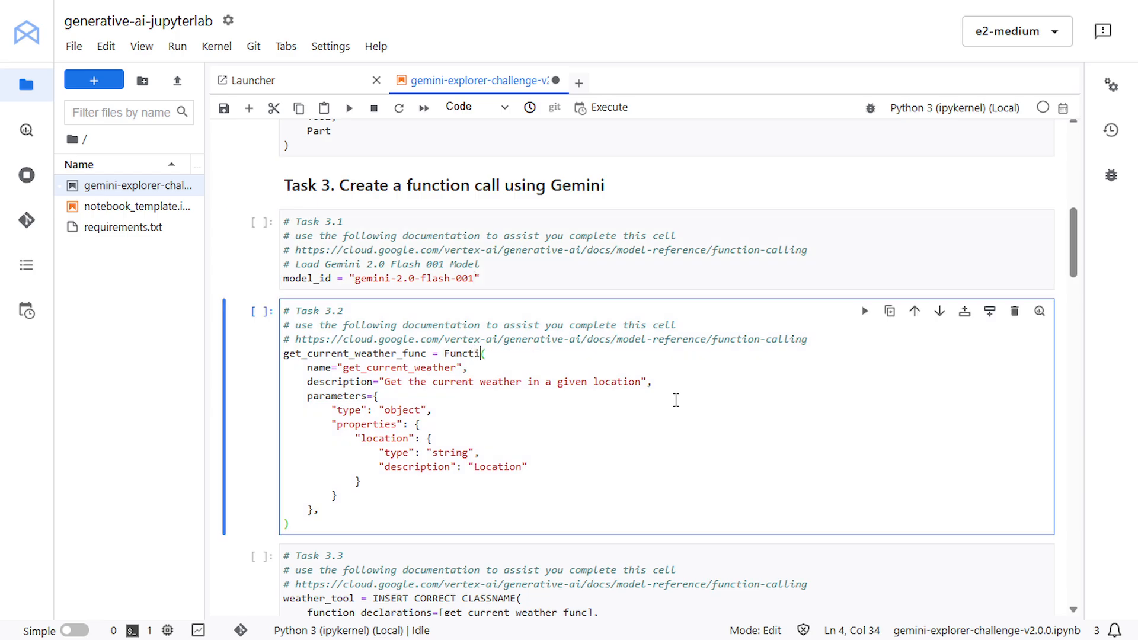
# - Fill the Task 3.2 and 3.3 class names with FunctionDeclaration and Tool
pyautogui.write('onDeclation')
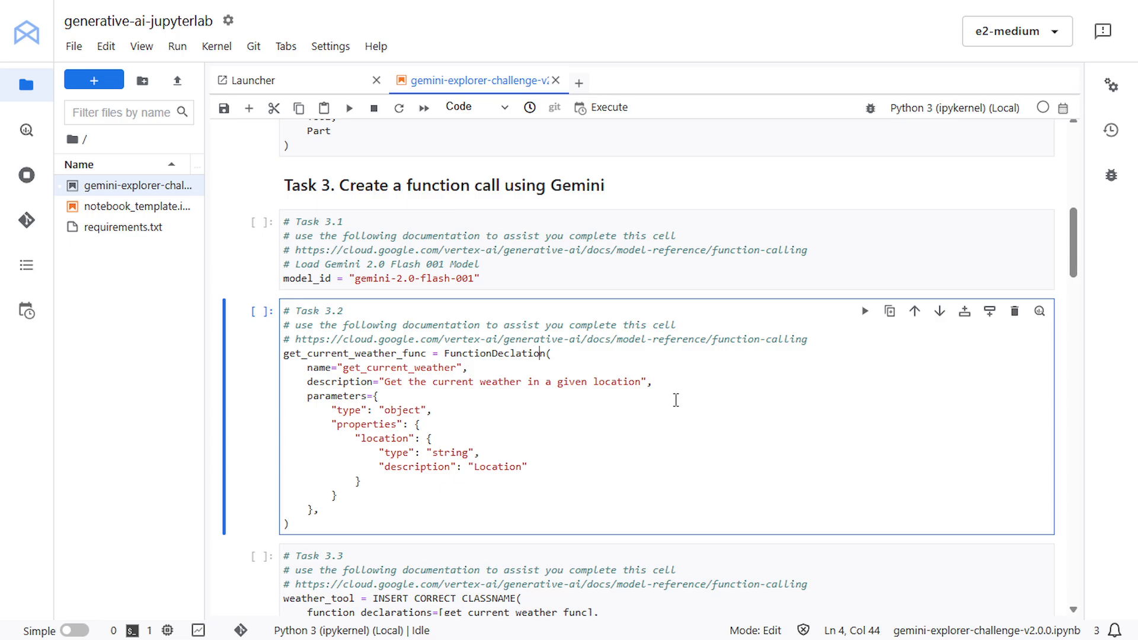
pyautogui.press('Backspace')
pyautogui.write('ra')
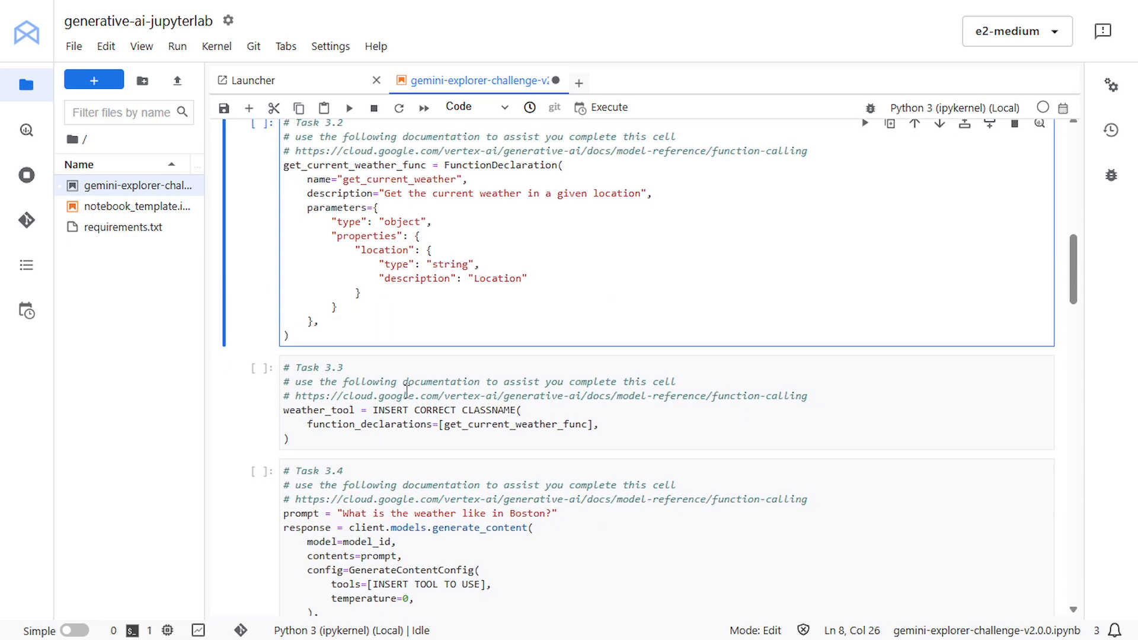
pyautogui.scroll(-3)
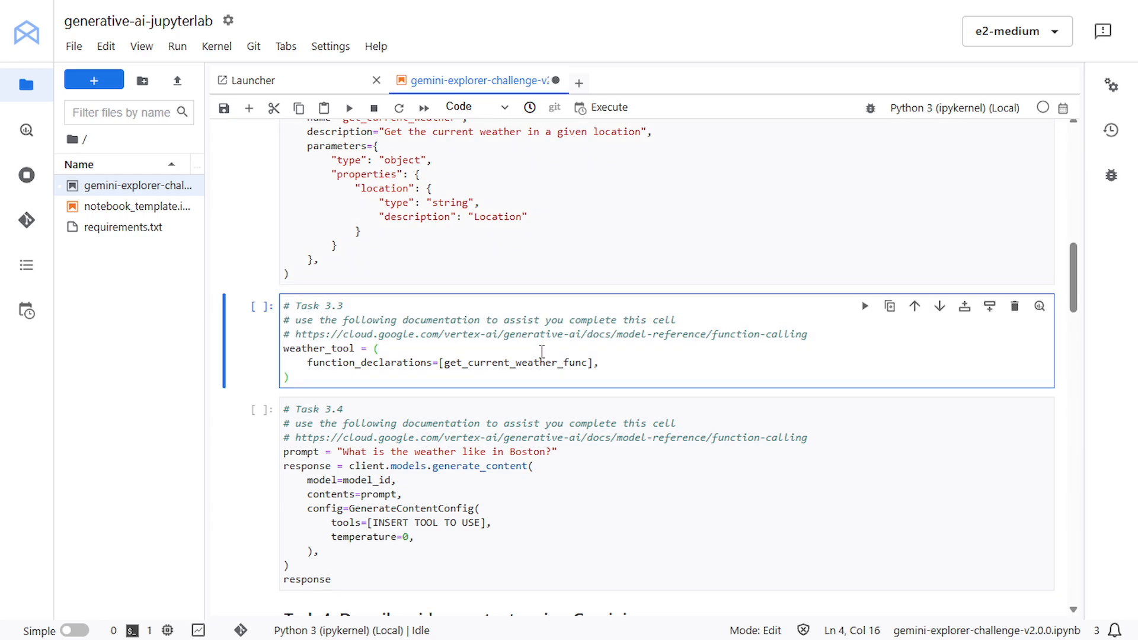
pyautogui.write('Tool')
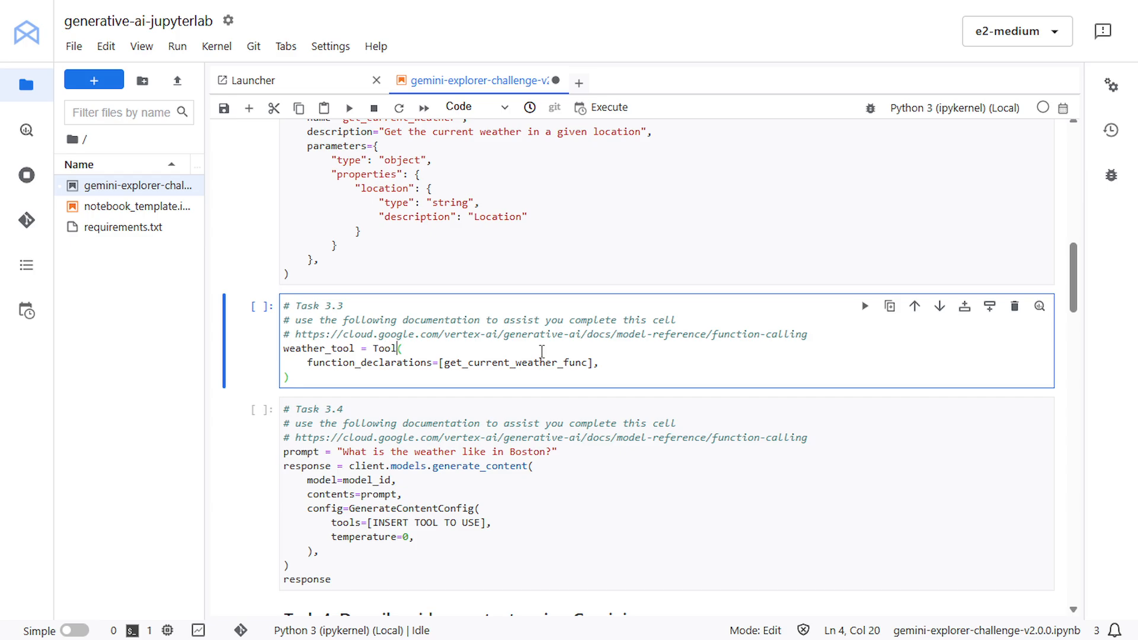
pyautogui.scroll(-3)
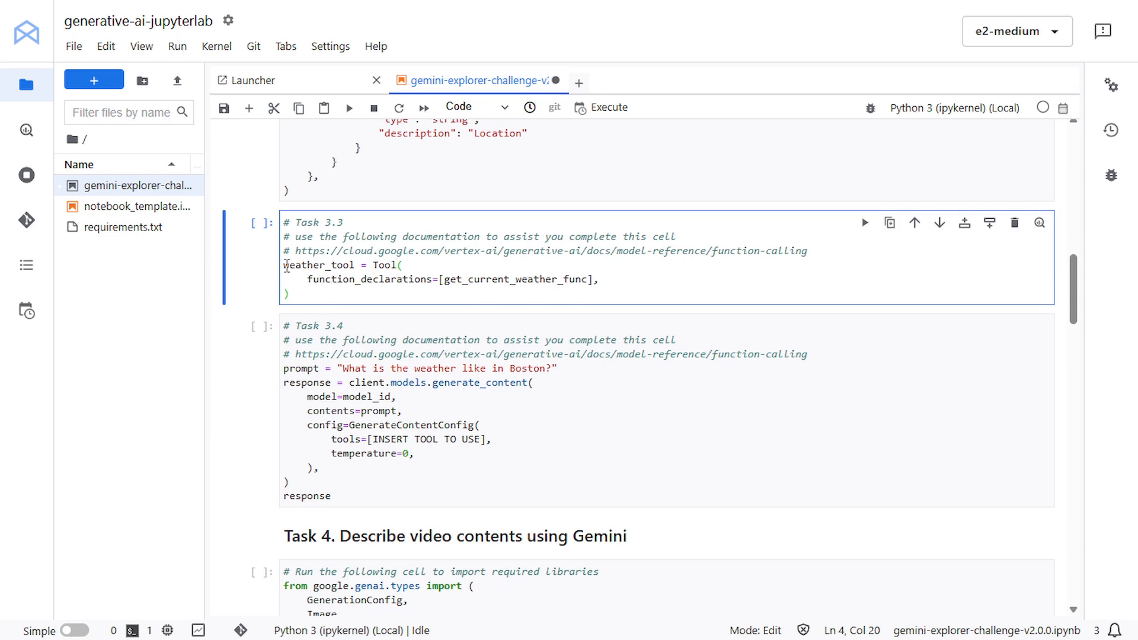
# - Pass weather_tool as the tool in the Task 3.4 cell
pyautogui.doubleClick(316, 265)
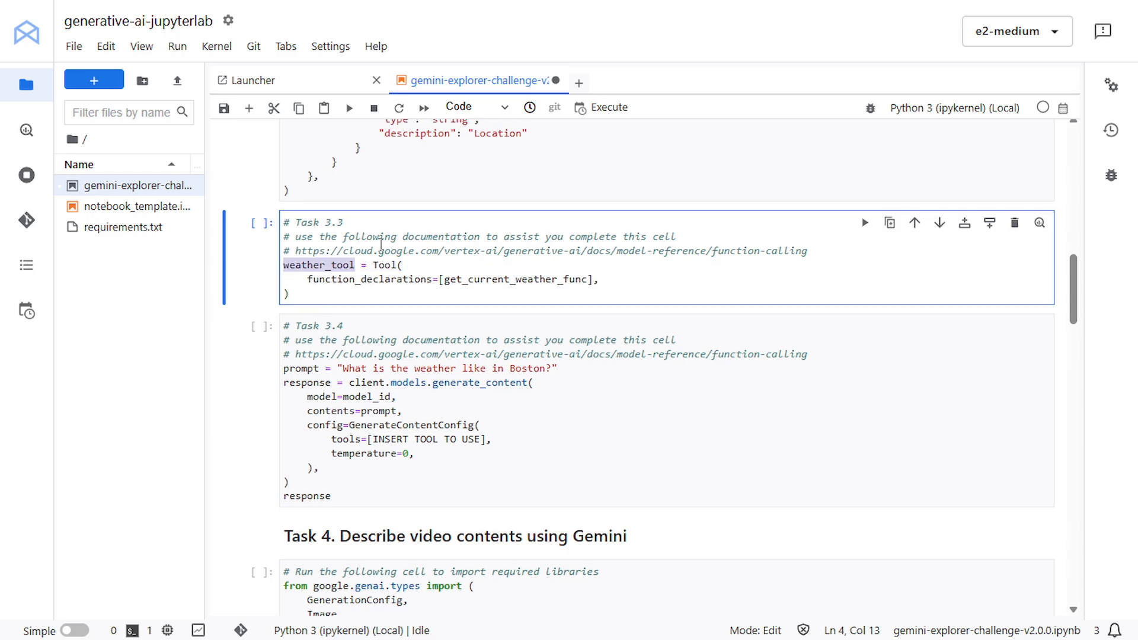
pyautogui.doubleClick(389, 439)
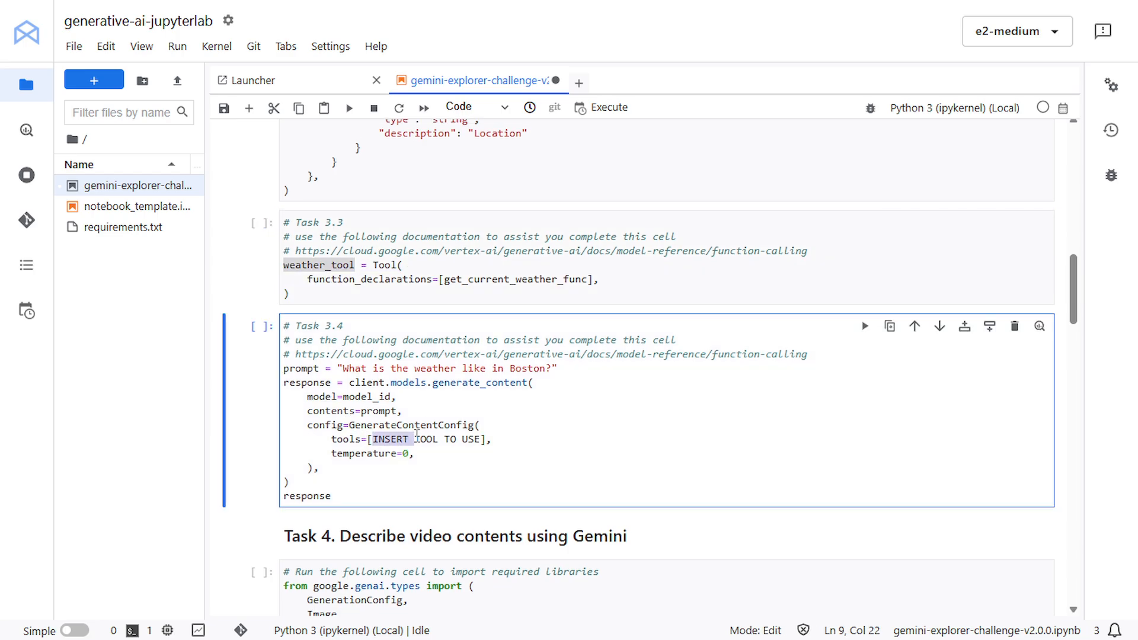
pyautogui.write('weather_tool],')
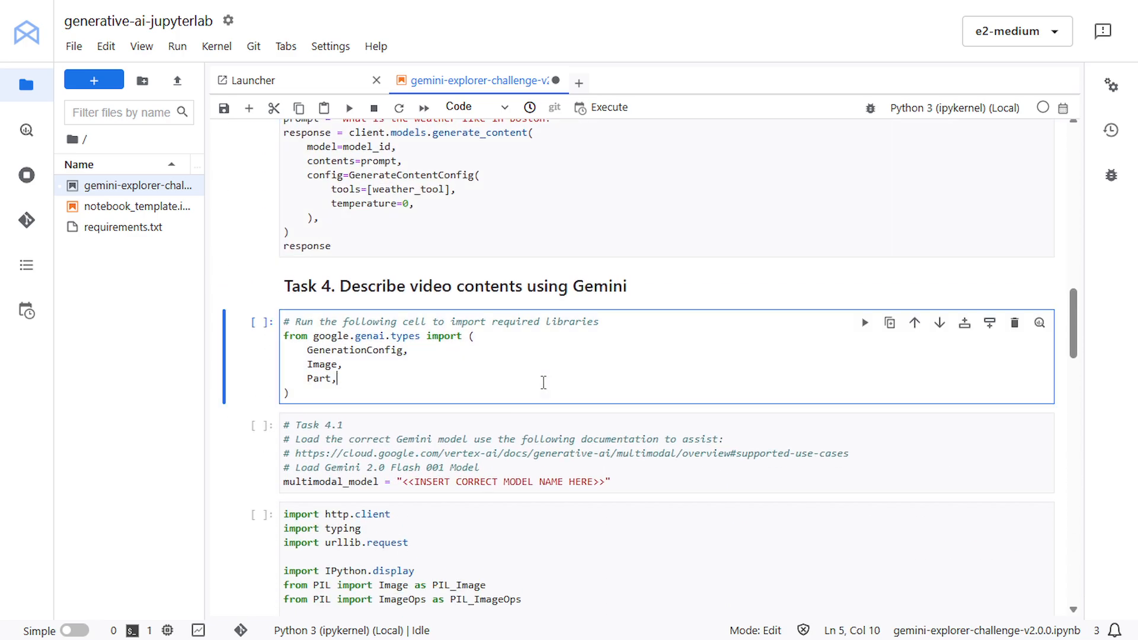
pyautogui.scroll(-3)
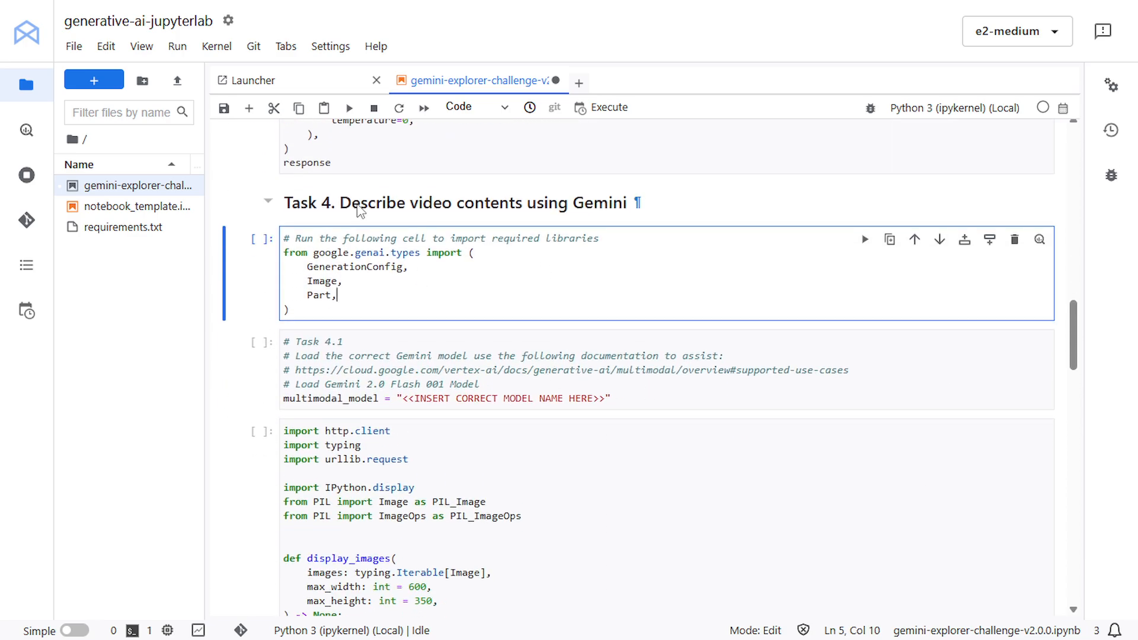
pyautogui.moveTo(608, 214)
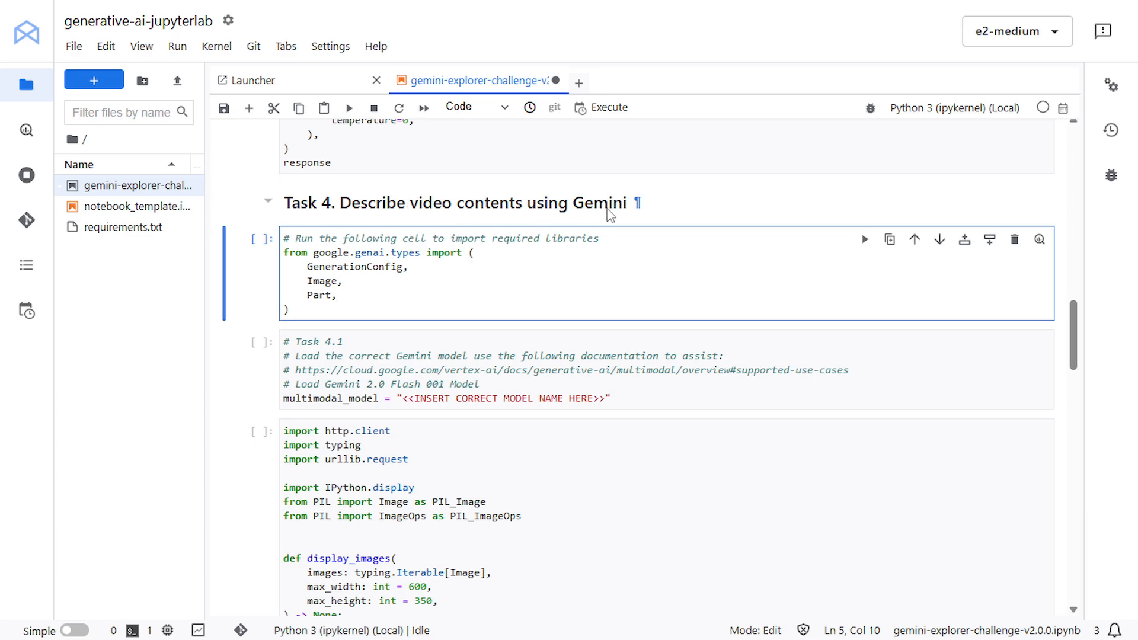
pyautogui.scroll(-3)
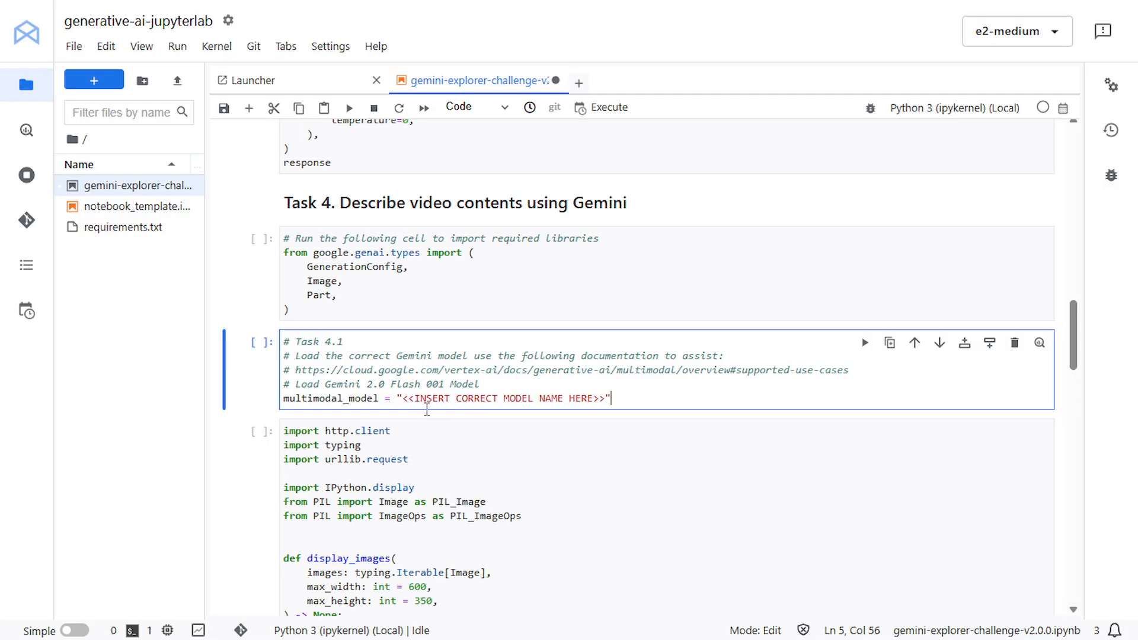
# - Set the multimodal model name to gemini-2.0-flash-001
pyautogui.doubleClick(500, 398)
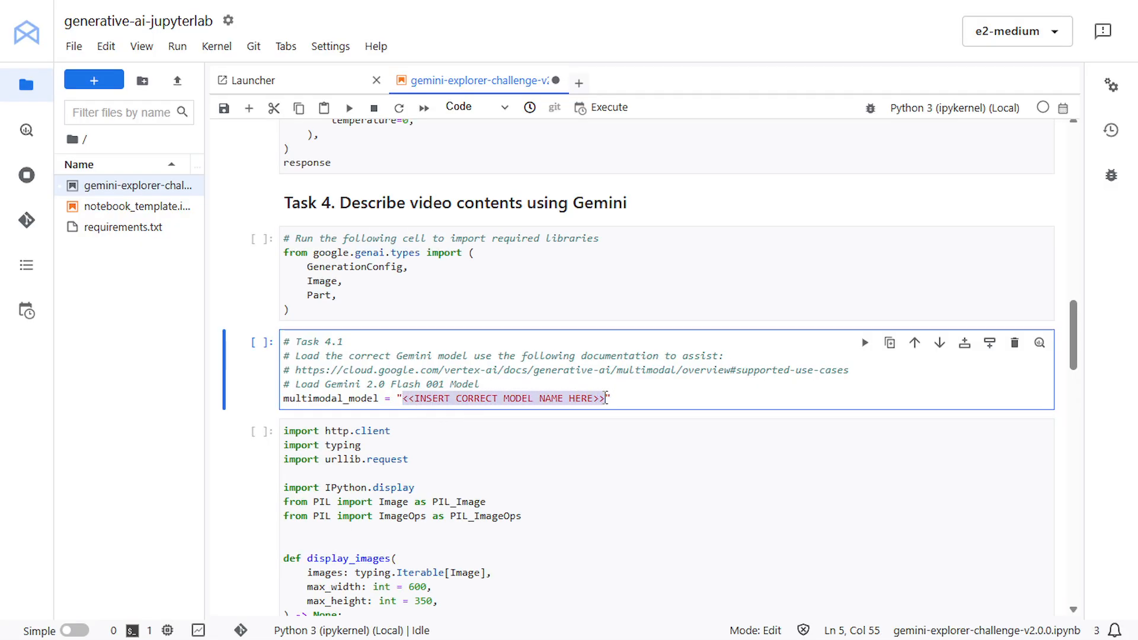
pyautogui.write('gemini-2.0-flash-001"')
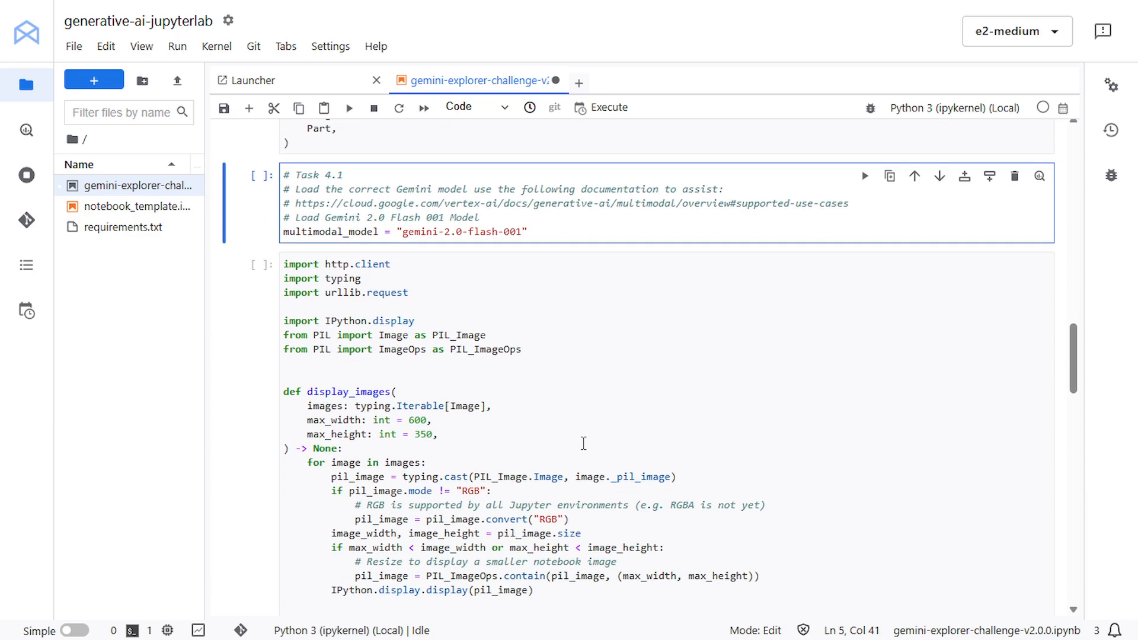
pyautogui.scroll(-3)
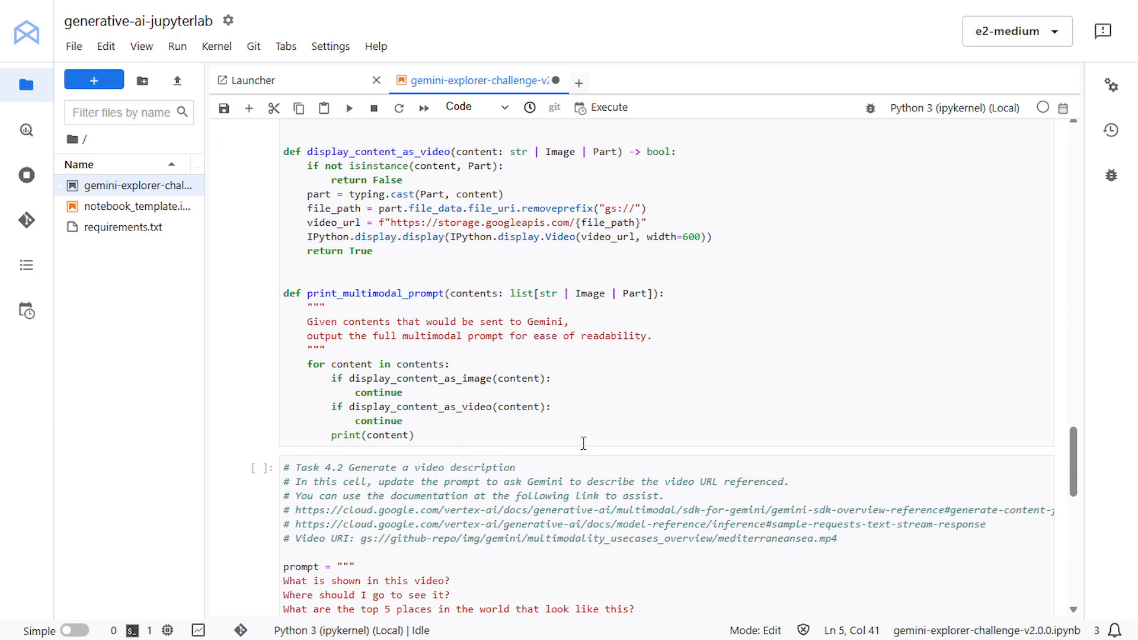
pyautogui.moveTo(724, 359)
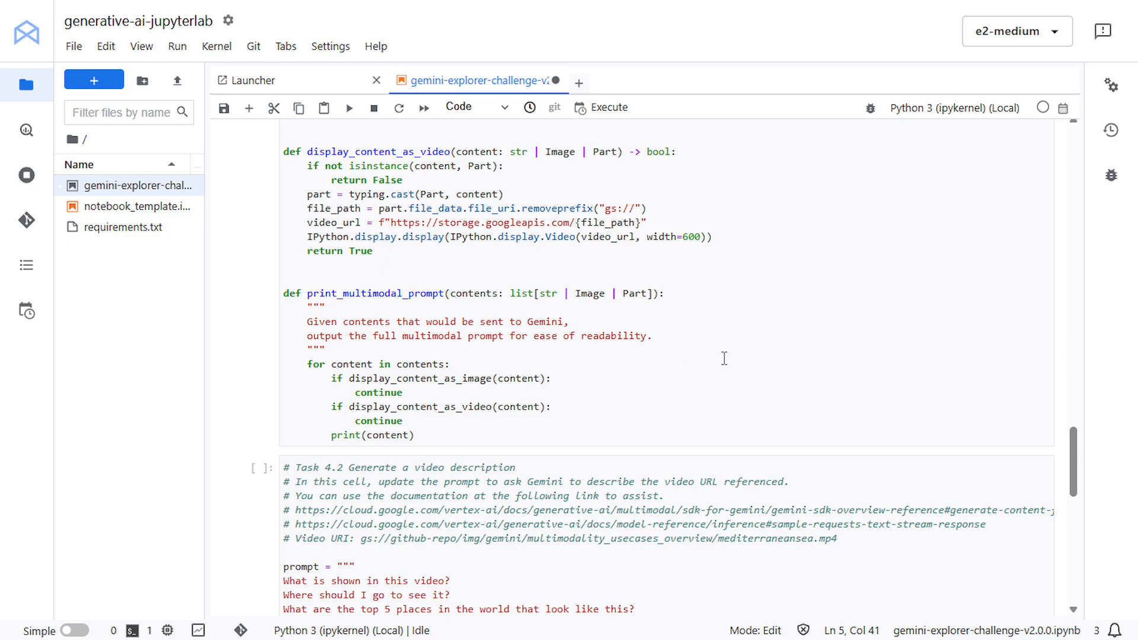
pyautogui.scroll(-3)
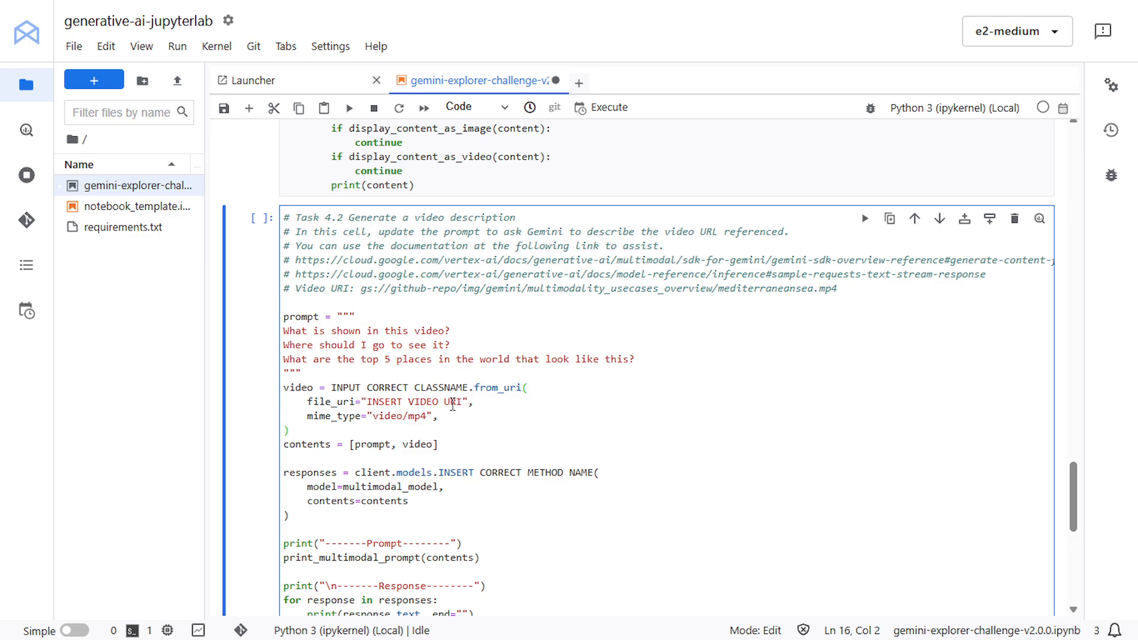
pyautogui.moveTo(359, 288)
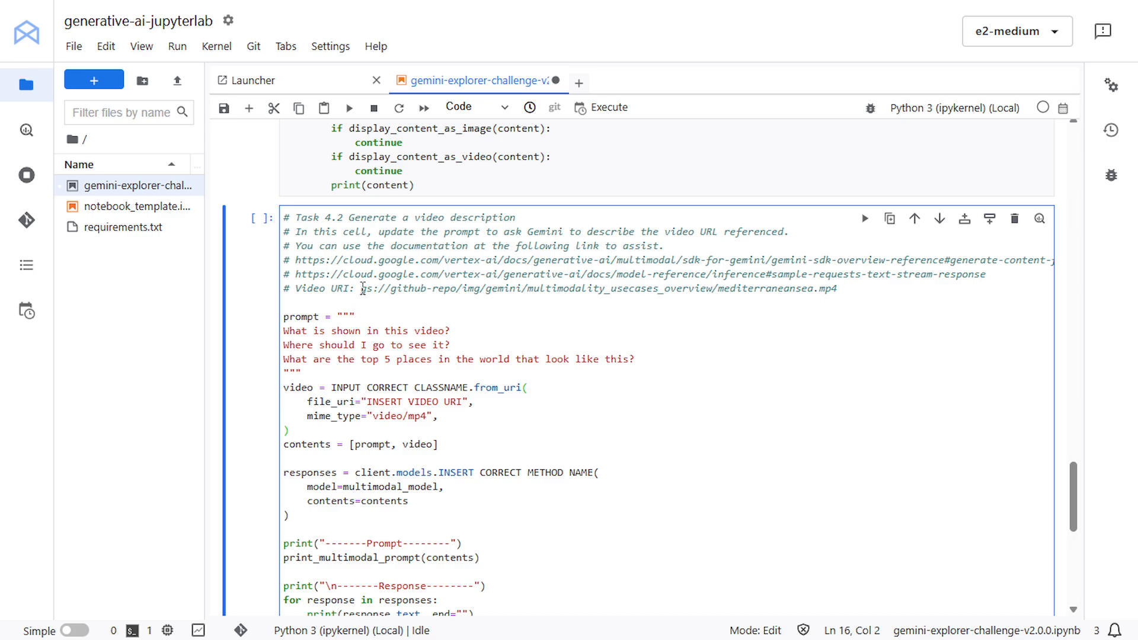
# - Put the commented mediterraneansea.mp4 gs:// URI into file_uri and call generate_content_stream
pyautogui.moveTo(365, 288); pyautogui.dragTo(835, 288)
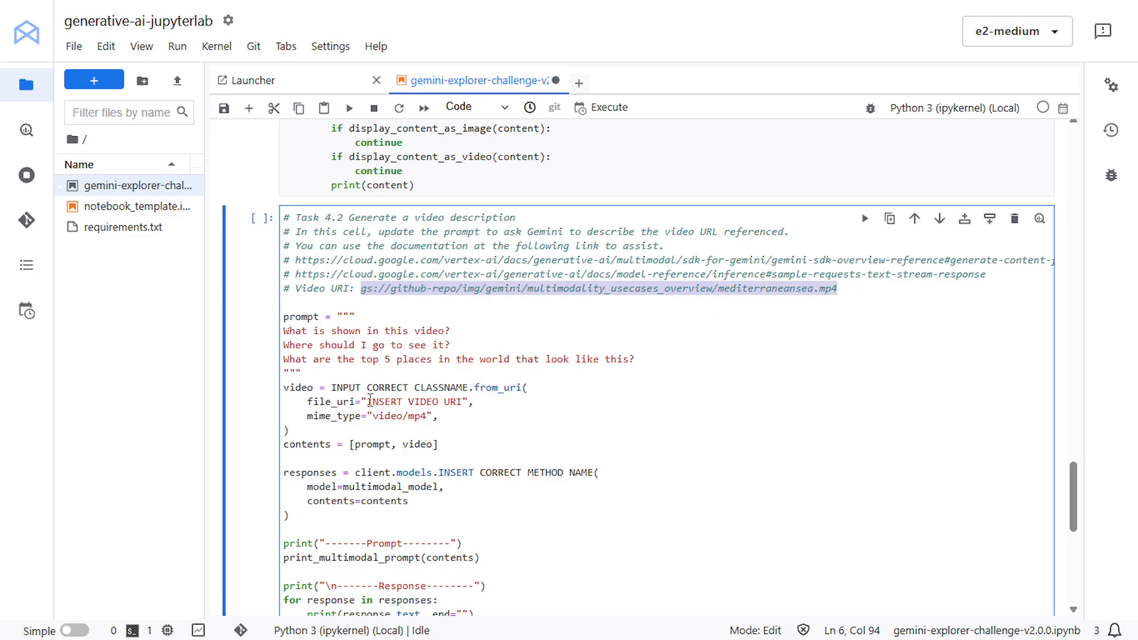
pyautogui.doubleClick(414, 401)
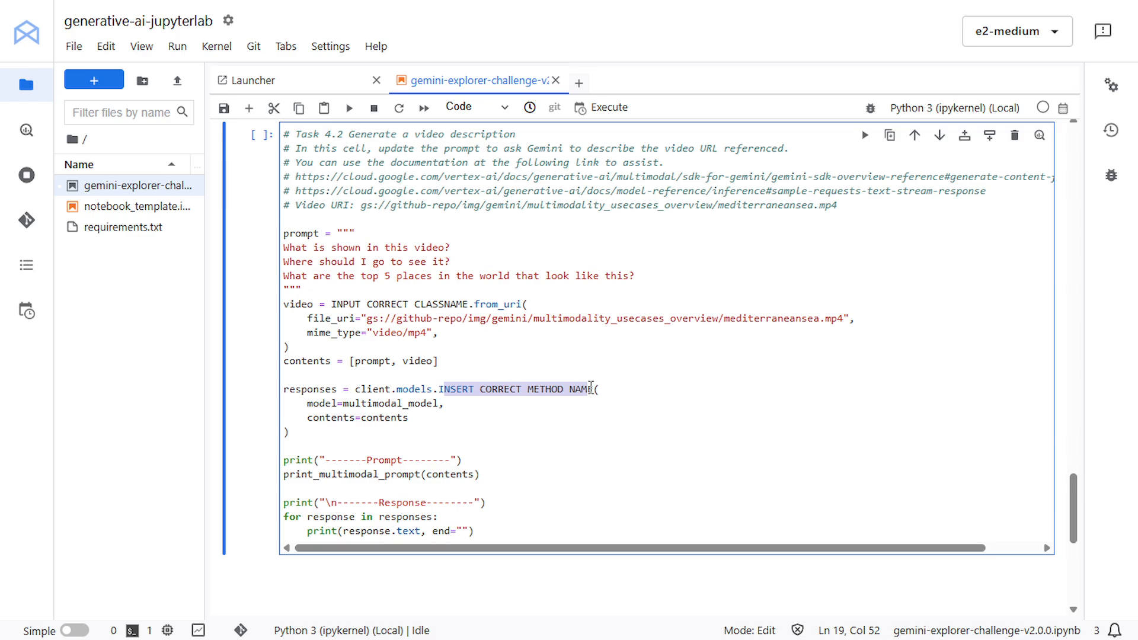
pyautogui.write('IE')
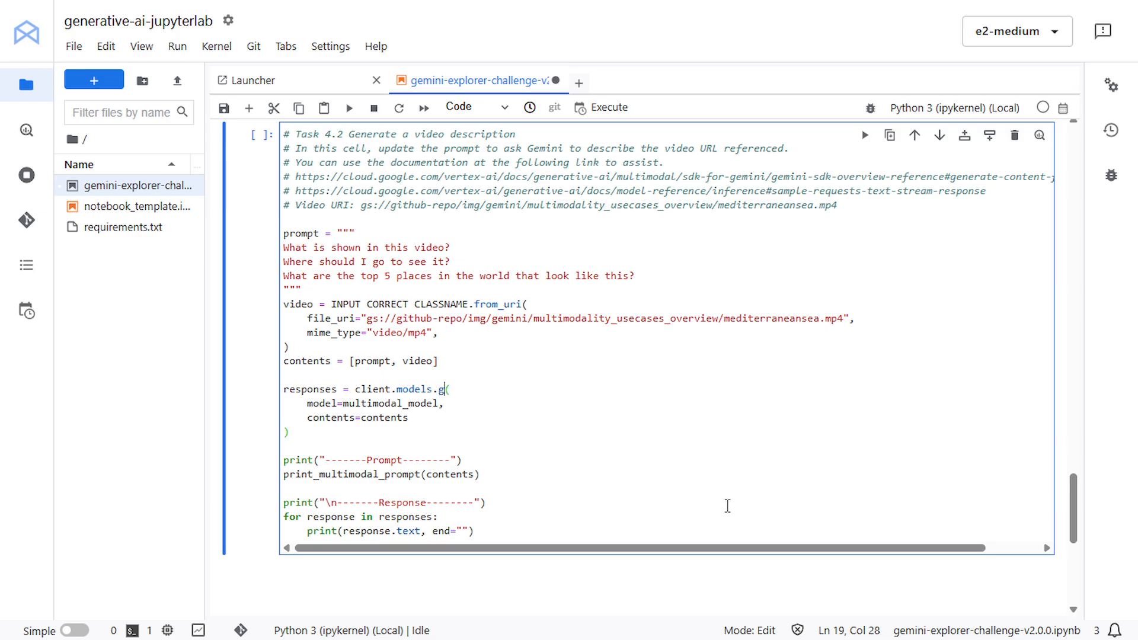
pyautogui.write('enerate_content')
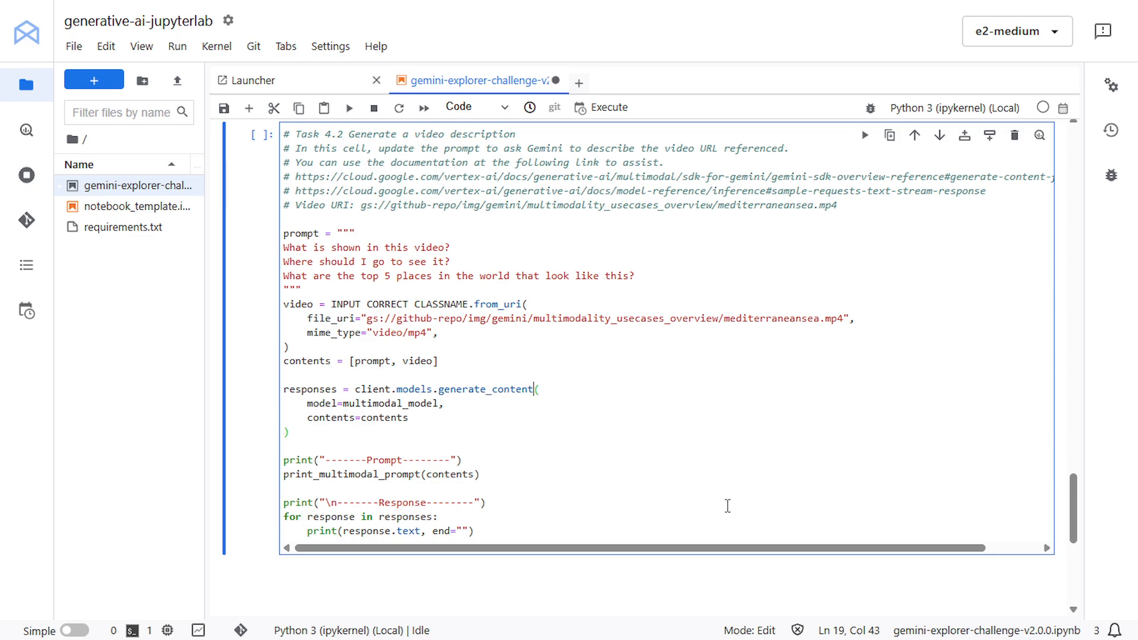
pyautogui.write('_stream')
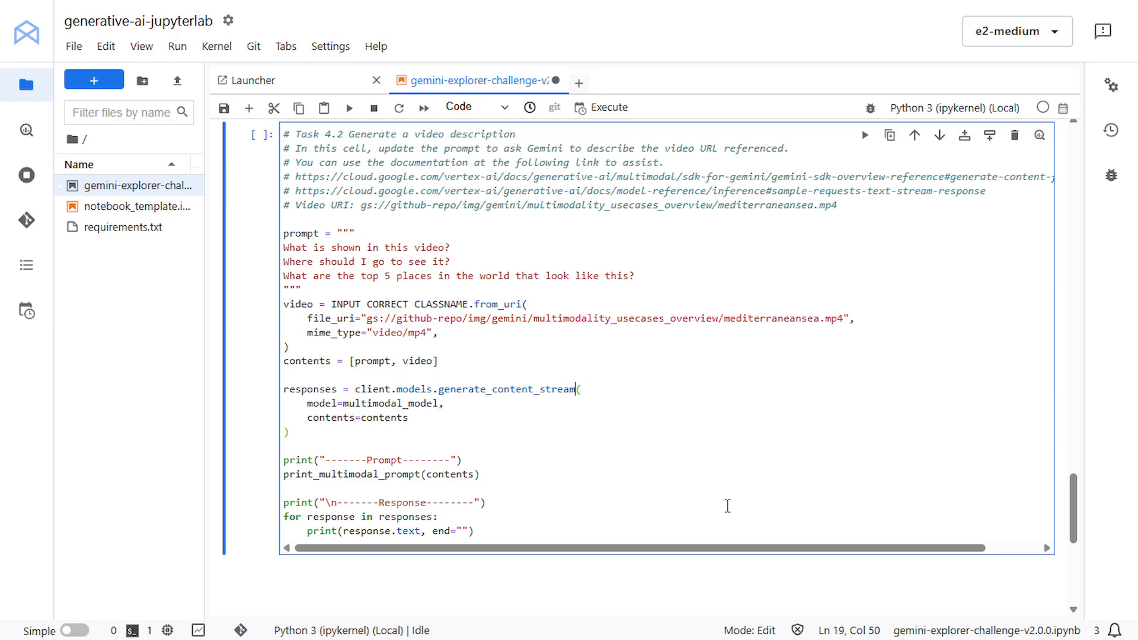
pyautogui.scroll(-3)
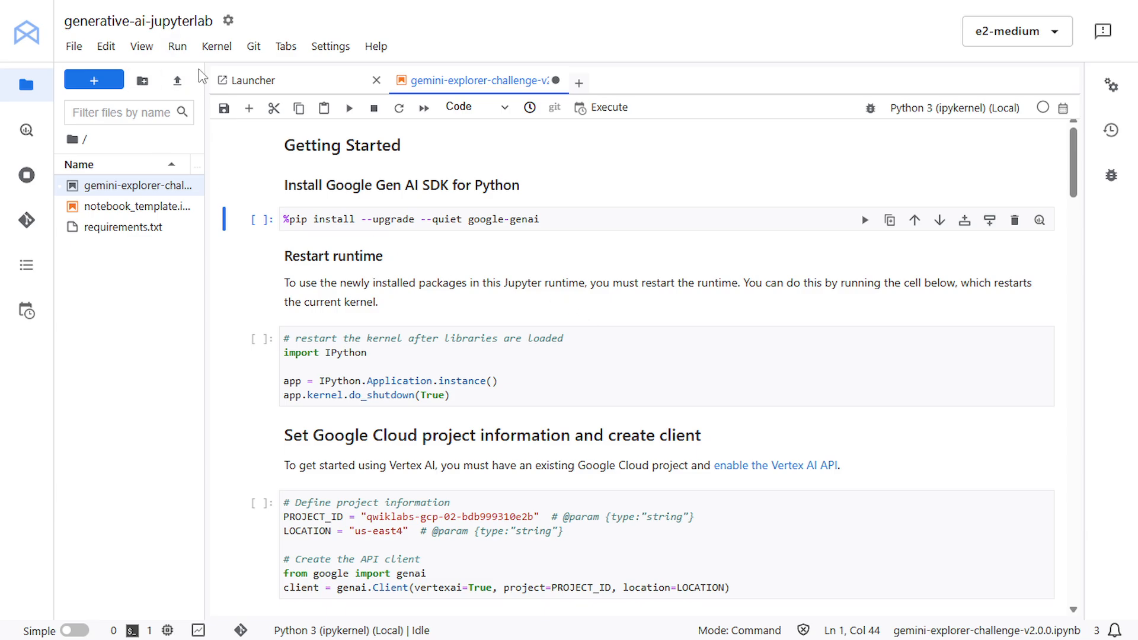
# - Restart the kernel, dismiss the notice, and rerun all cells from project setup down
pyautogui.click(177, 46)
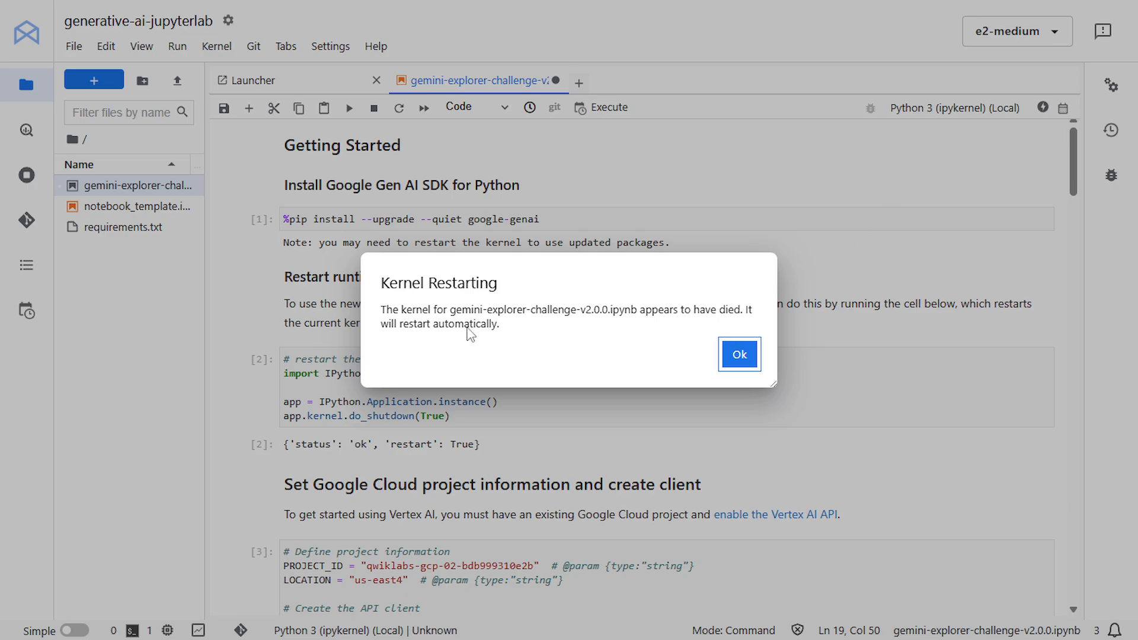
pyautogui.moveTo(712, 343)
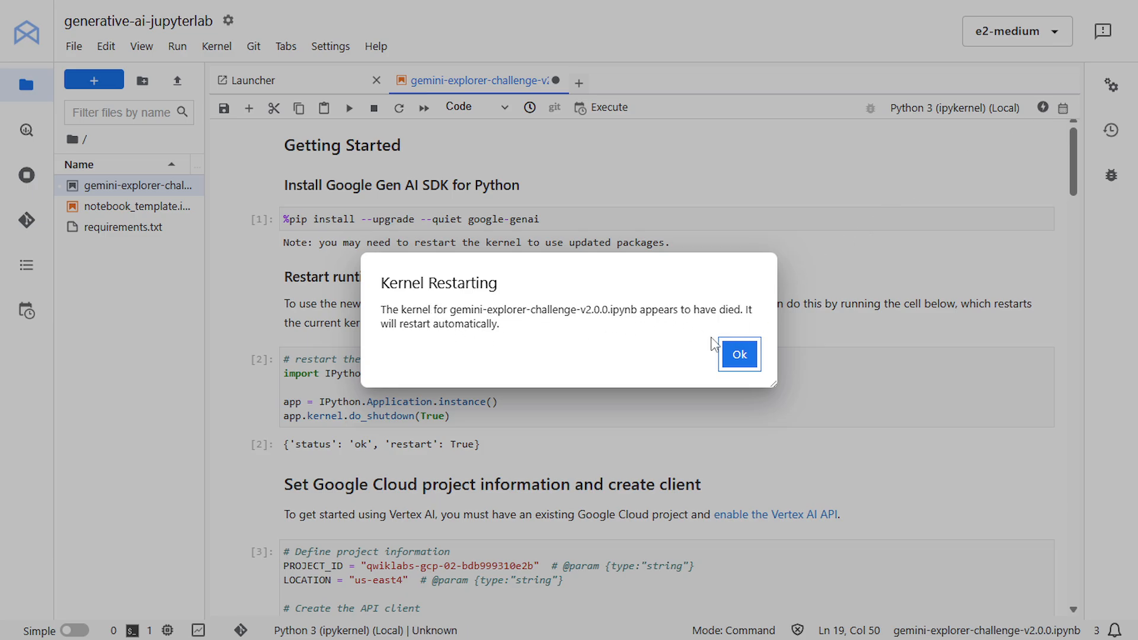
pyautogui.click(739, 354)
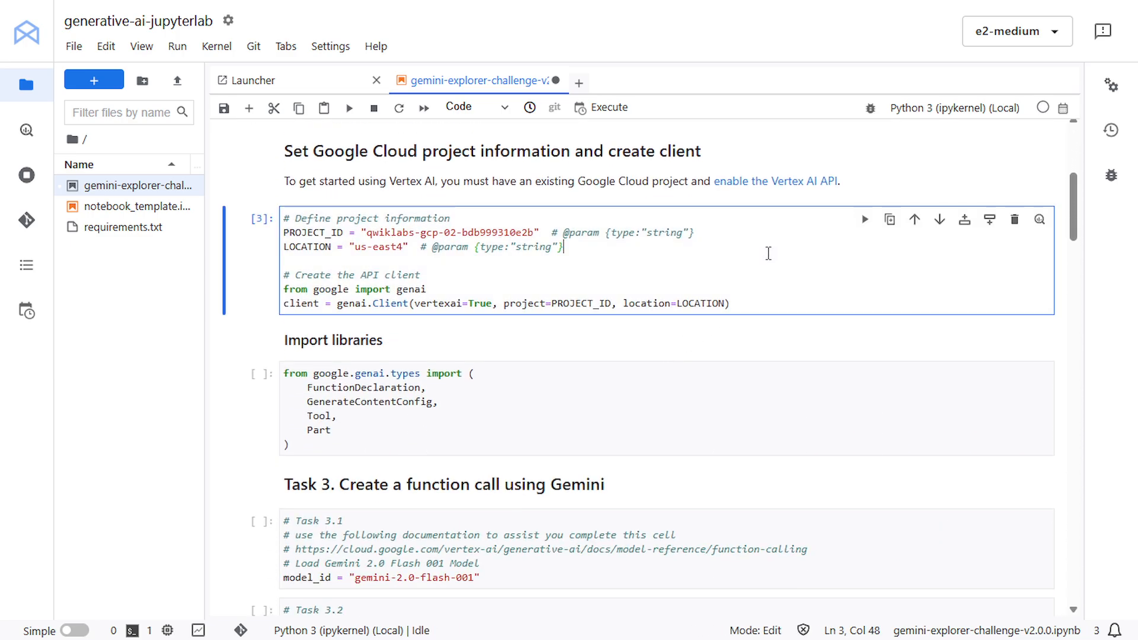
pyautogui.click(177, 47)
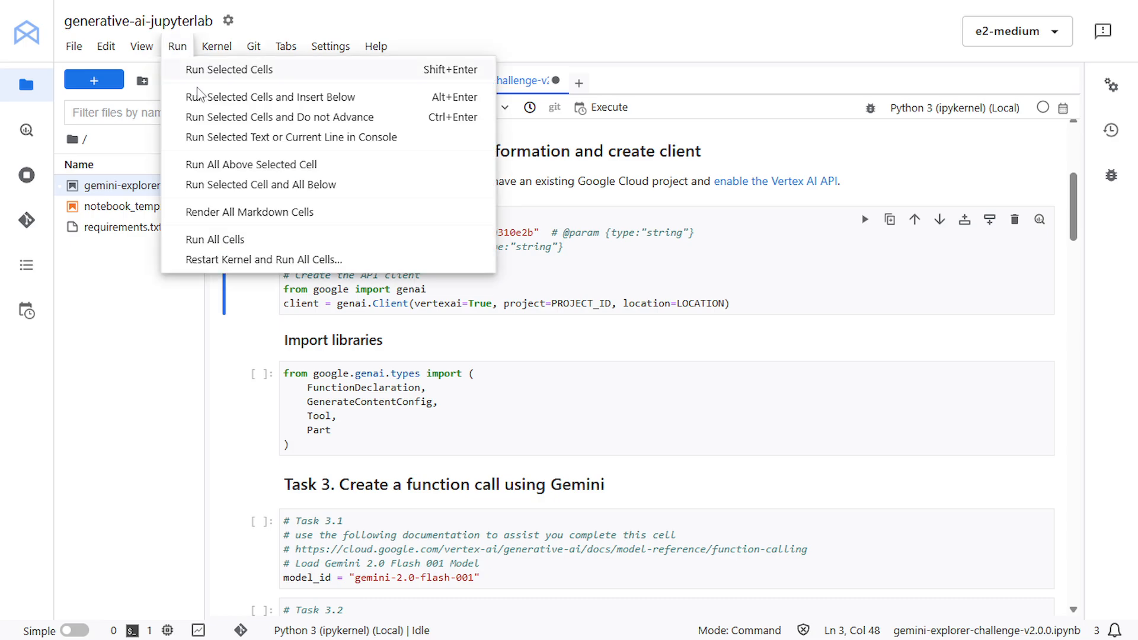
pyautogui.moveTo(254, 189)
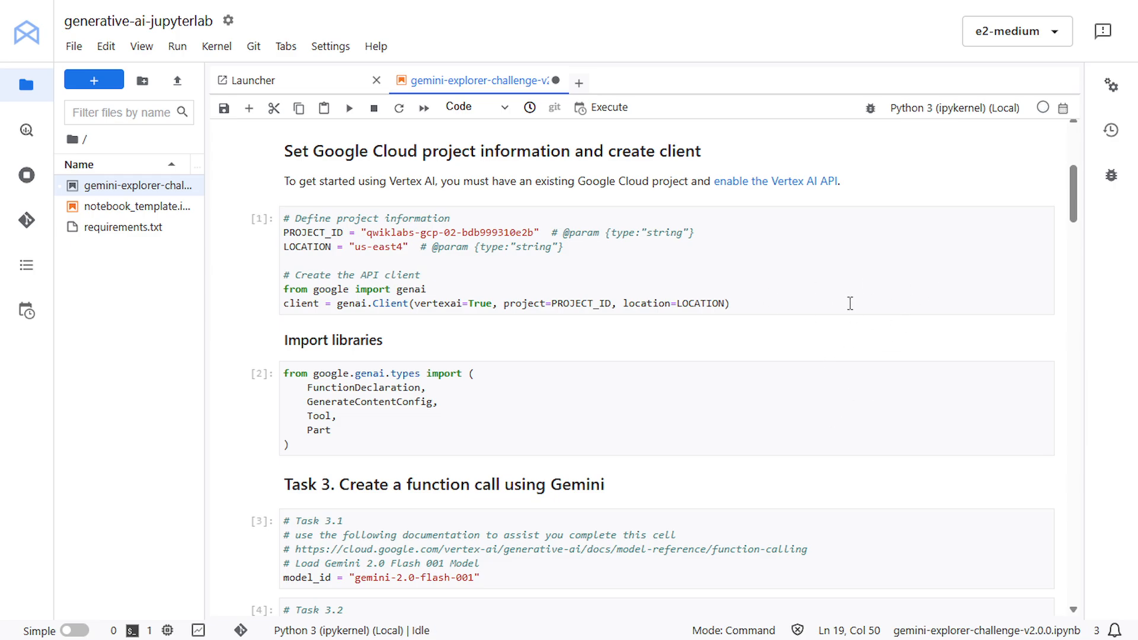
pyautogui.scroll(-3)
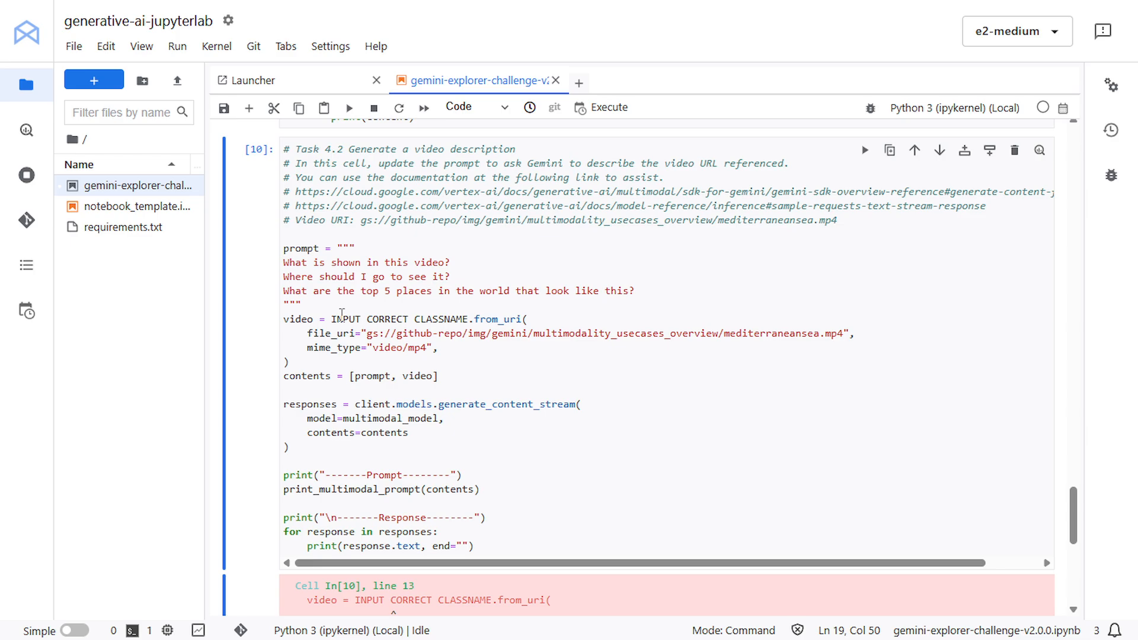
# - Replace INPUT CORRECT CLASSNAME in the Task 4.2 cell with Part
pyautogui.doubleClick(399, 319)
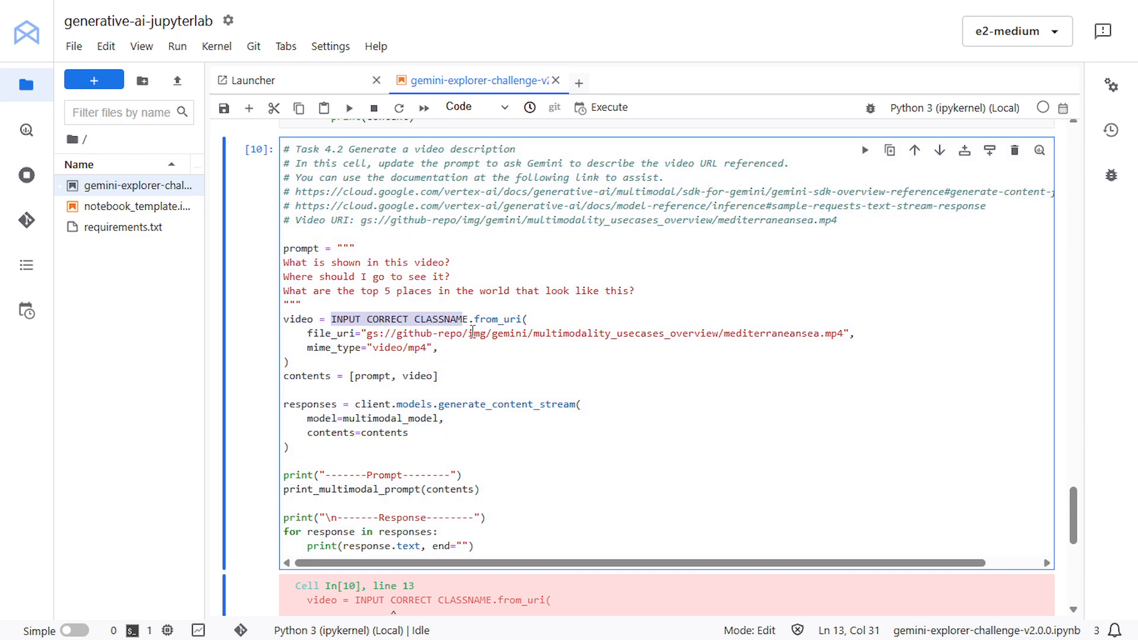
pyautogui.press('Delete')
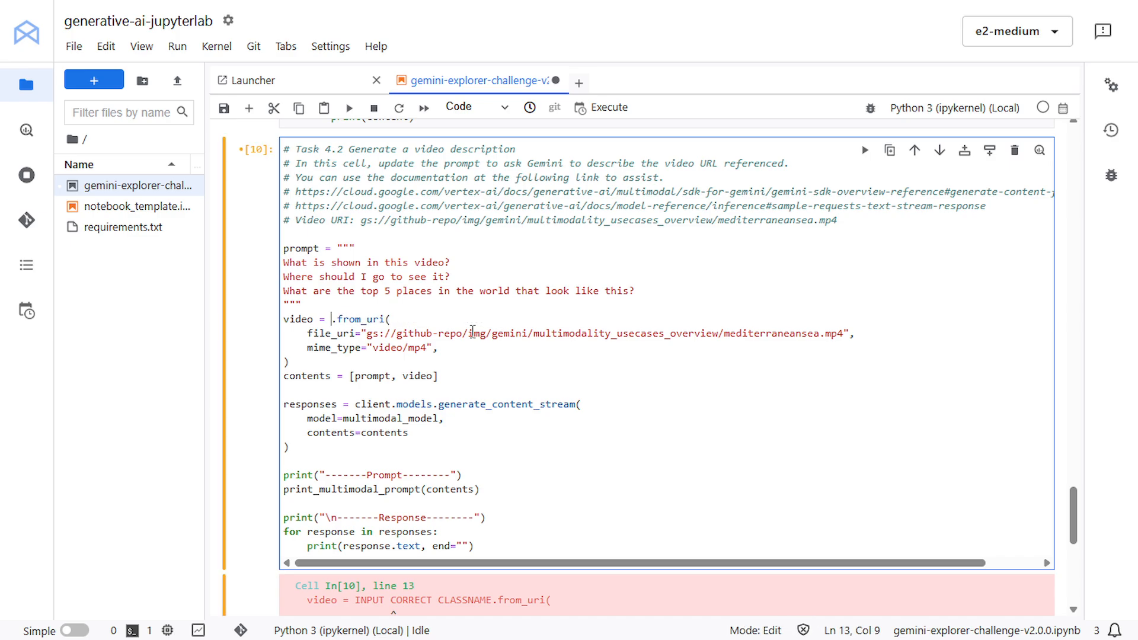
pyautogui.write('Part')
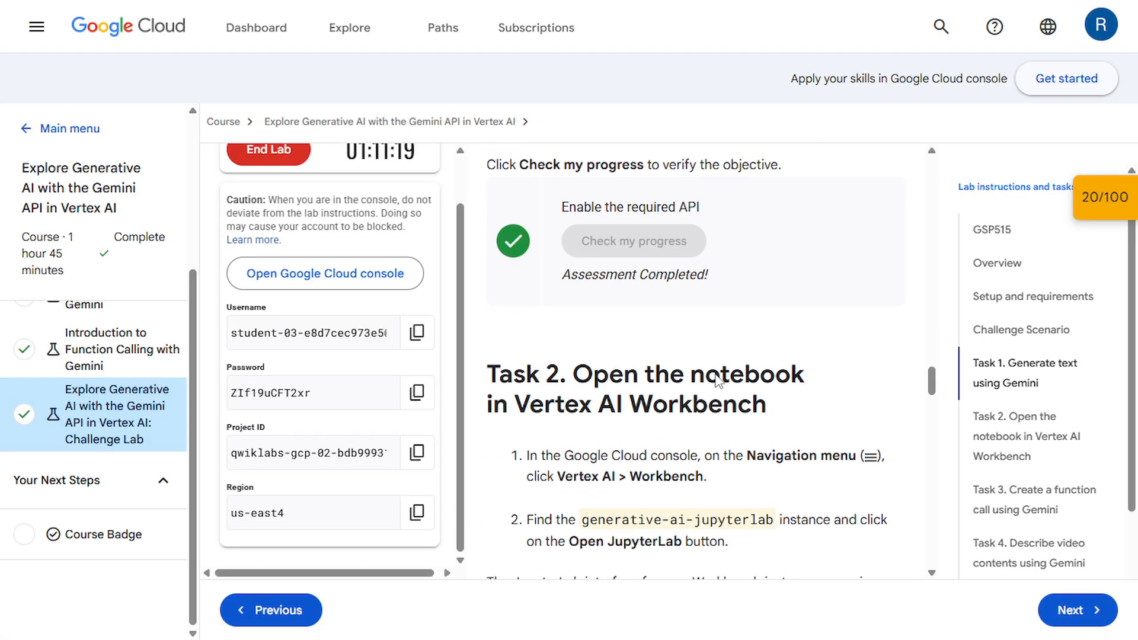
# - Check progress for Create a Function Call and Describe Video Contents checkpoints
pyautogui.scroll(-3)
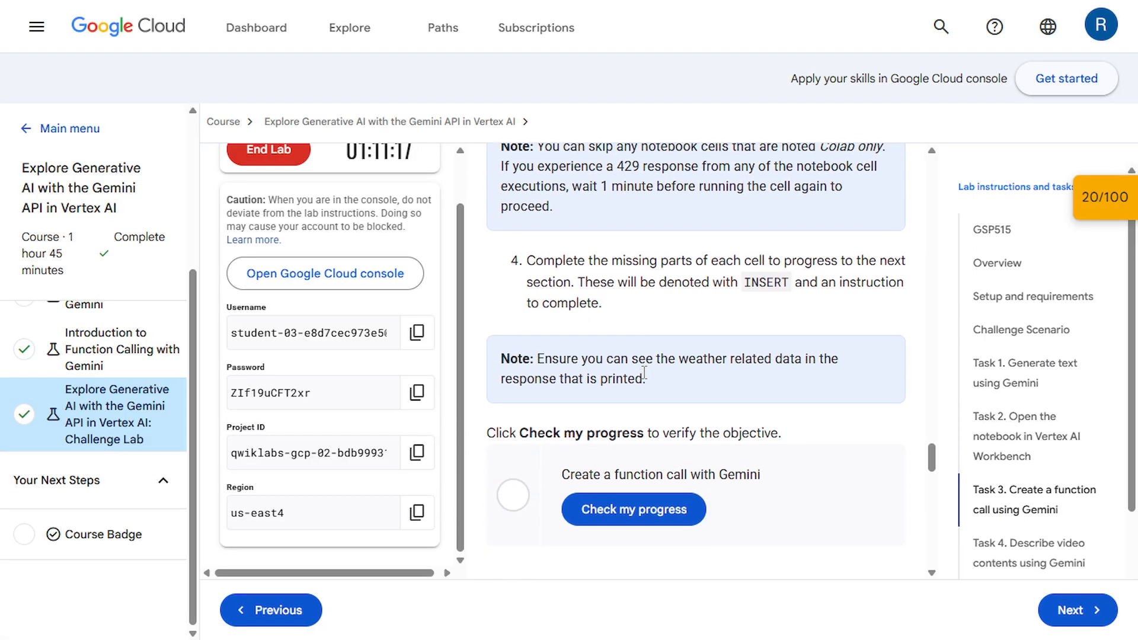
pyautogui.scroll(-3)
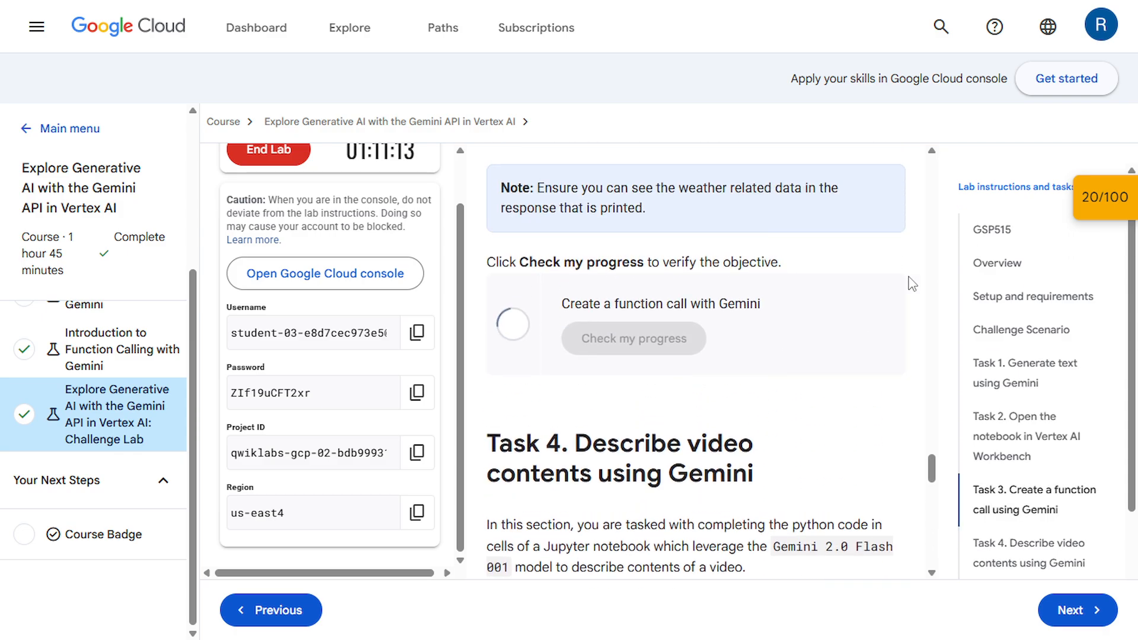
pyautogui.click(1109, 198)
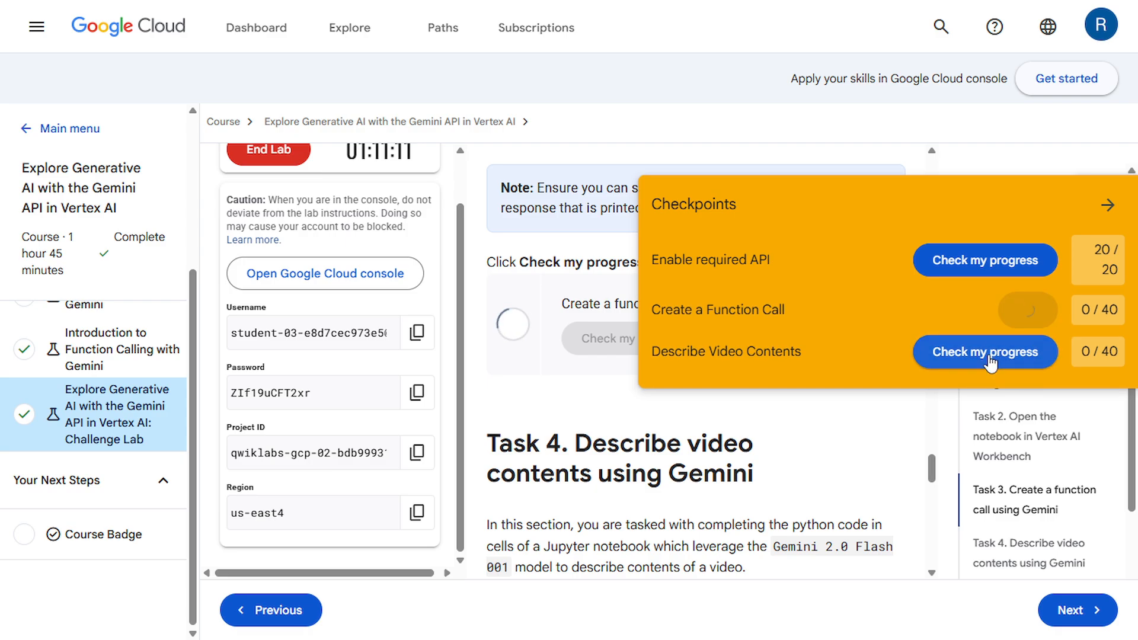
pyautogui.click(984, 352)
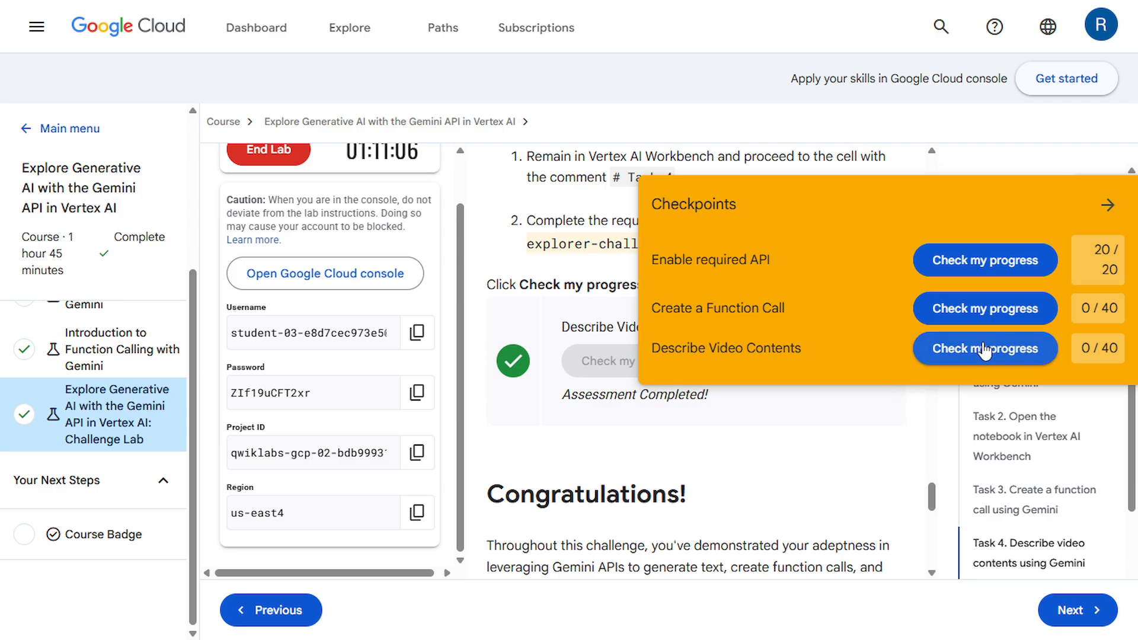
pyautogui.click(985, 349)
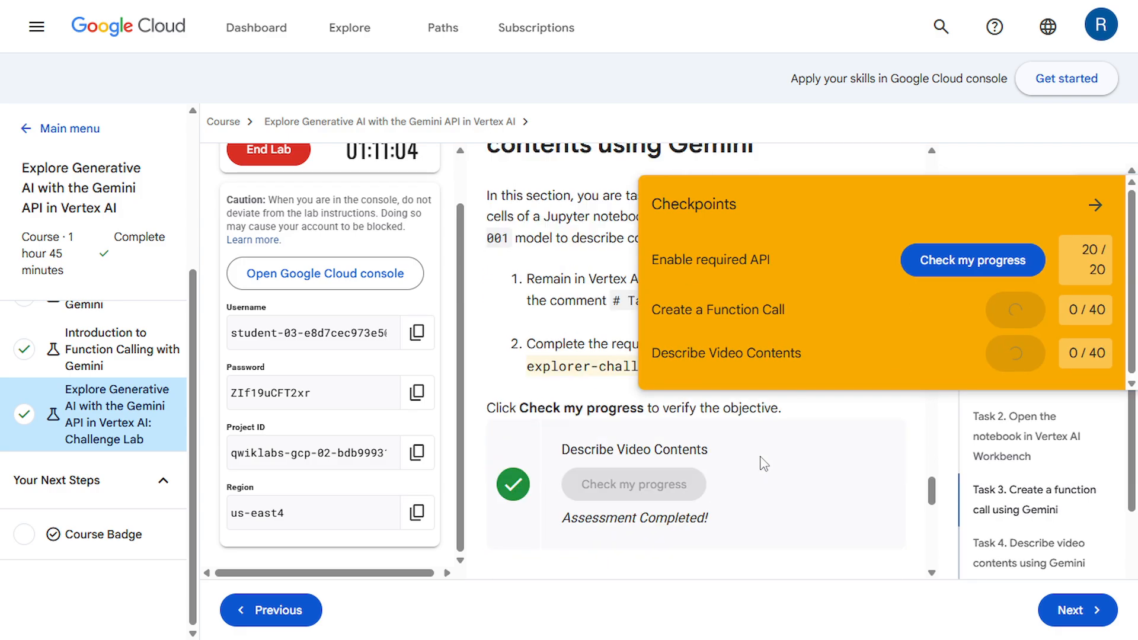